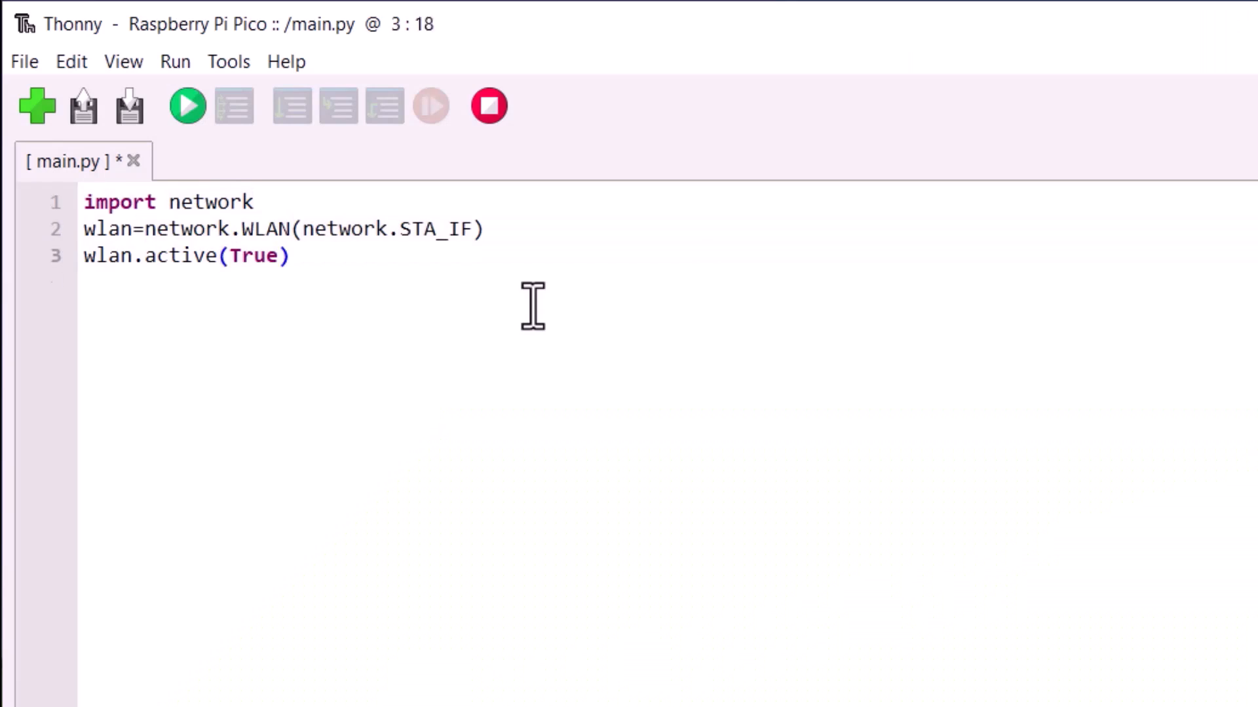
View secrets.py, add the network.WLAN(STA_IF) line in do_connect.py and run the script.
click(186, 105)
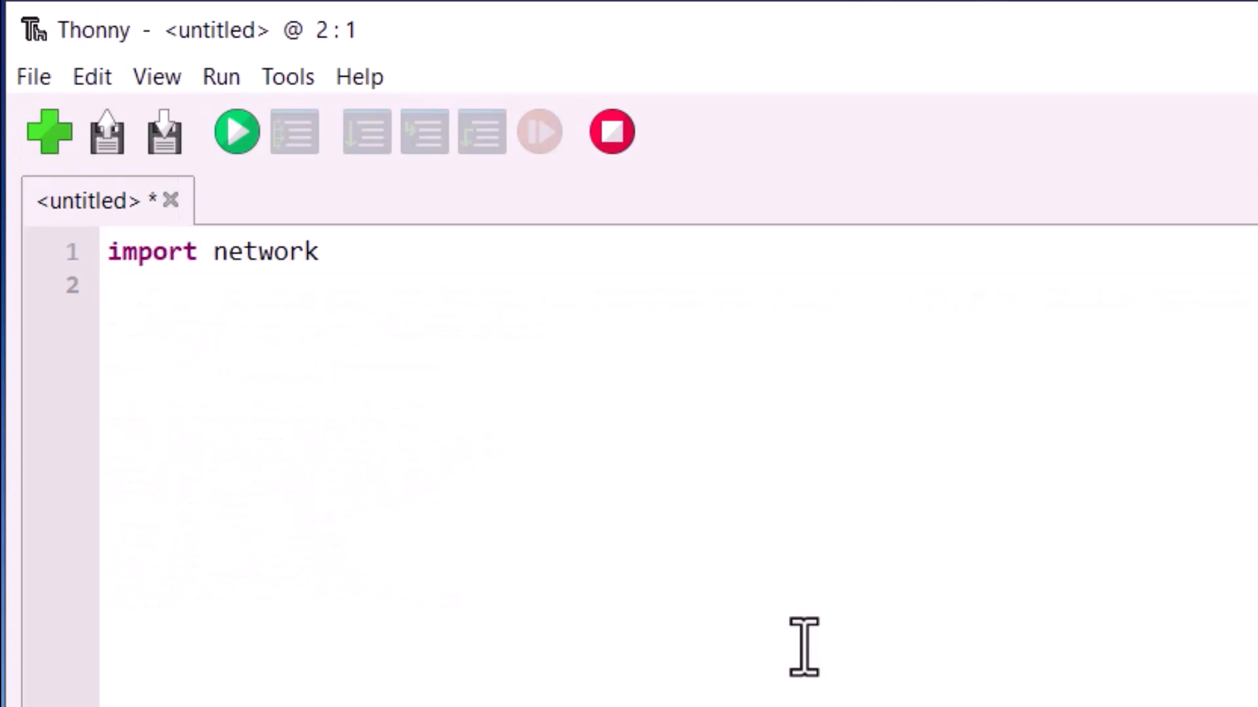
text(wlan = network.WLAN(network.STA_IF))
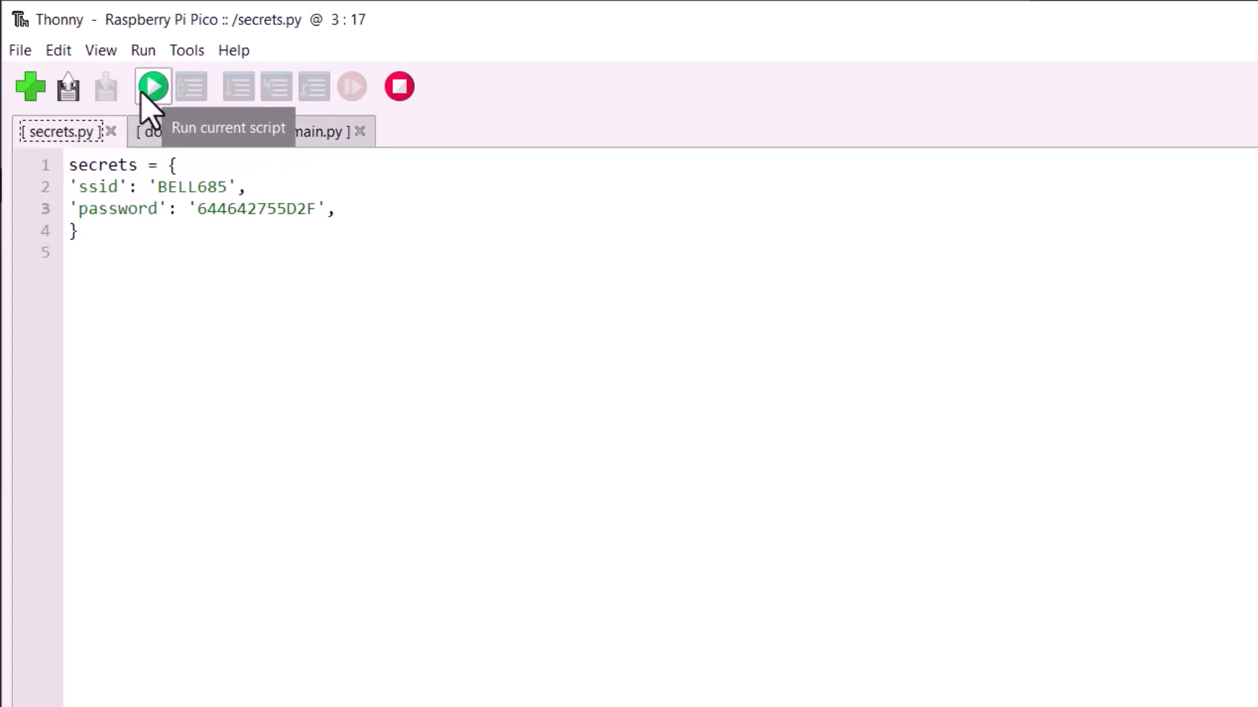
click(149, 131)
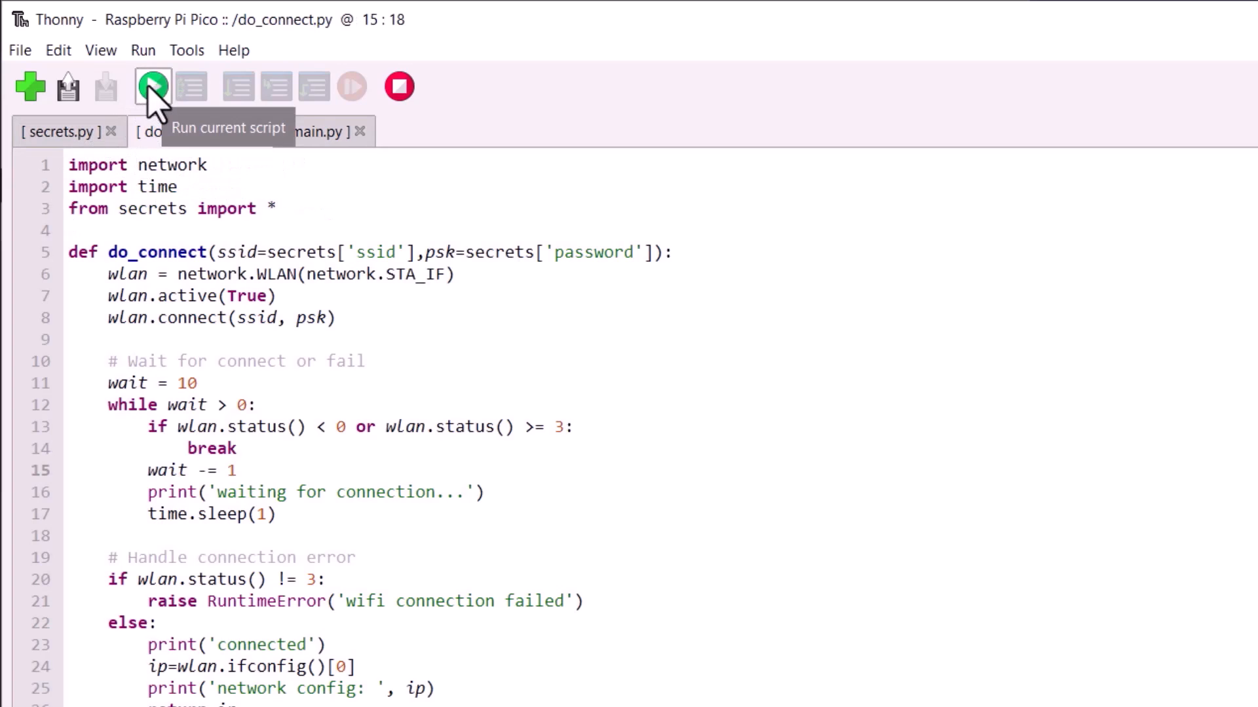
click(152, 87)
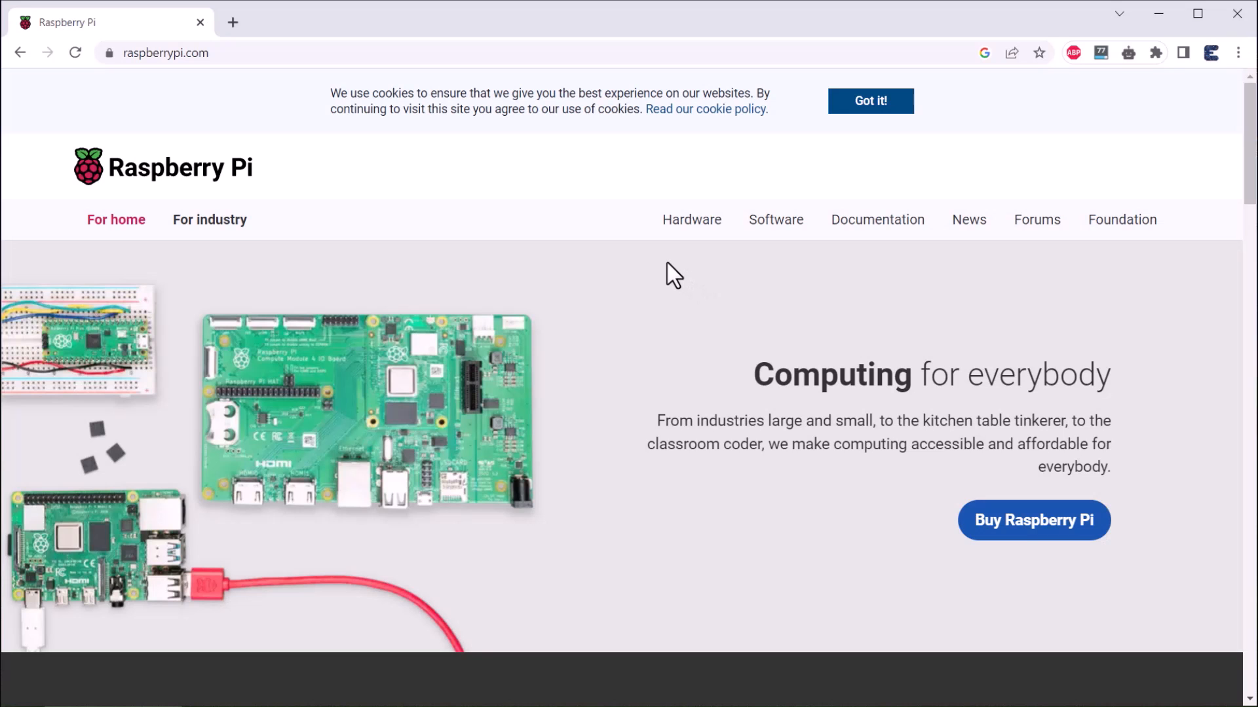
Dismiss the cookie banner and reach the Datasheets listing, scrolled to the Pico W firmware files.
click(870, 101)
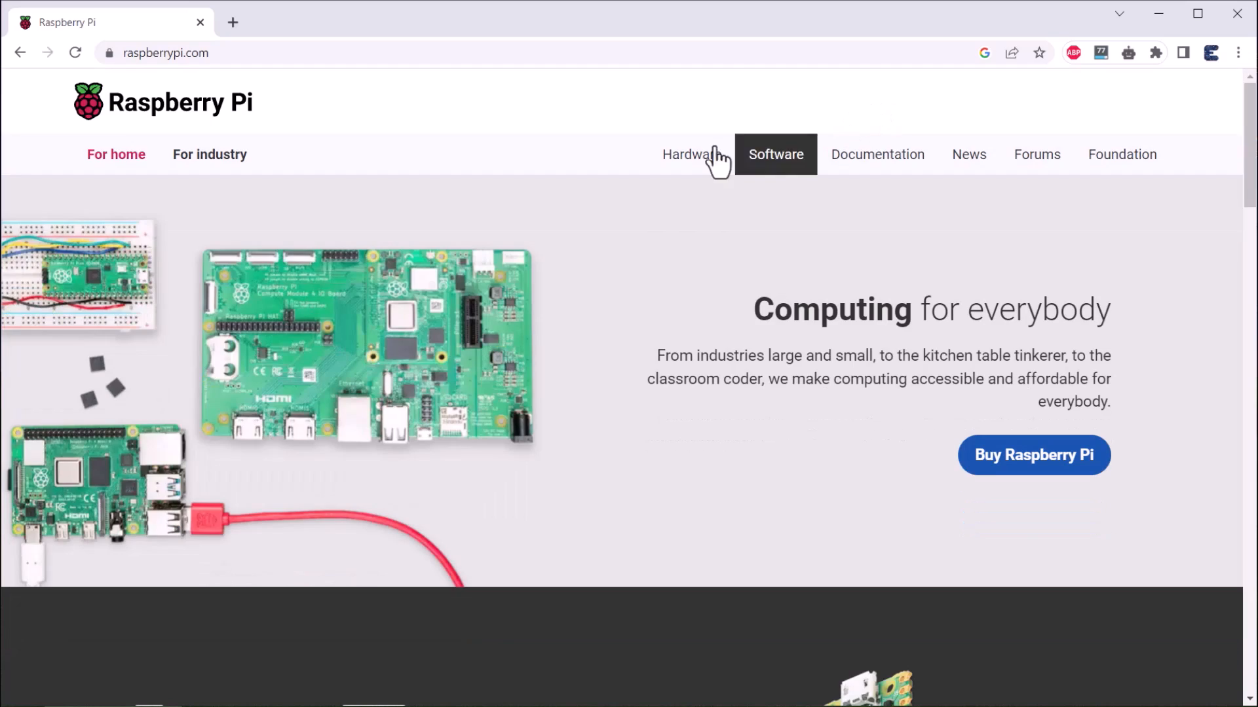
click(876, 154)
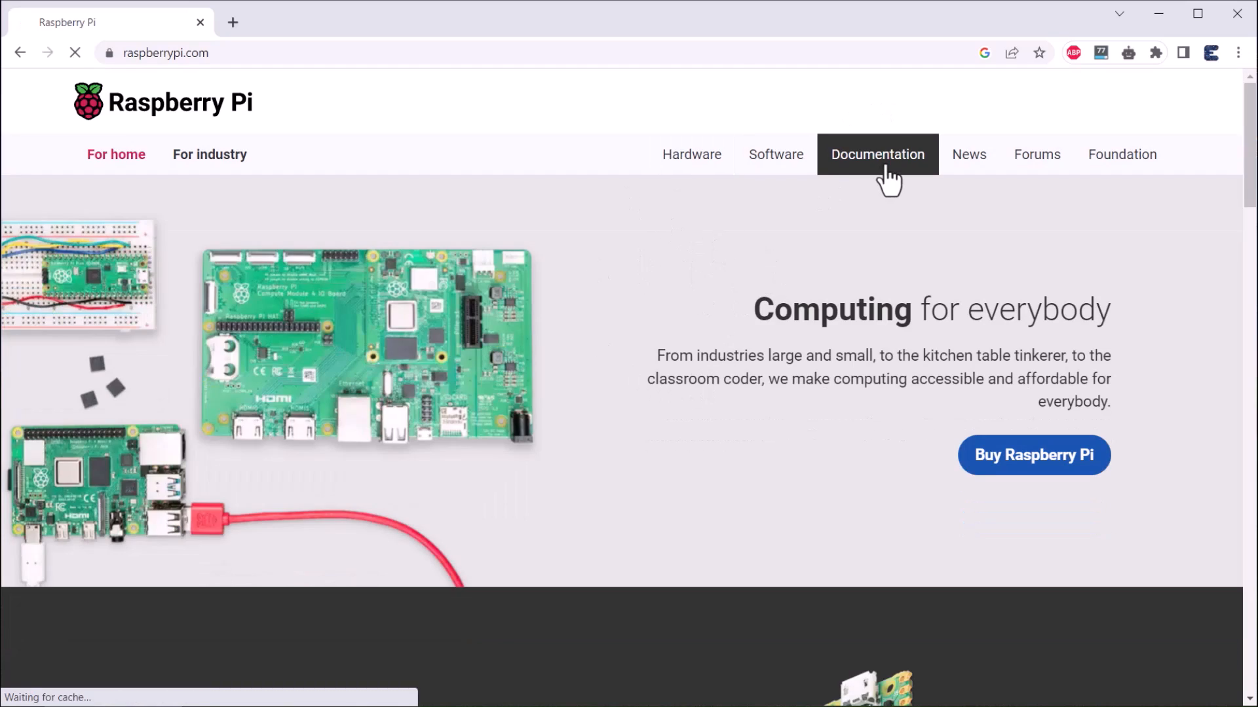
click(876, 155)
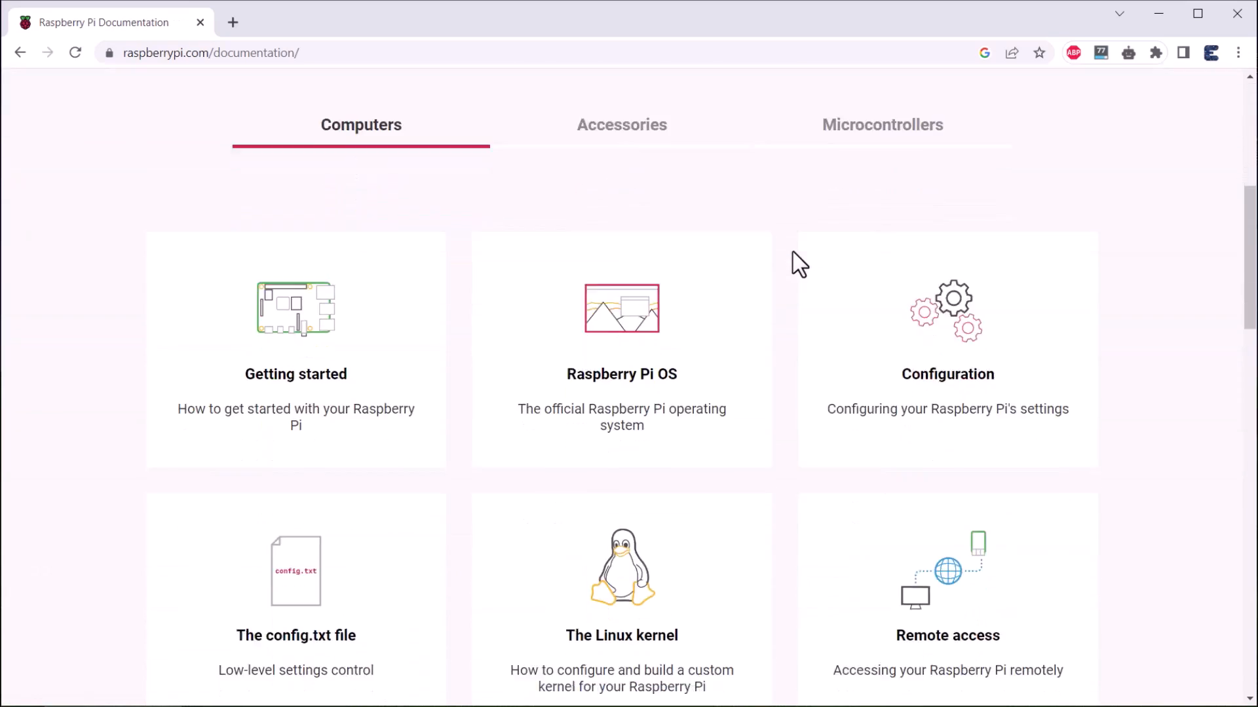
scroll(down, 3)
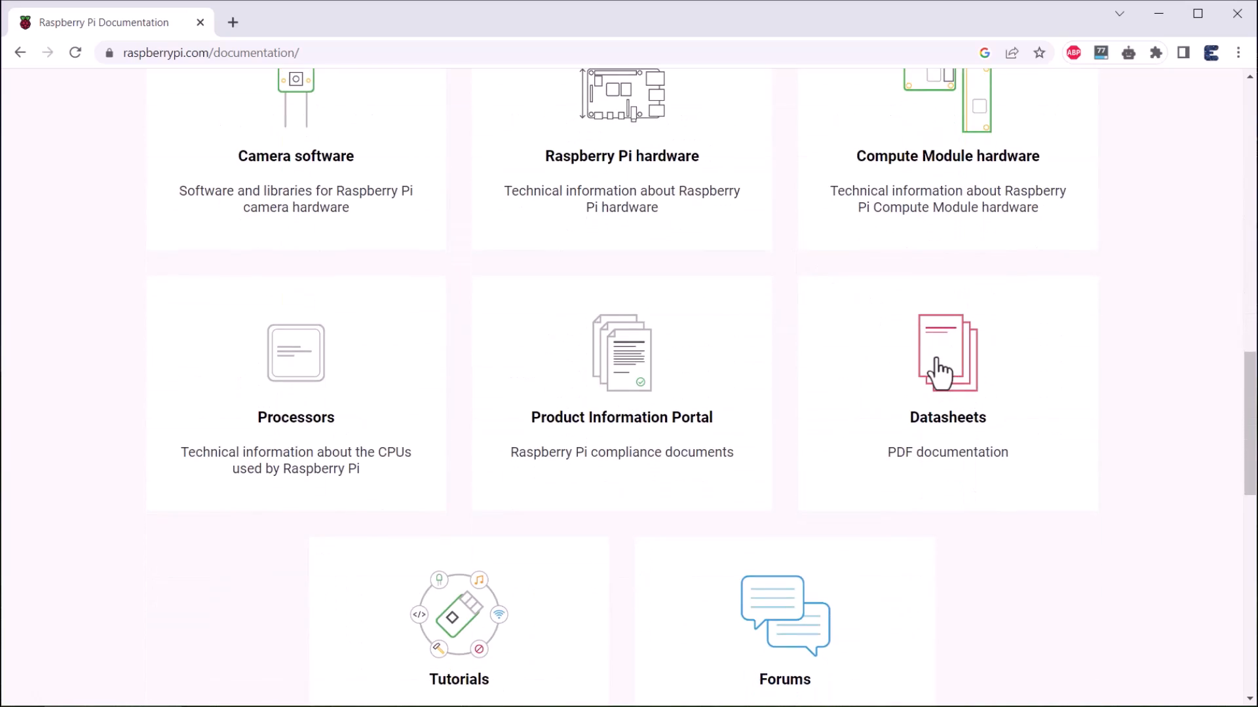
click(948, 352)
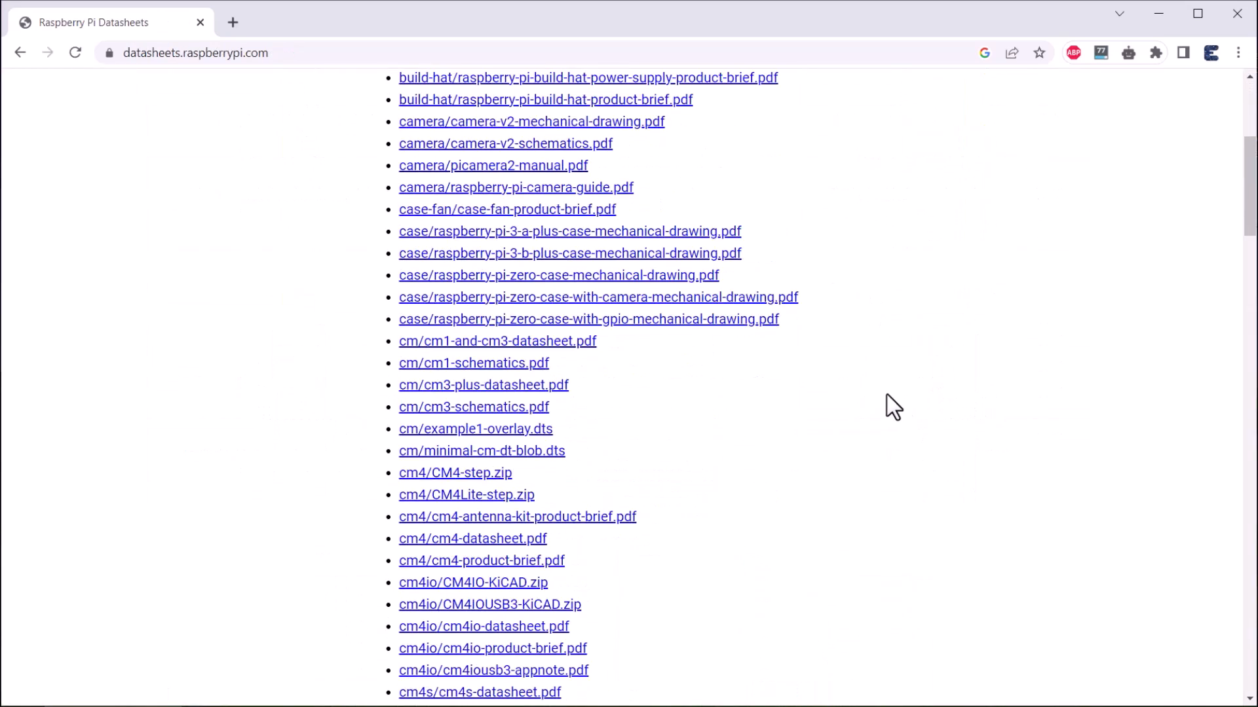
scroll(down, 3)
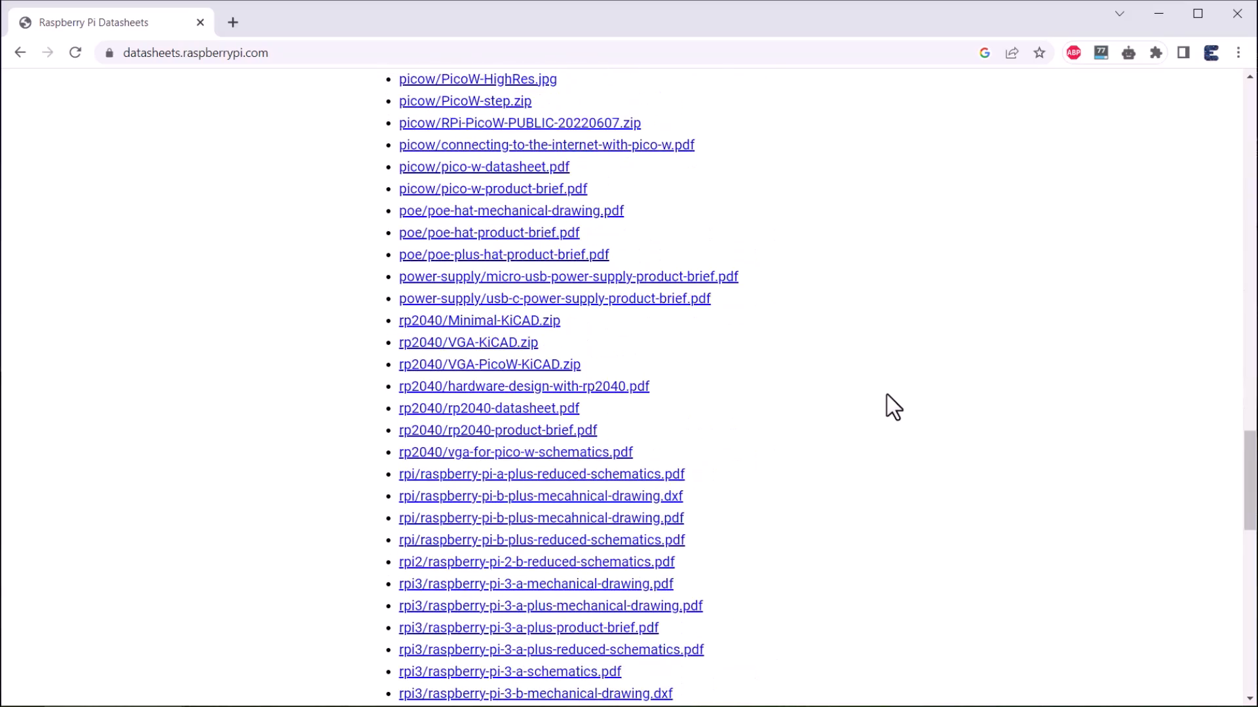
scroll(down, 3)
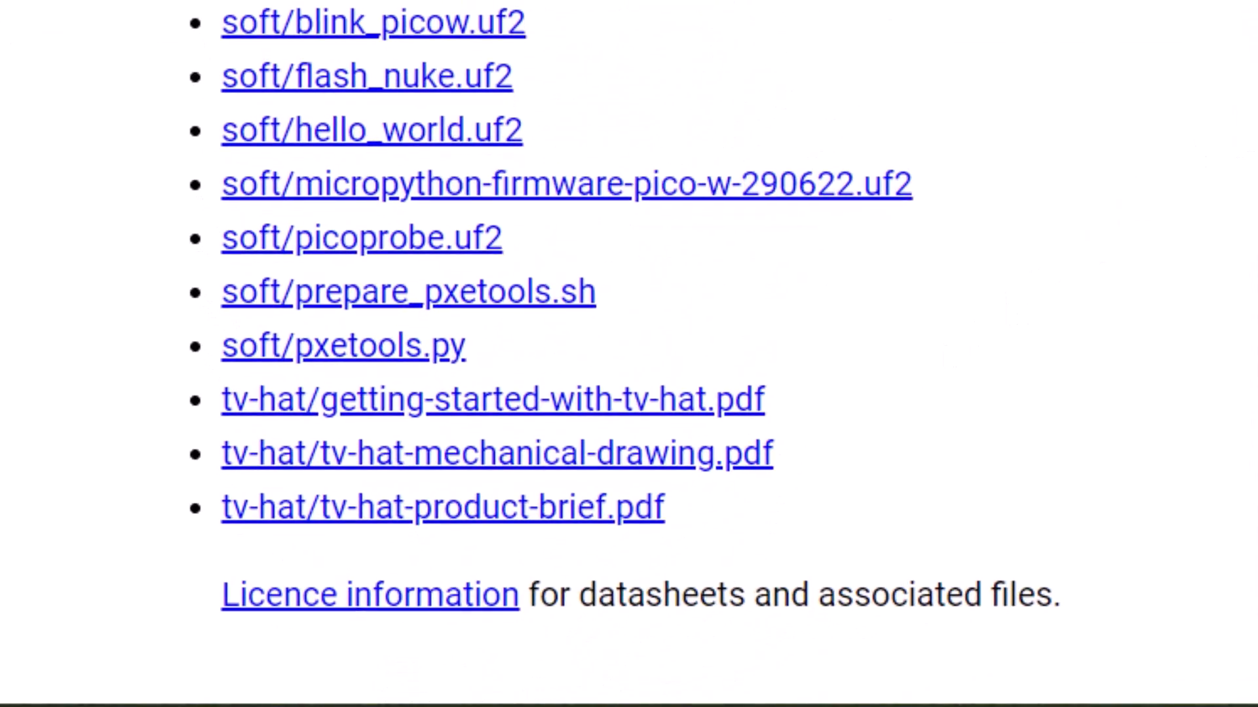
mouse_move(1035, 48)
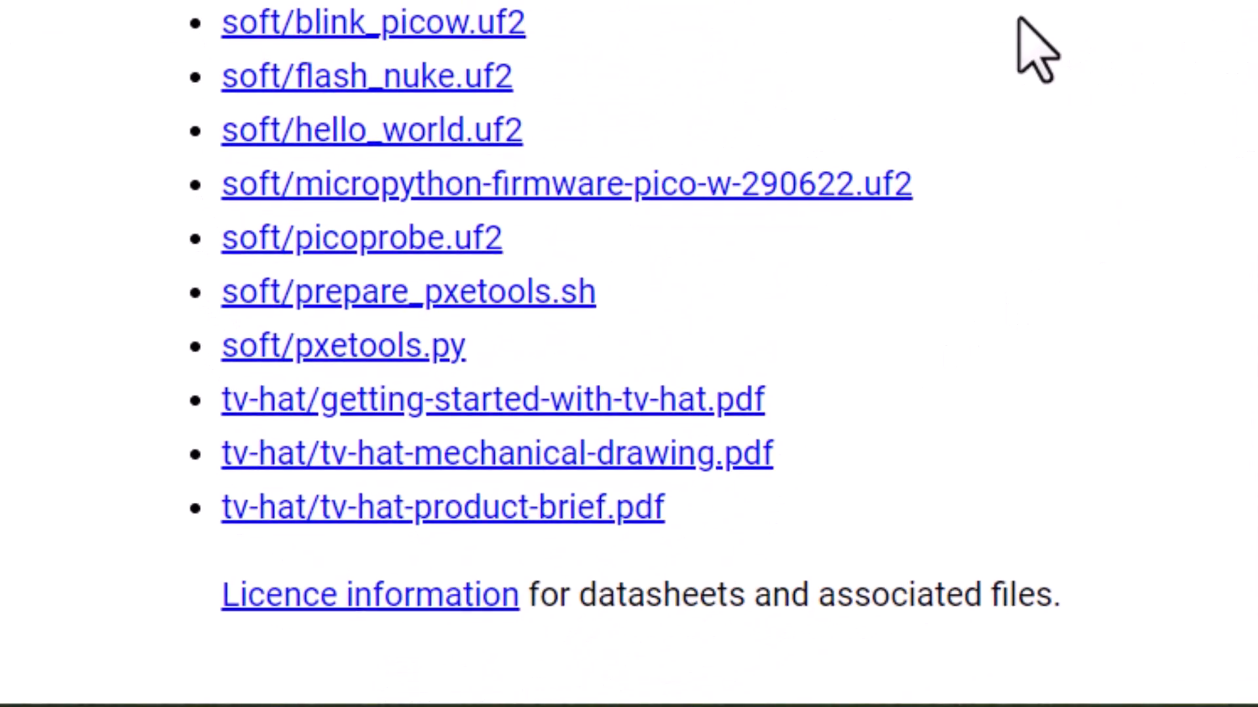
mouse_move(778, 185)
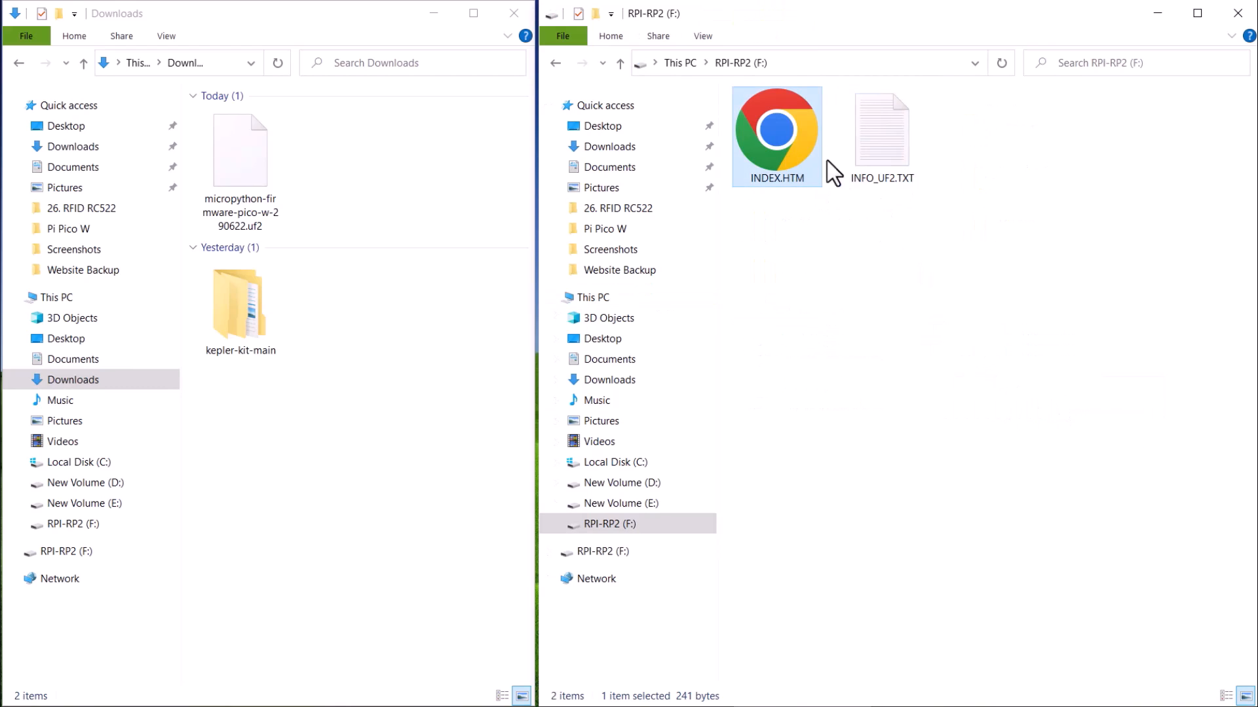
Read INFO_UF2.TXT on the RPI-RP2 drive in Notepad via Edit, then close it.
right_click(881, 129)
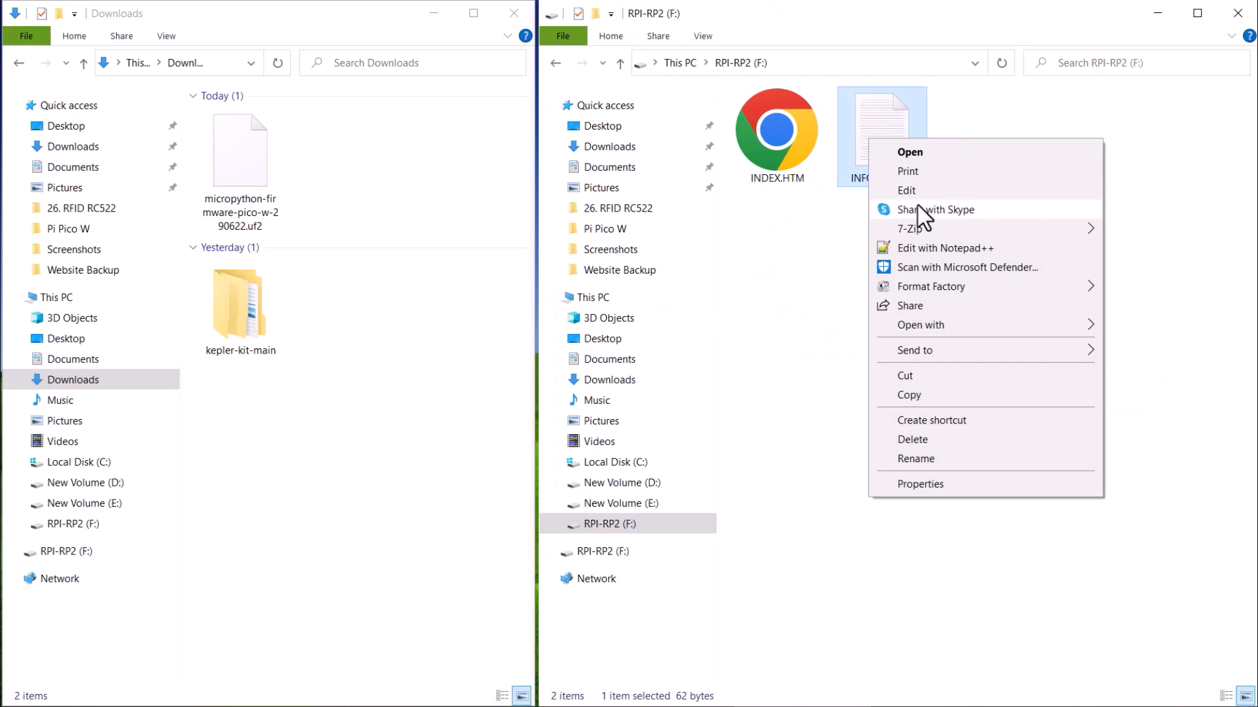
click(909, 152)
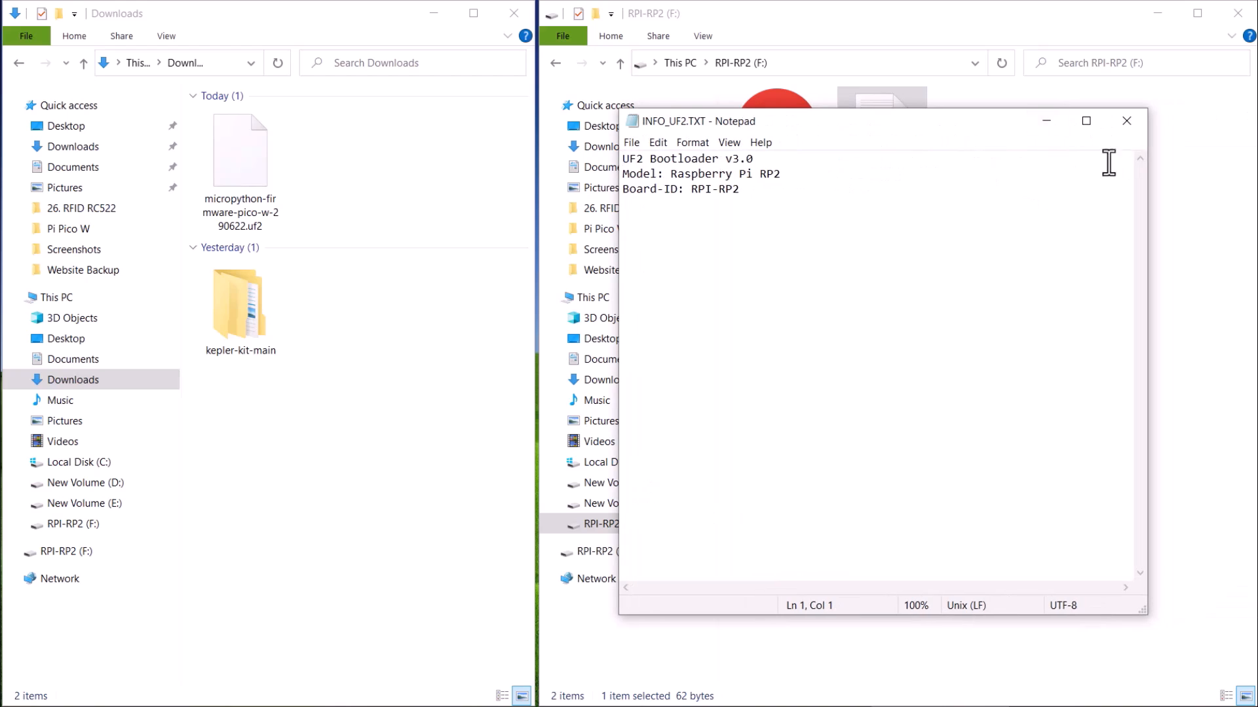
click(1127, 121)
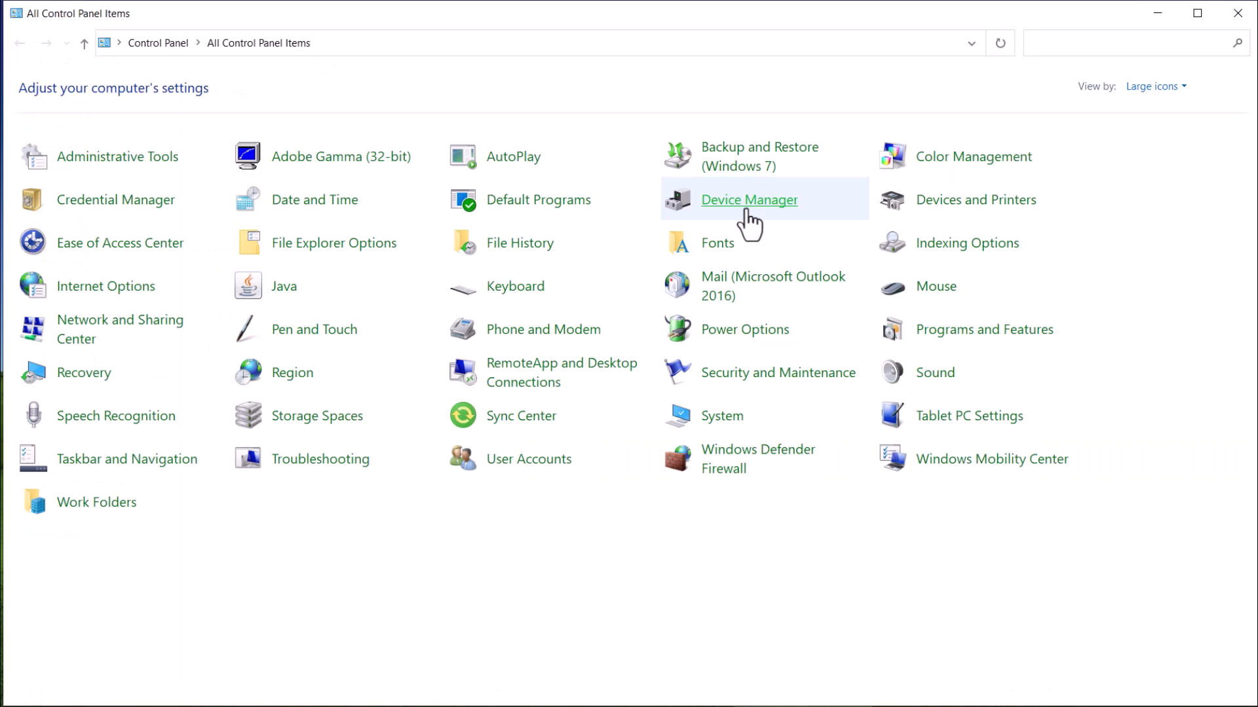
Check the Pico's port in Device Manager from All Control Panel Items.
click(748, 199)
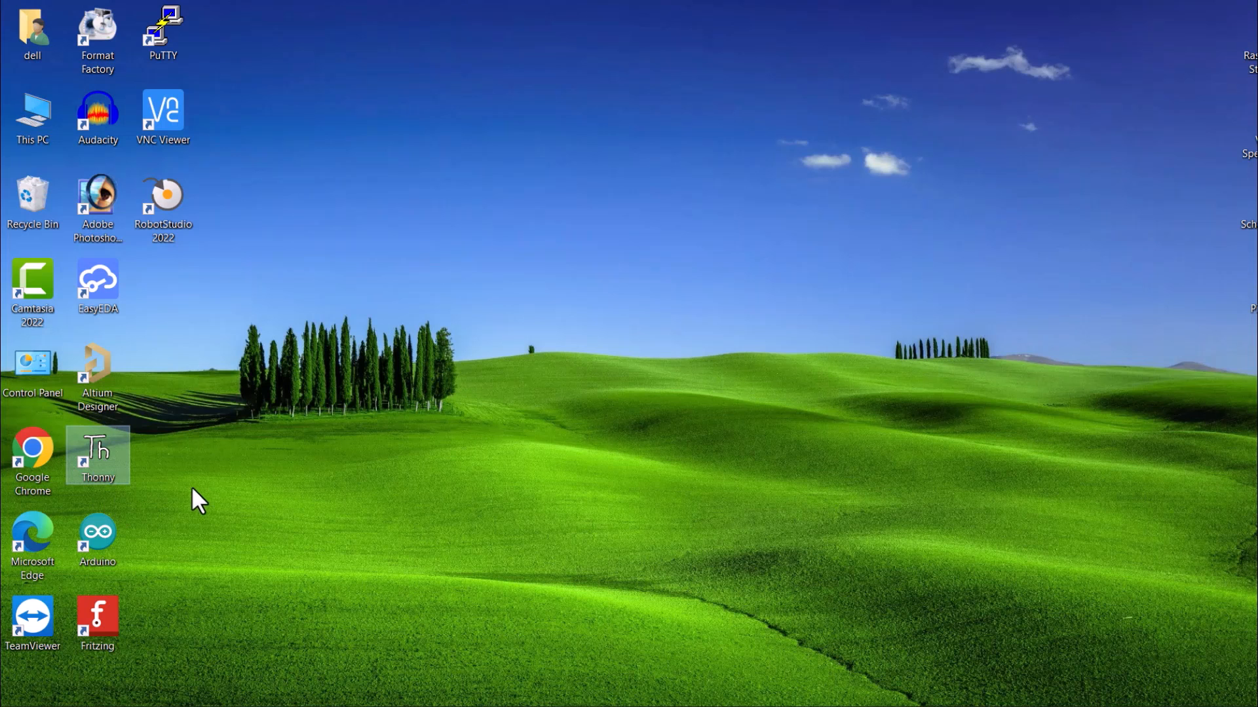
Launch Thonny and set its interpreter port to USB Serial Device (COM4).
double_click(97, 455)
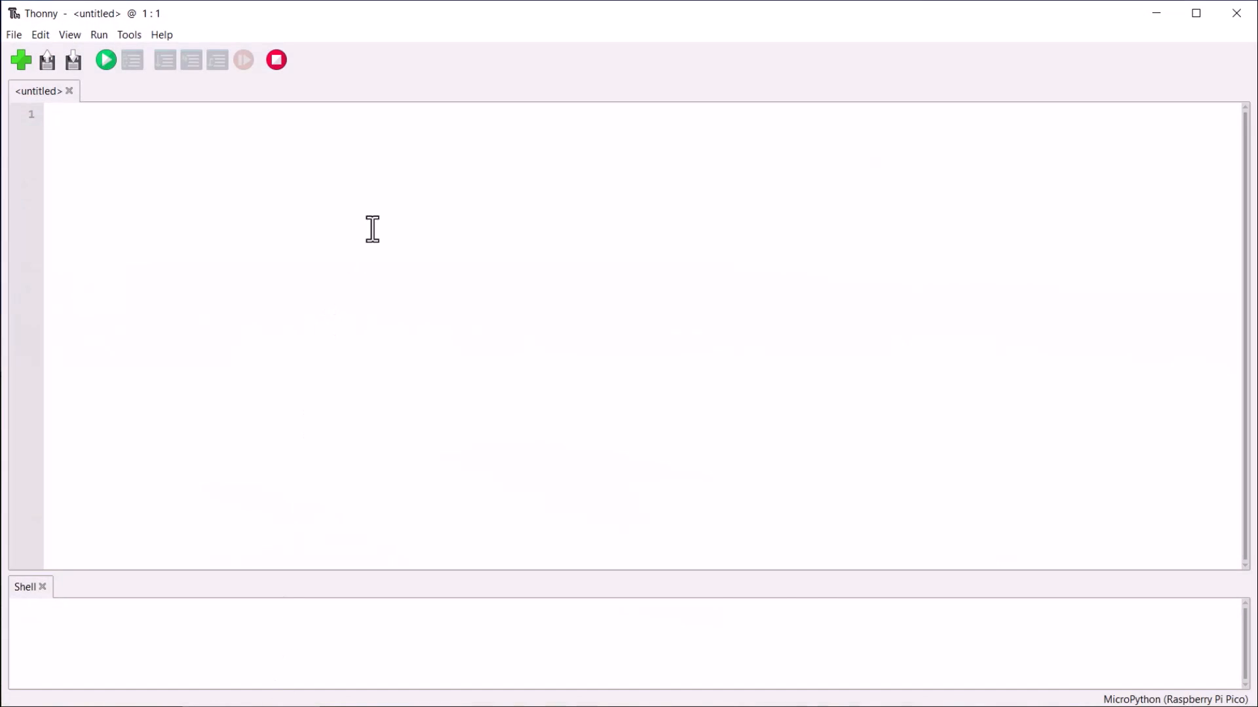
mouse_move(194, 87)
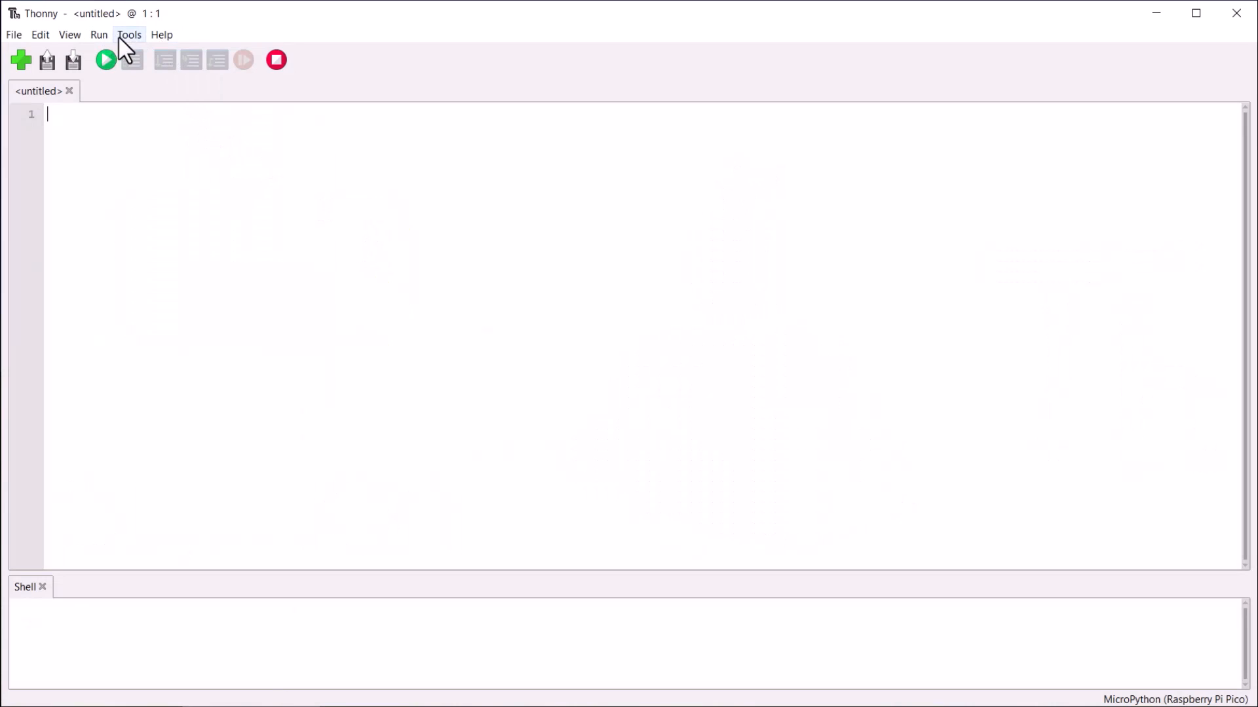
click(129, 34)
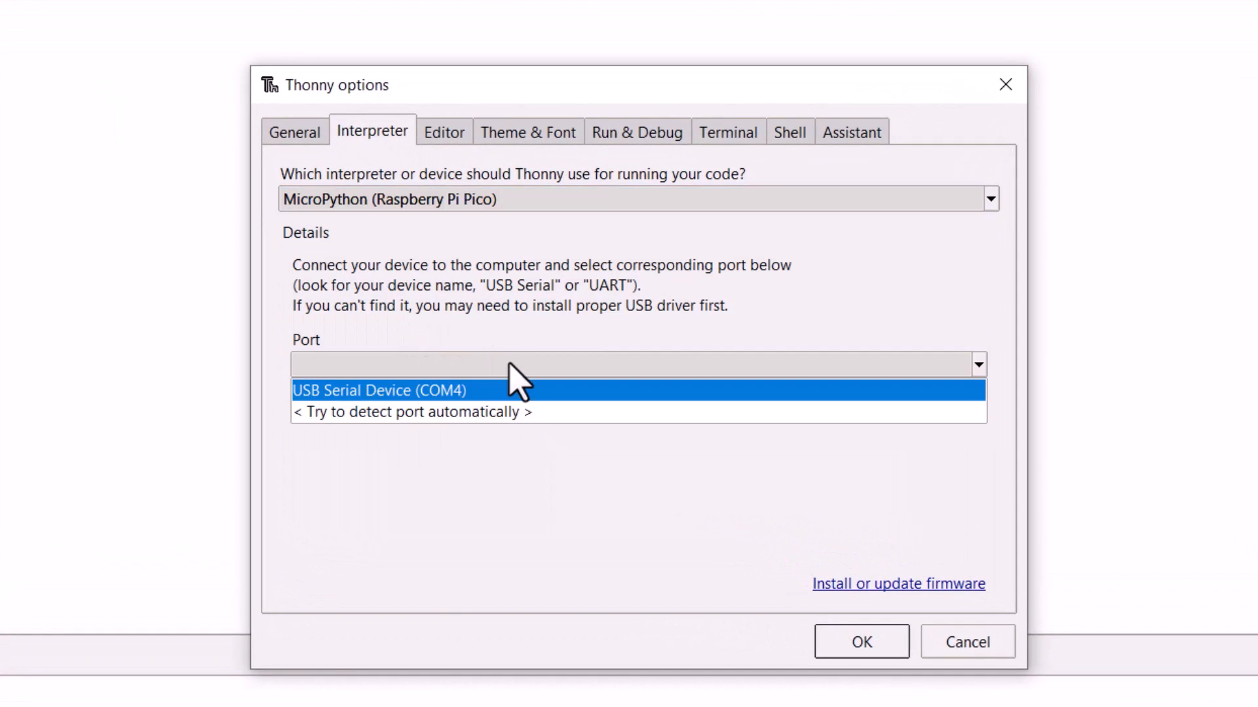
mouse_move(463, 409)
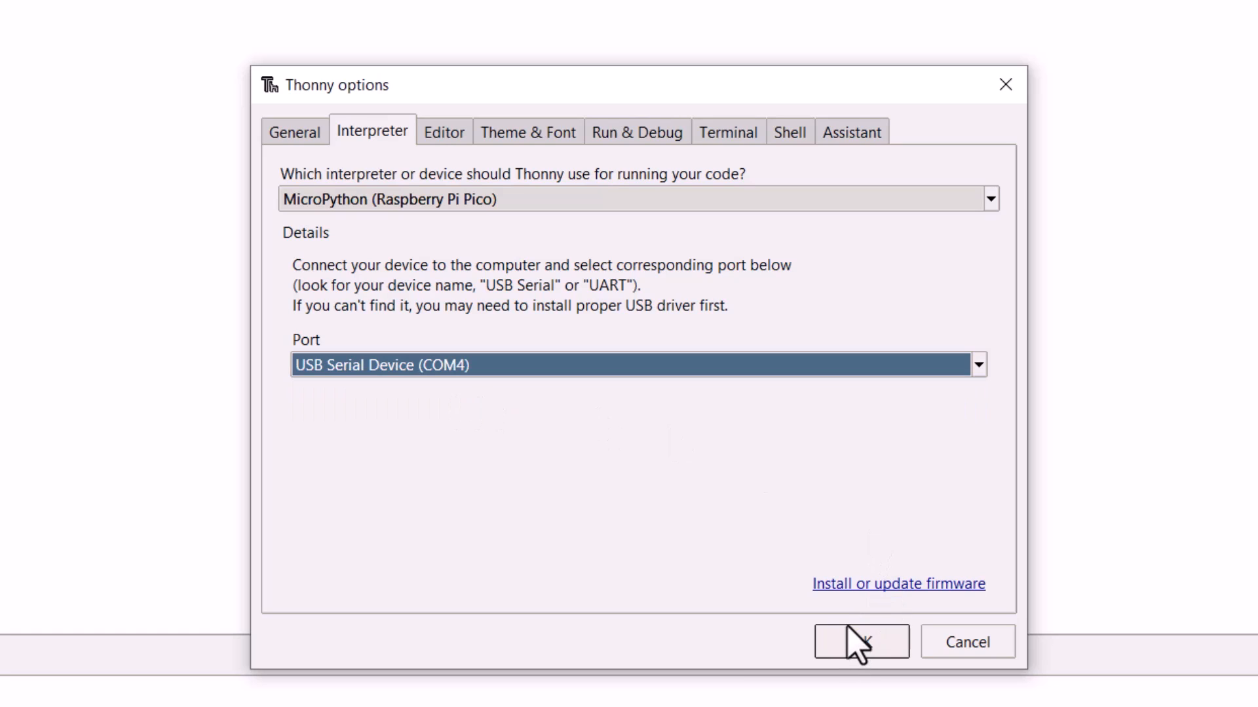
click(861, 640)
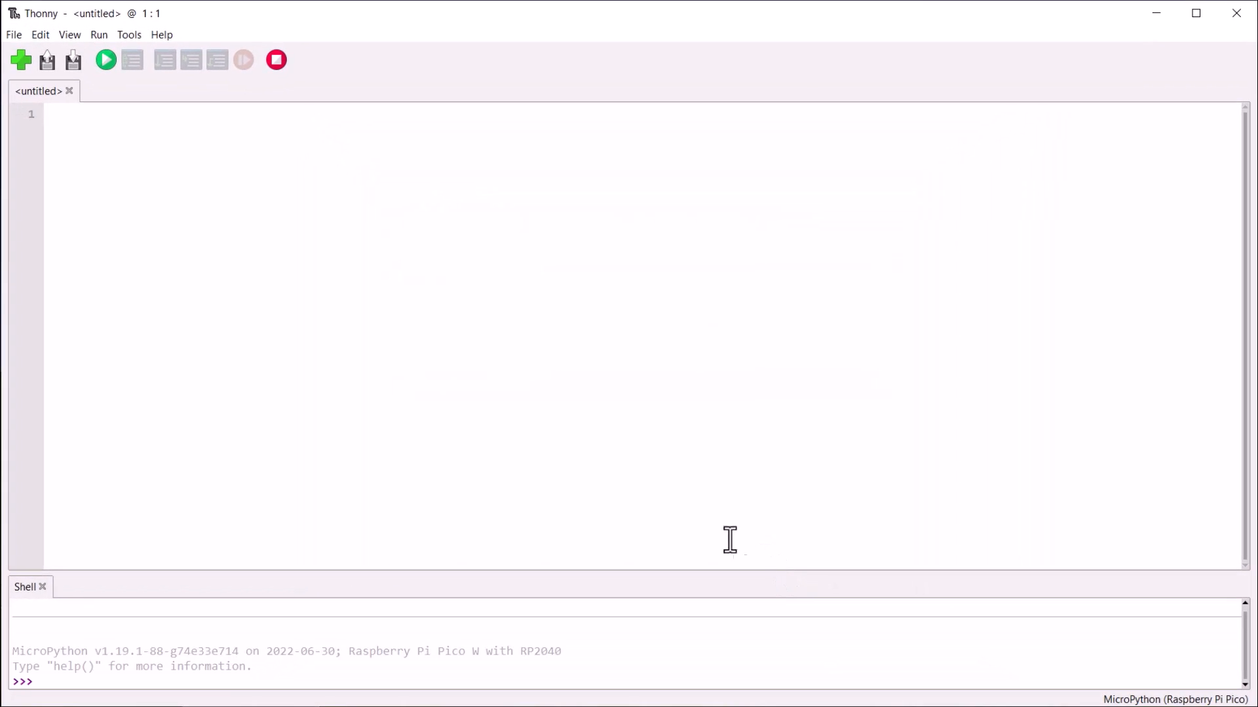
mouse_move(415, 279)
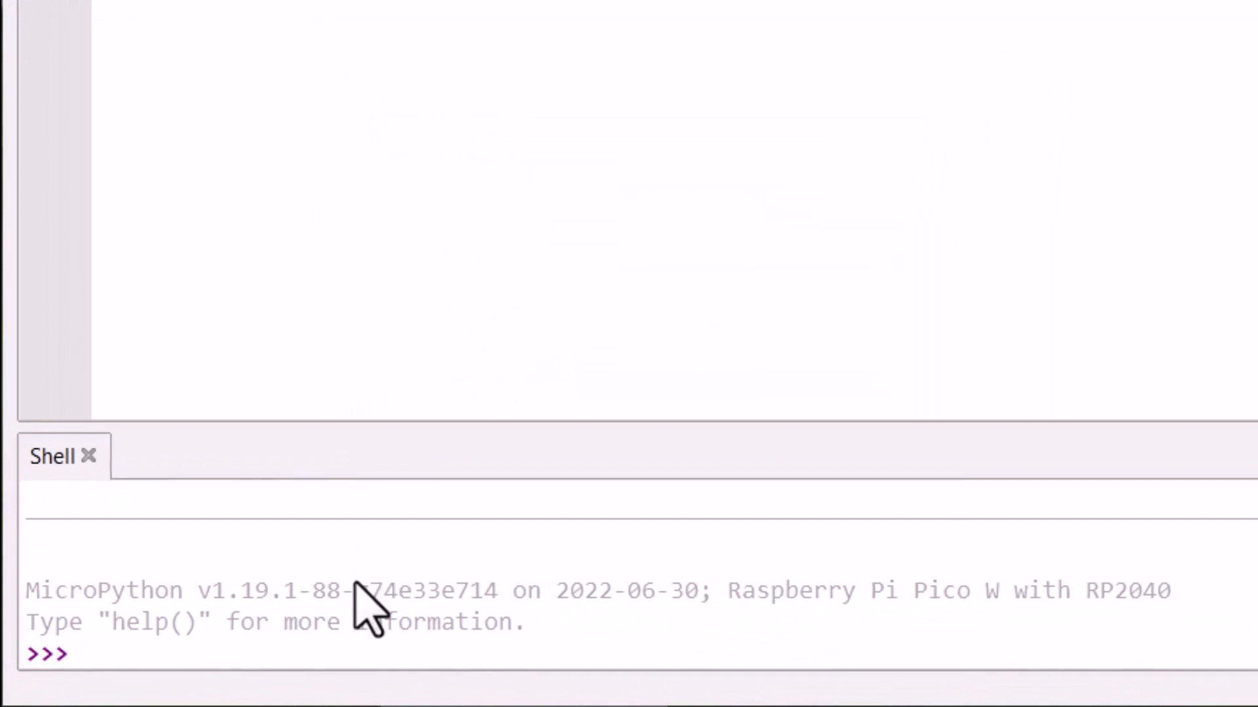
Clear the shell and run print("Hello World") at the MicroPython prompt.
click(464, 520)
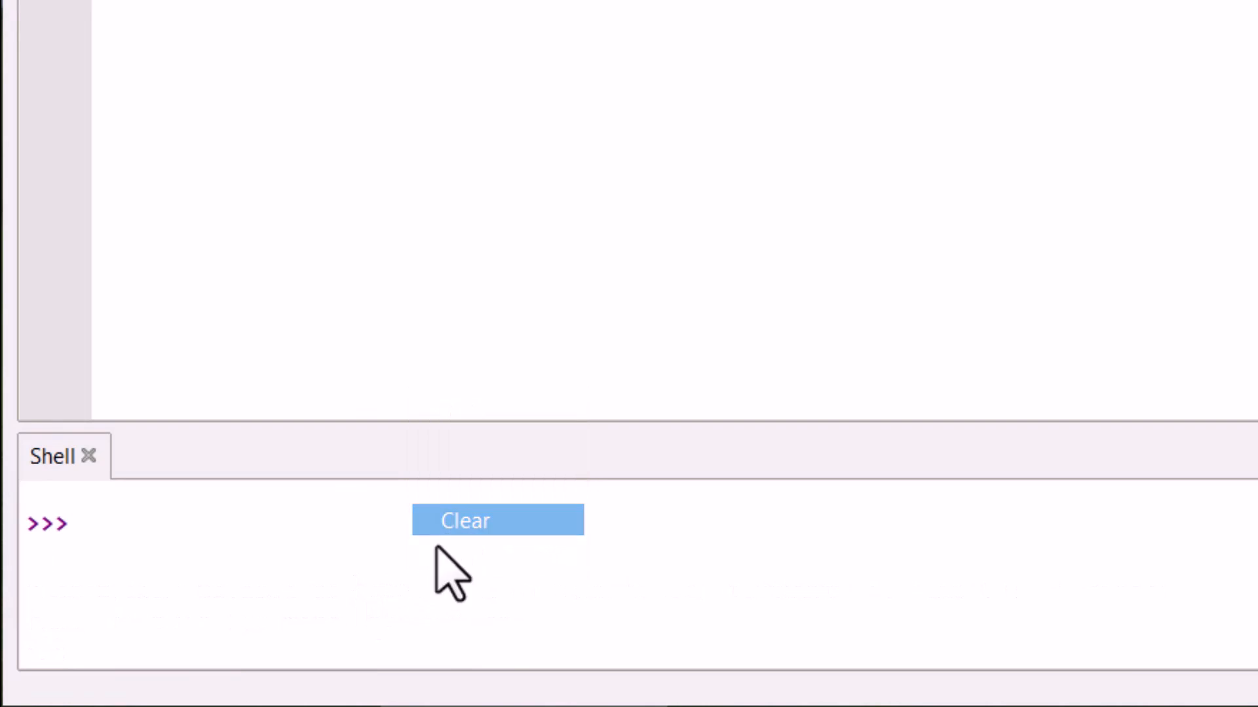
click(498, 520)
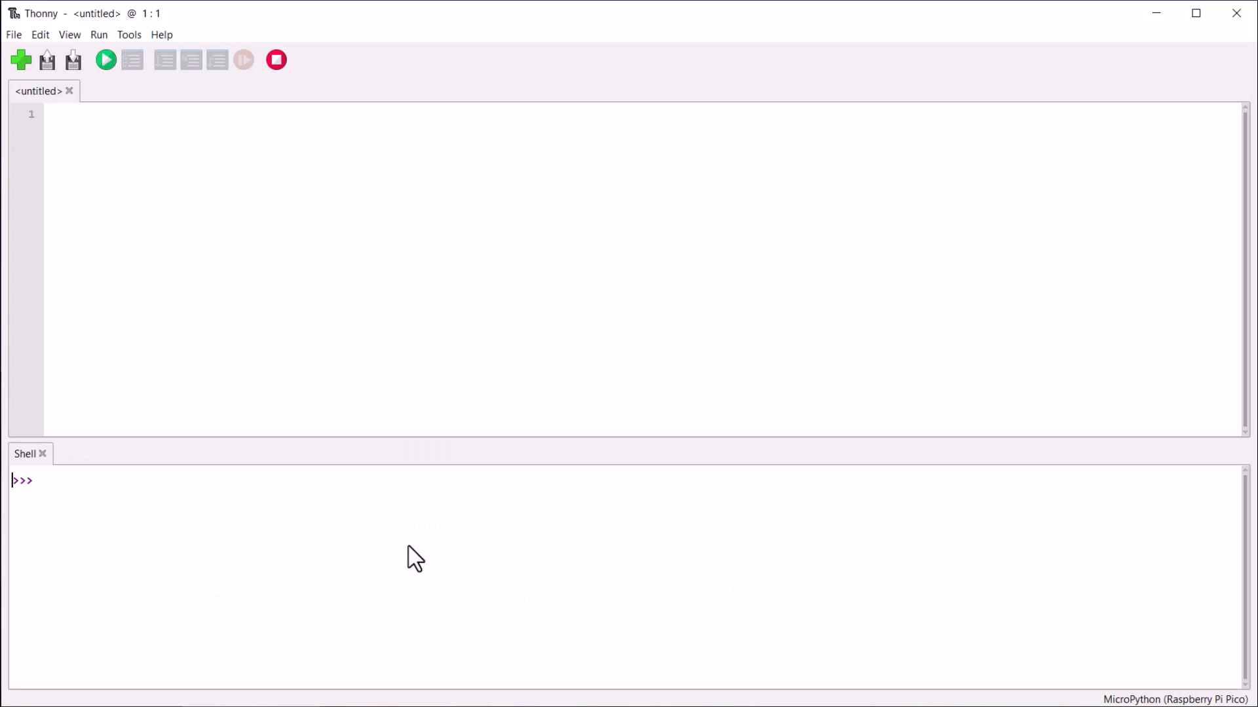
click(56, 480)
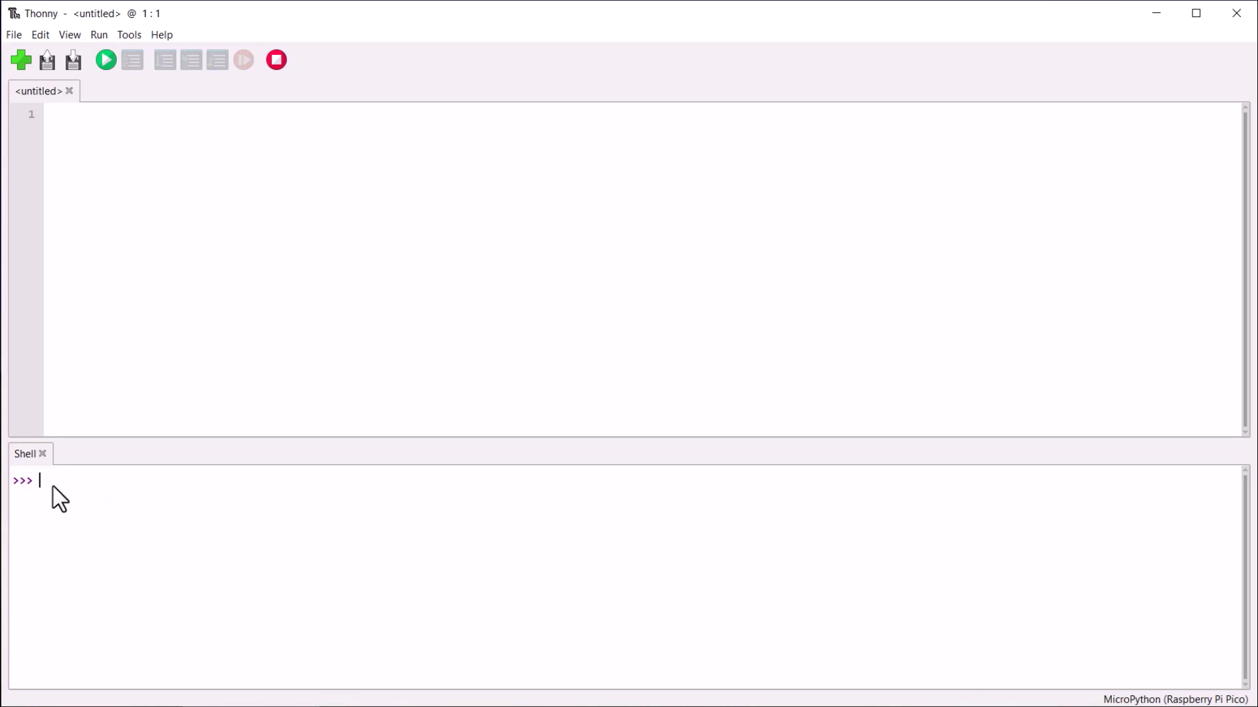
text(print)
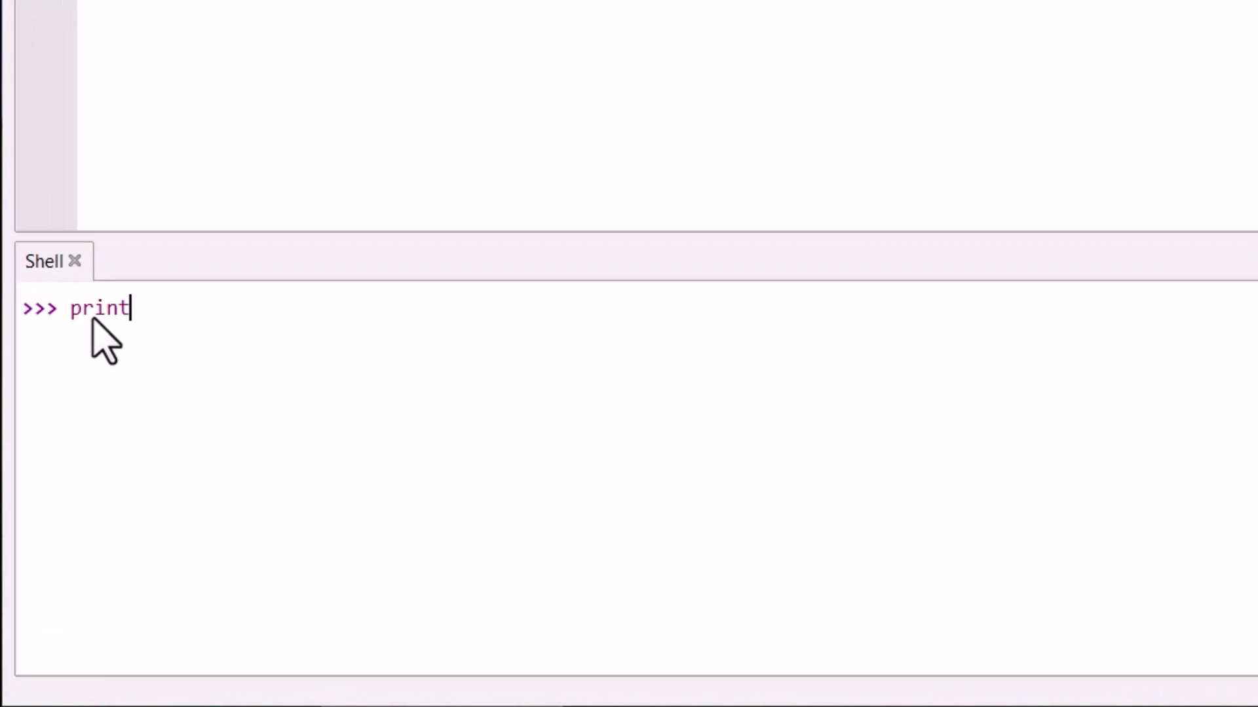
text(("Hello)
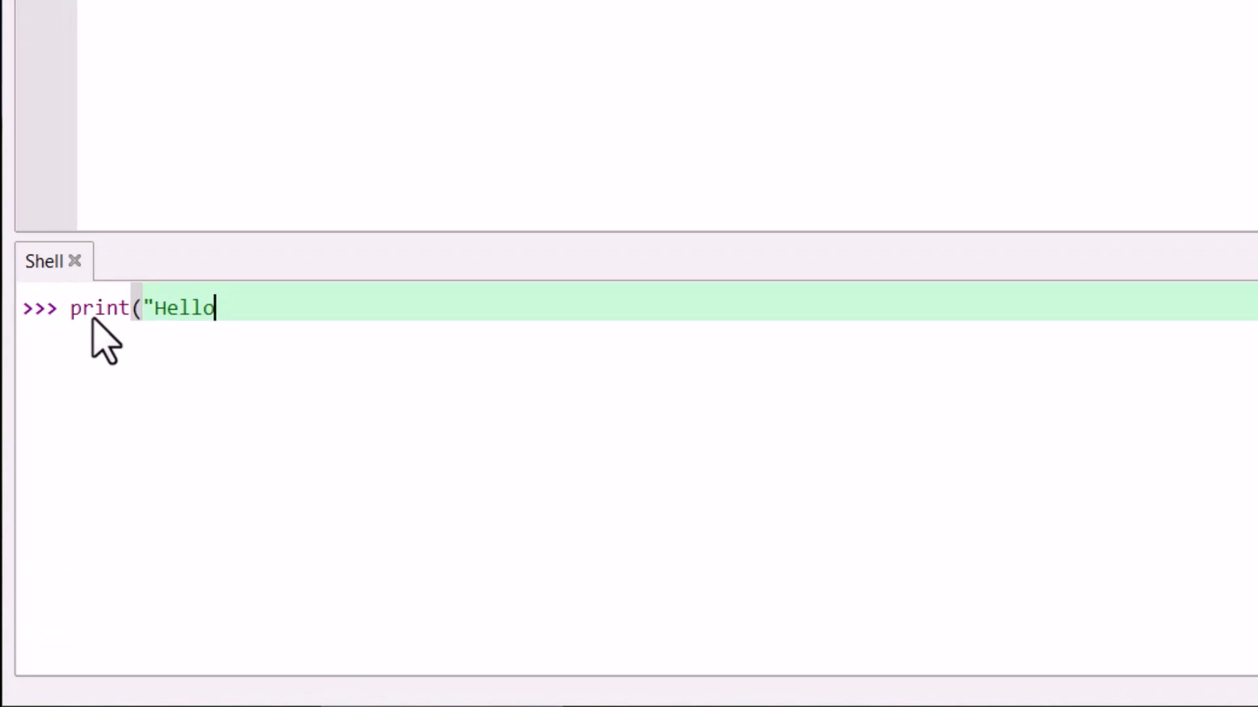
text(World"))
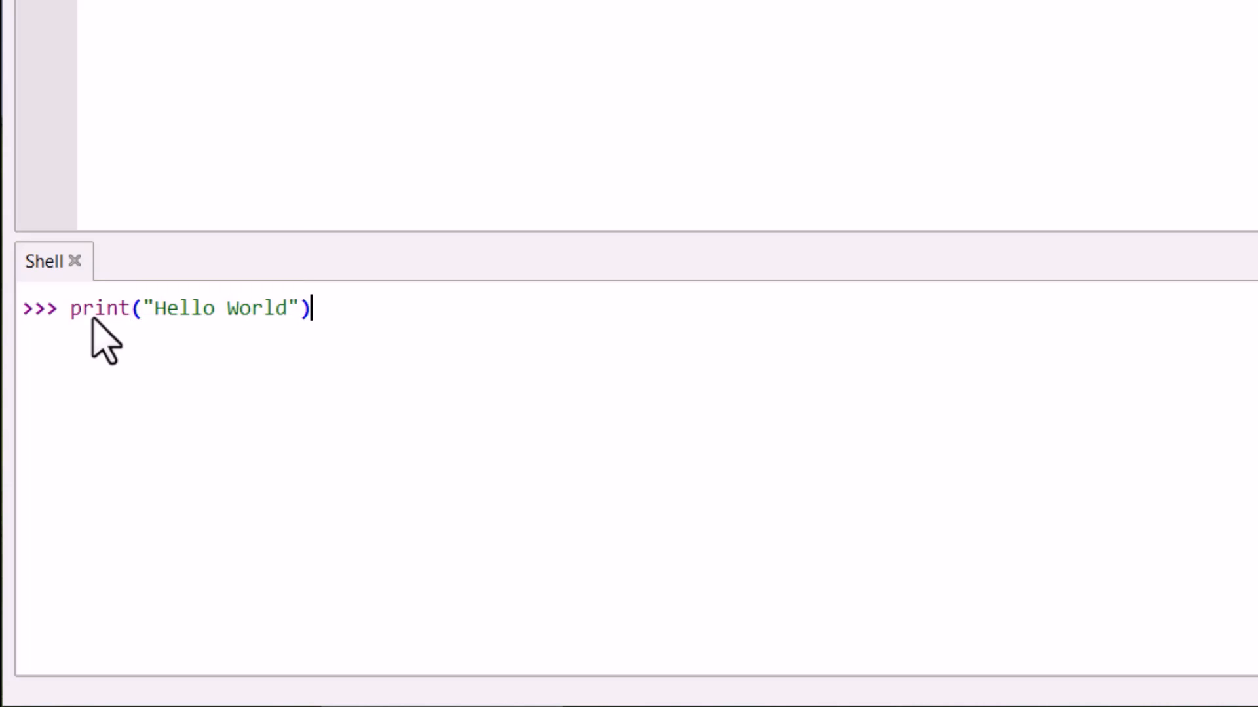
key(Return)
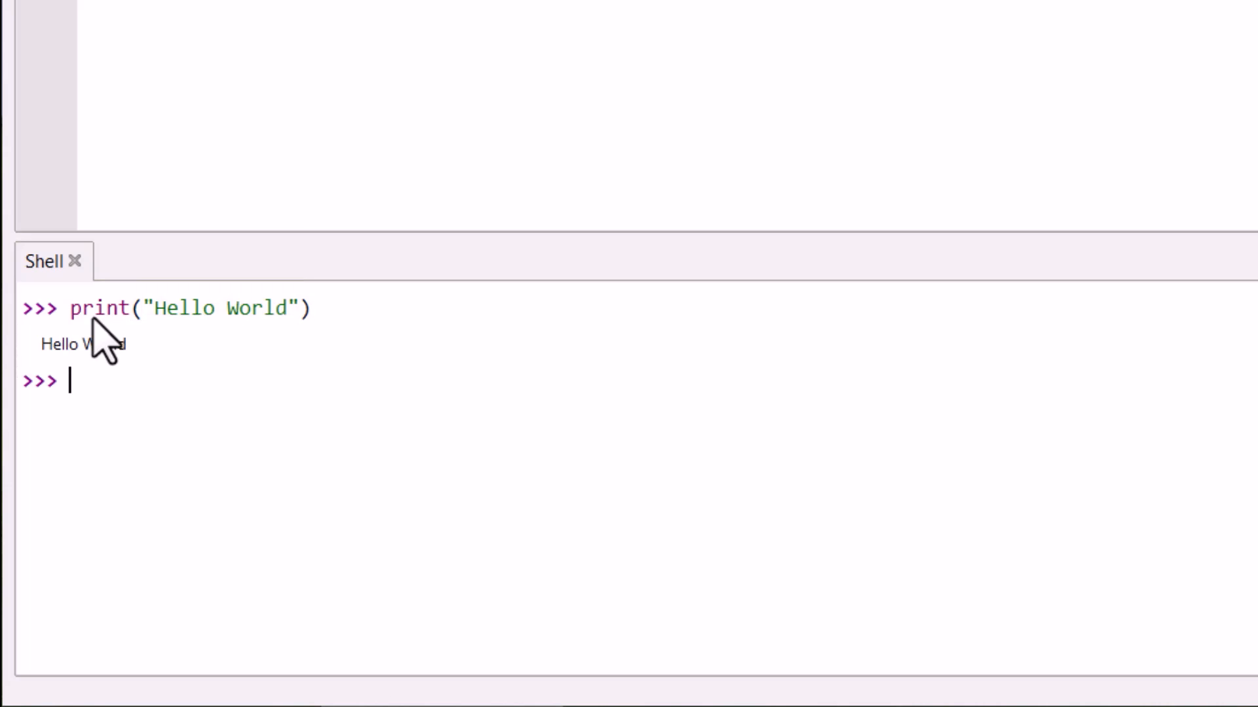
Show sys.implementation build details and list the board's empty filesystem with uos.listdir().
text(import)
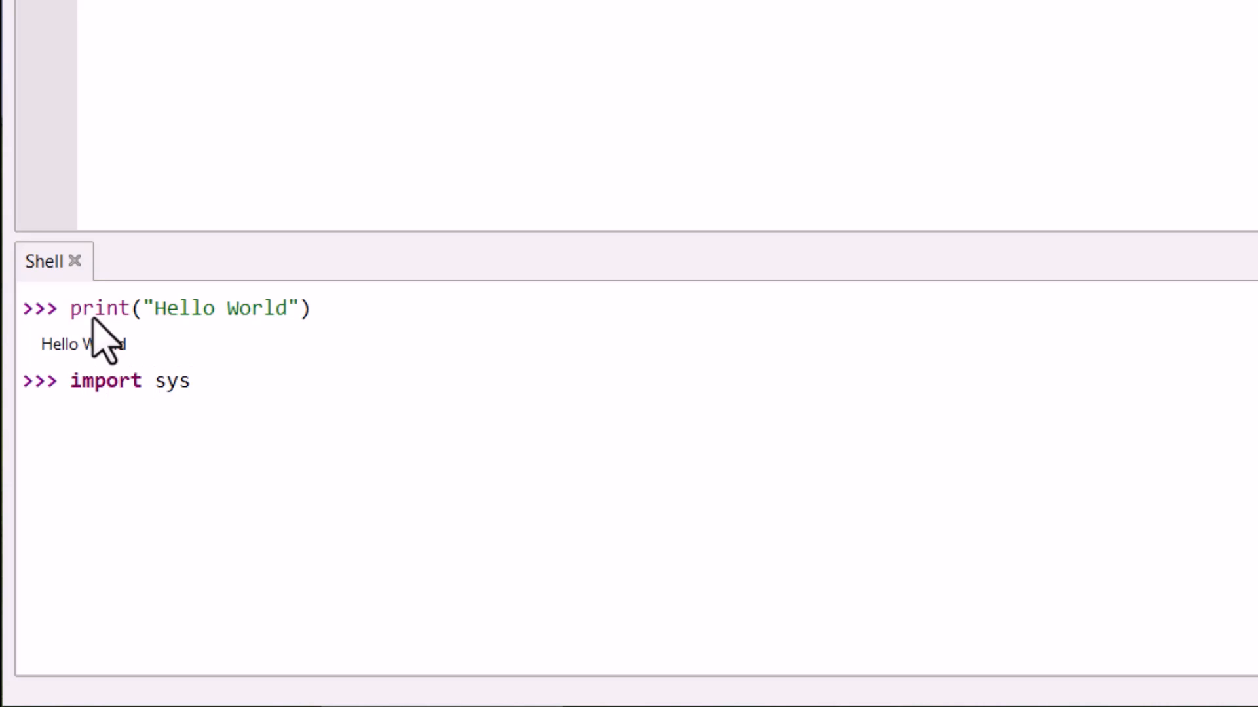
text(sys.)
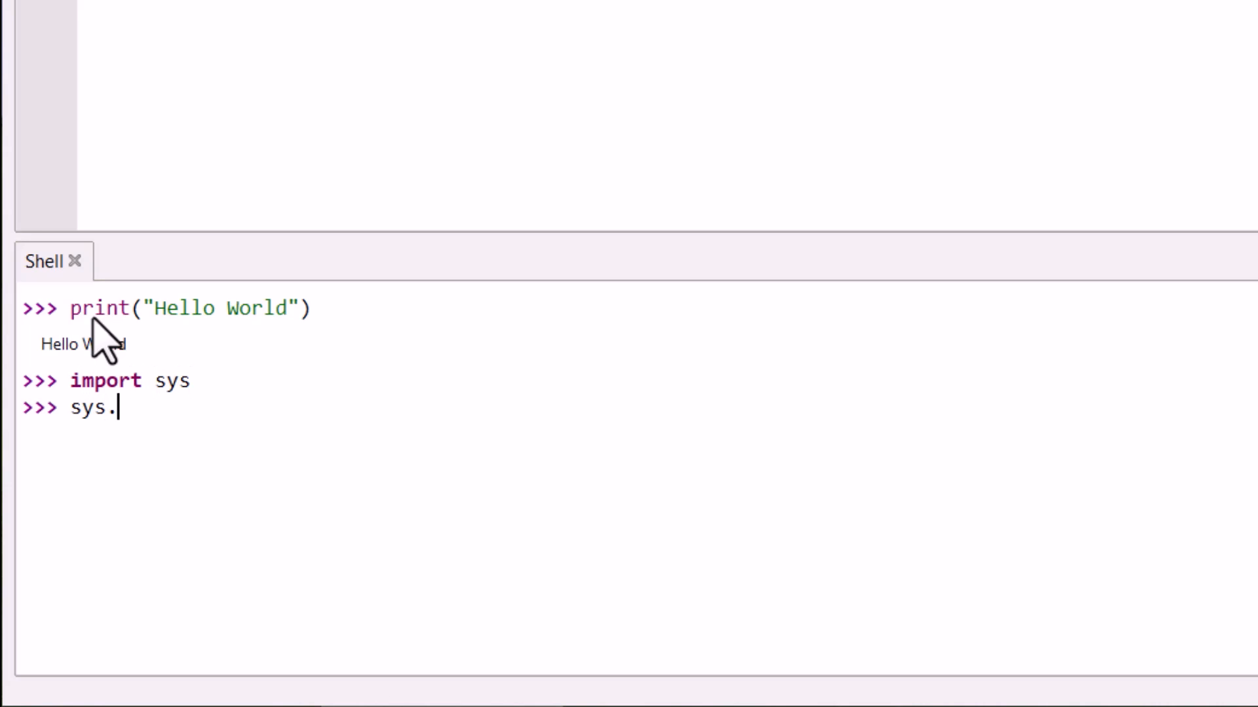
text(implemen)
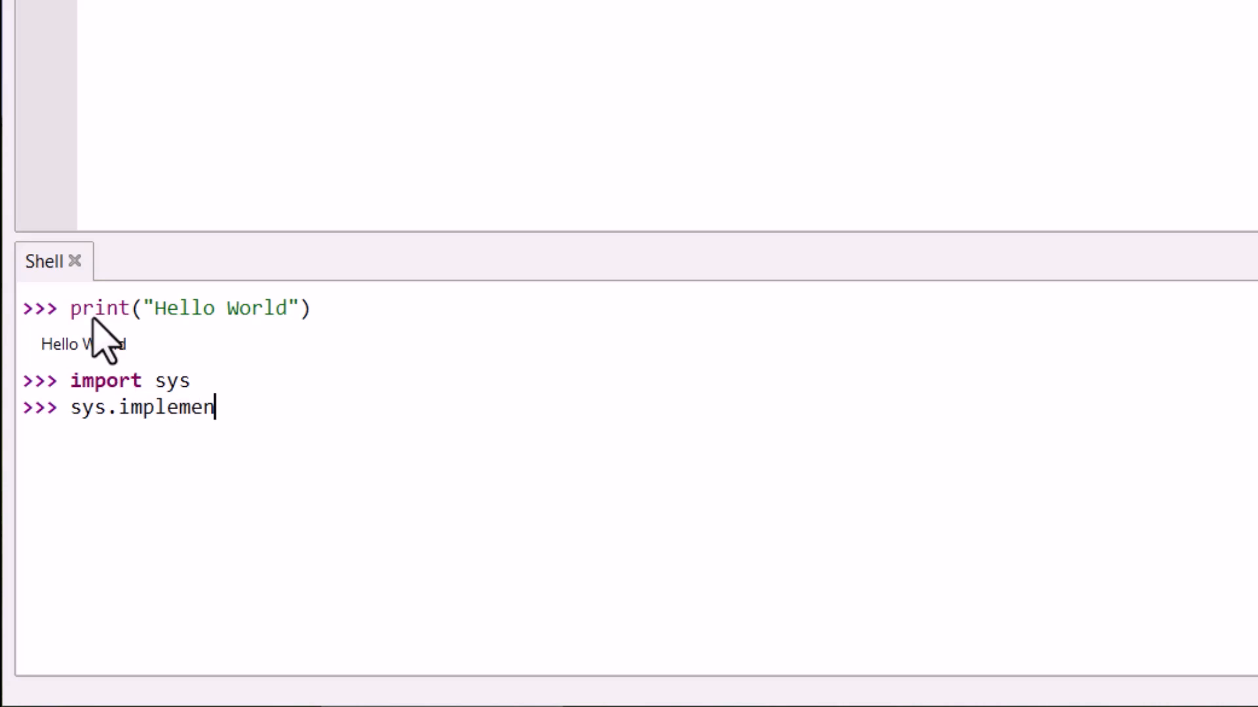
text(tation)
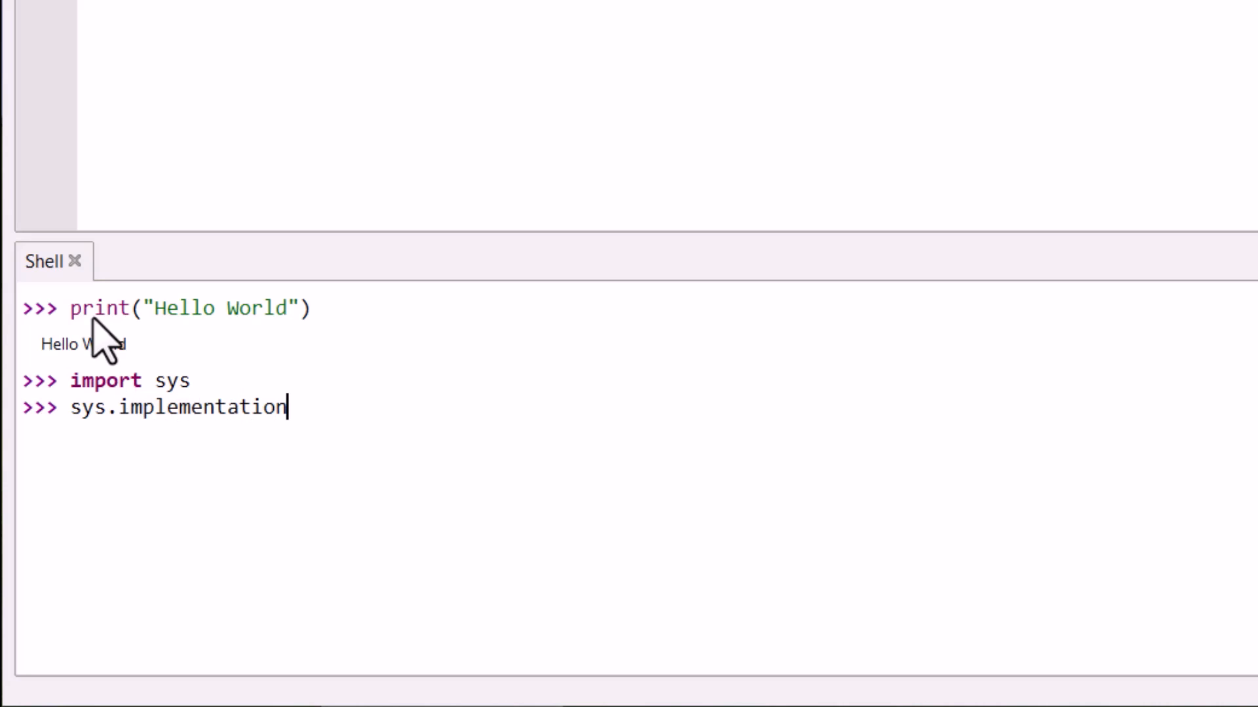
key(Return)
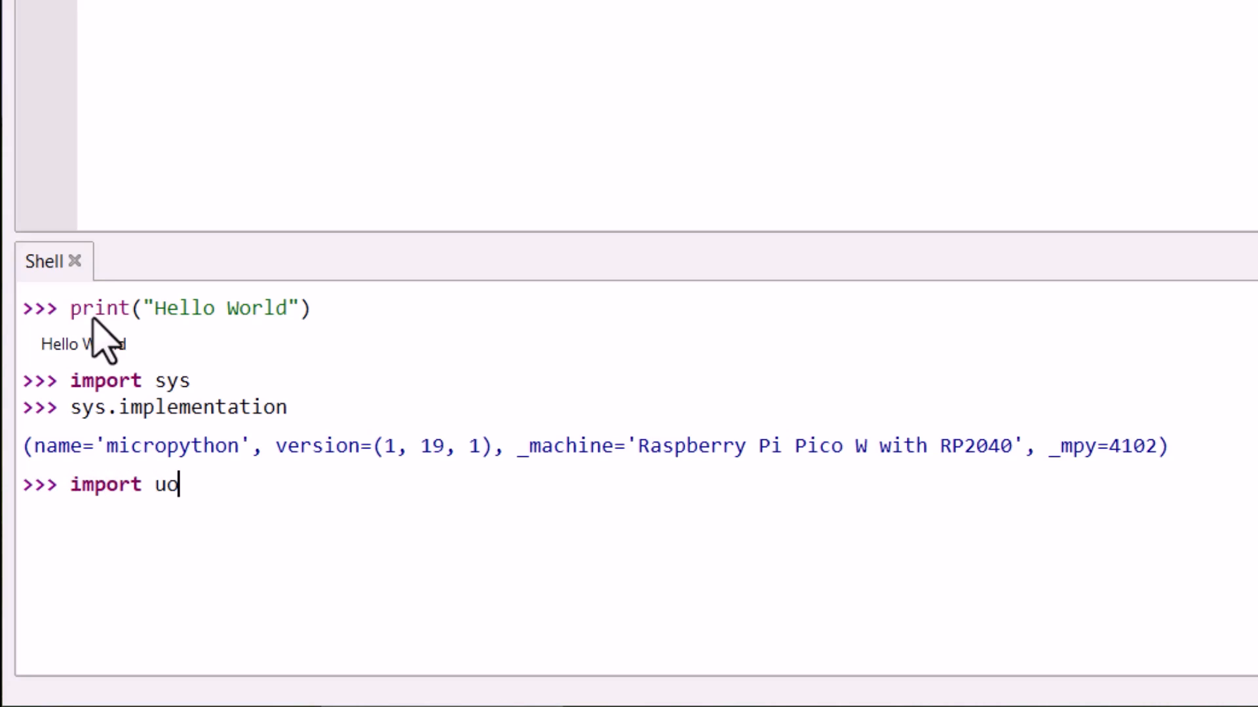
key(Return)
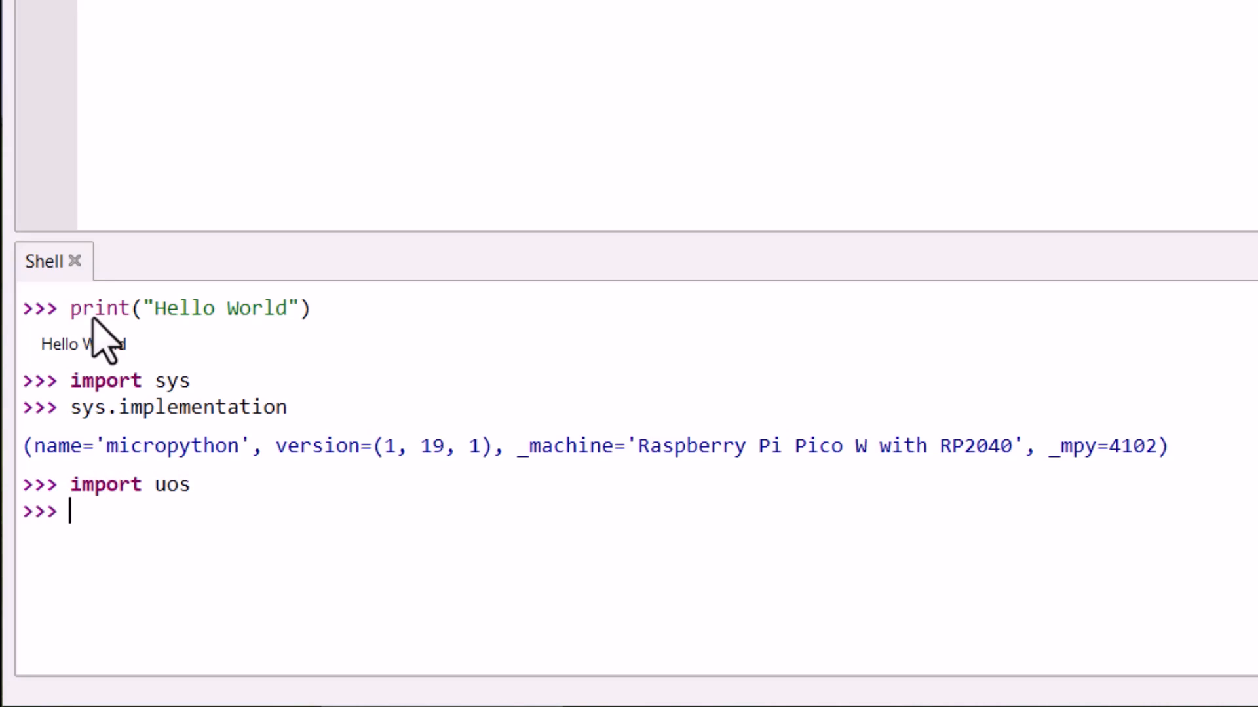
text(uos)
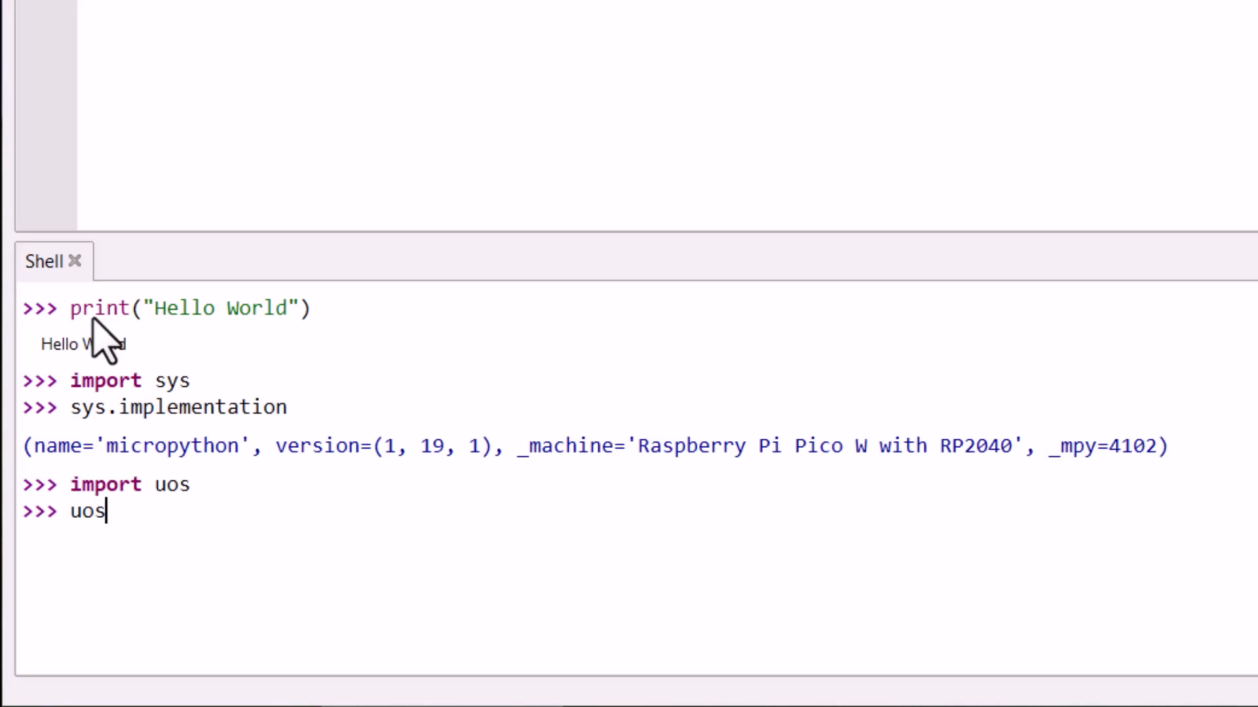
text(.listdirec)
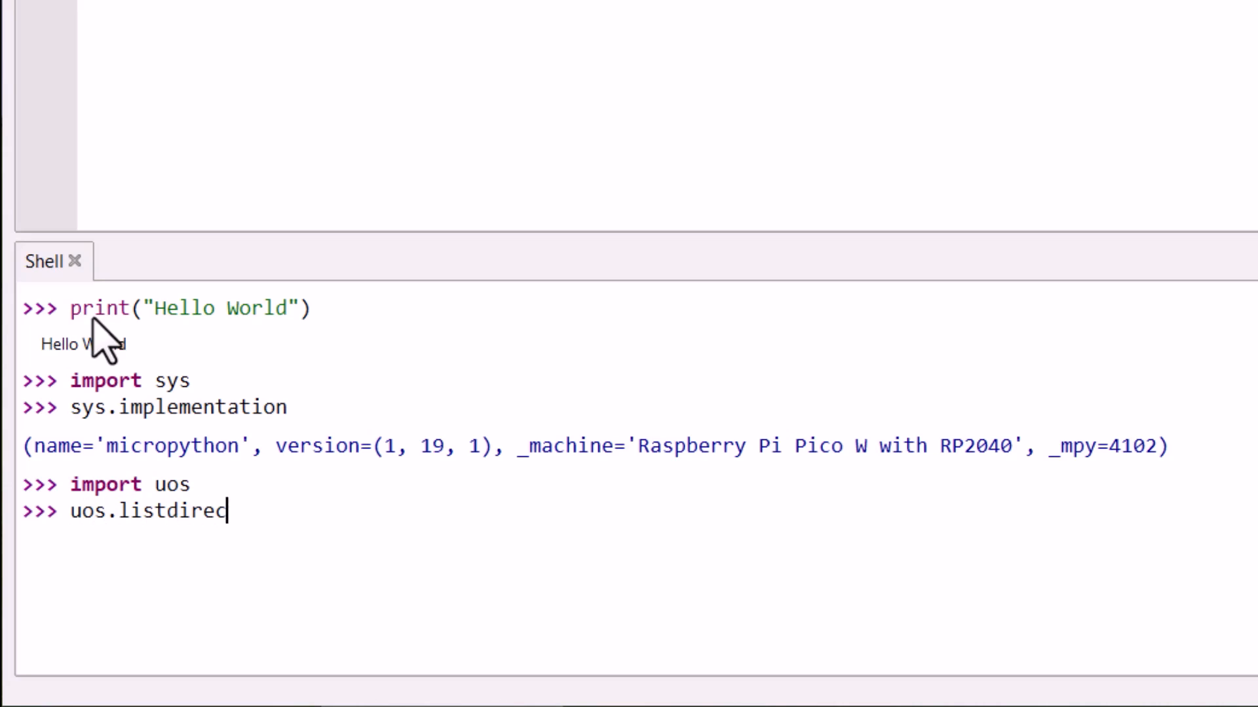
text(()
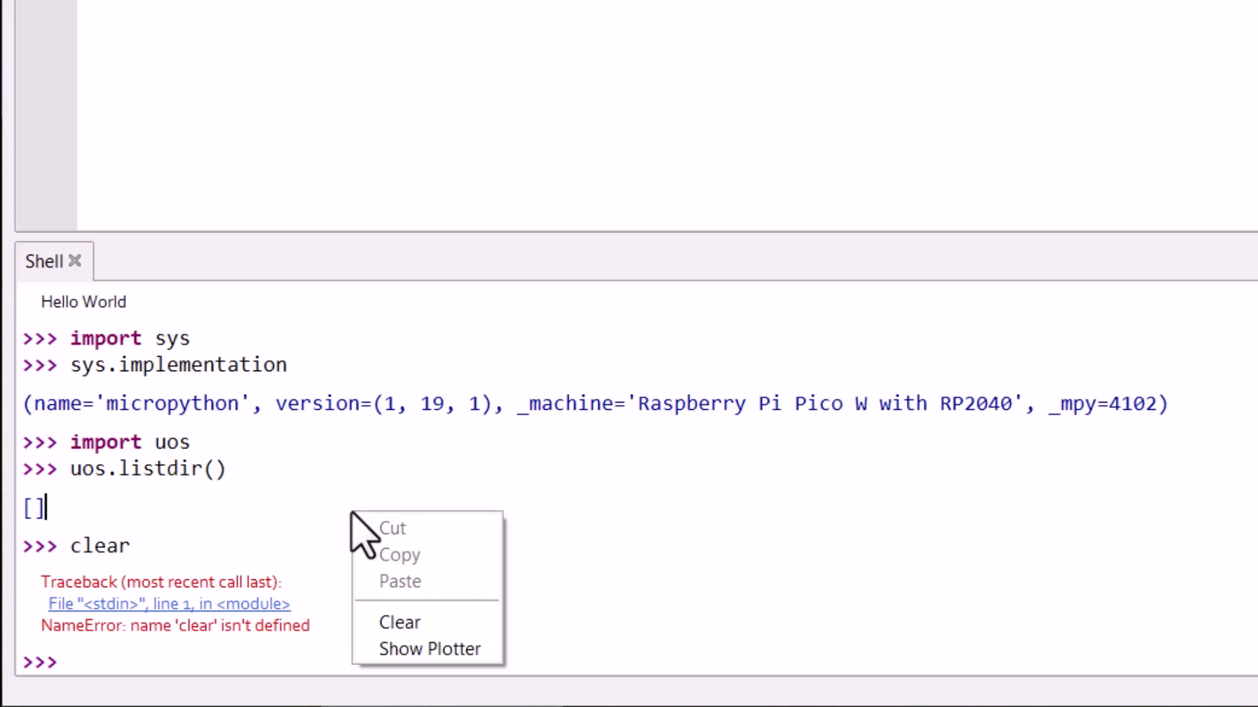
click(398, 622)
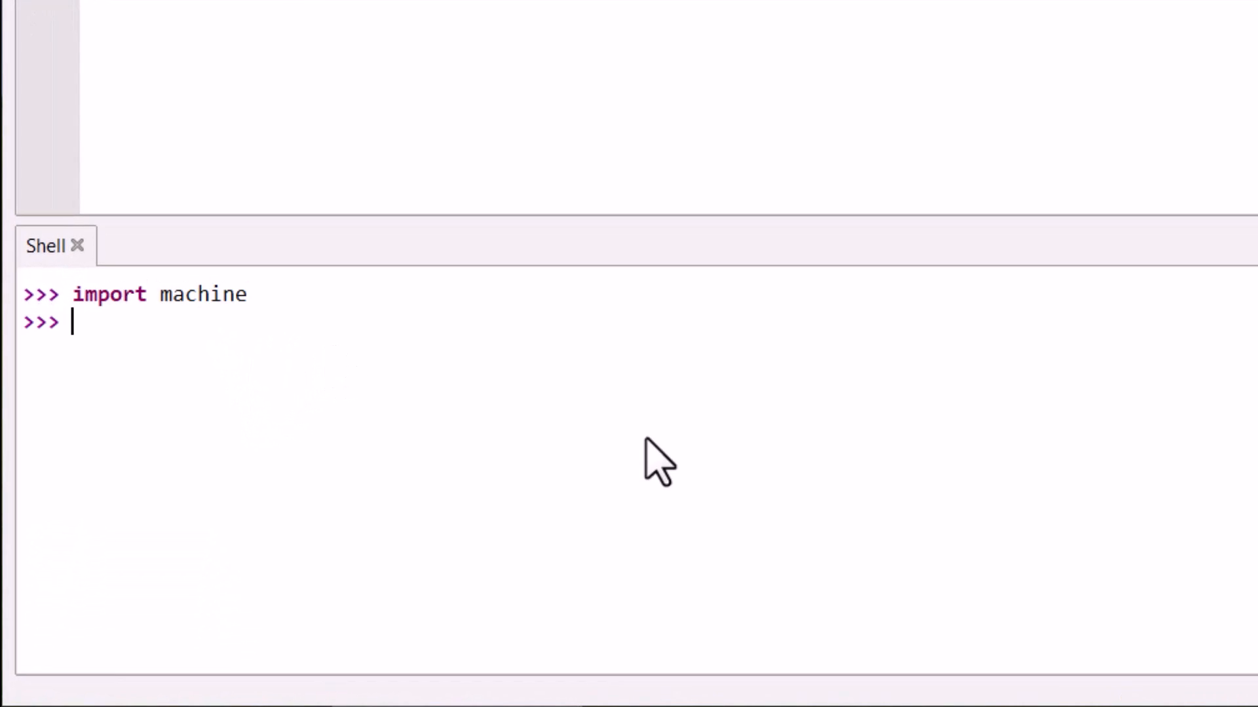
Define led as machine.Pin('LED', machine.Pin.OUT) and switch it with led.on() repeatedly.
text(led=m)
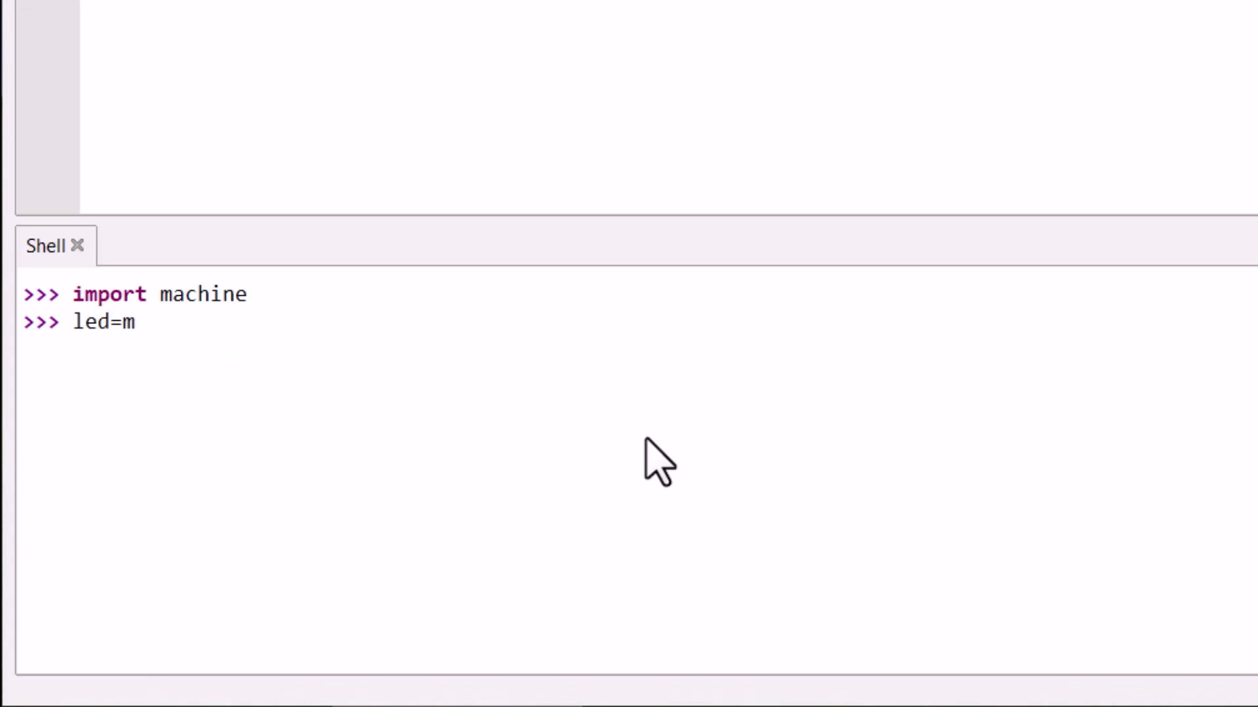
text(achine.Pin('LED)
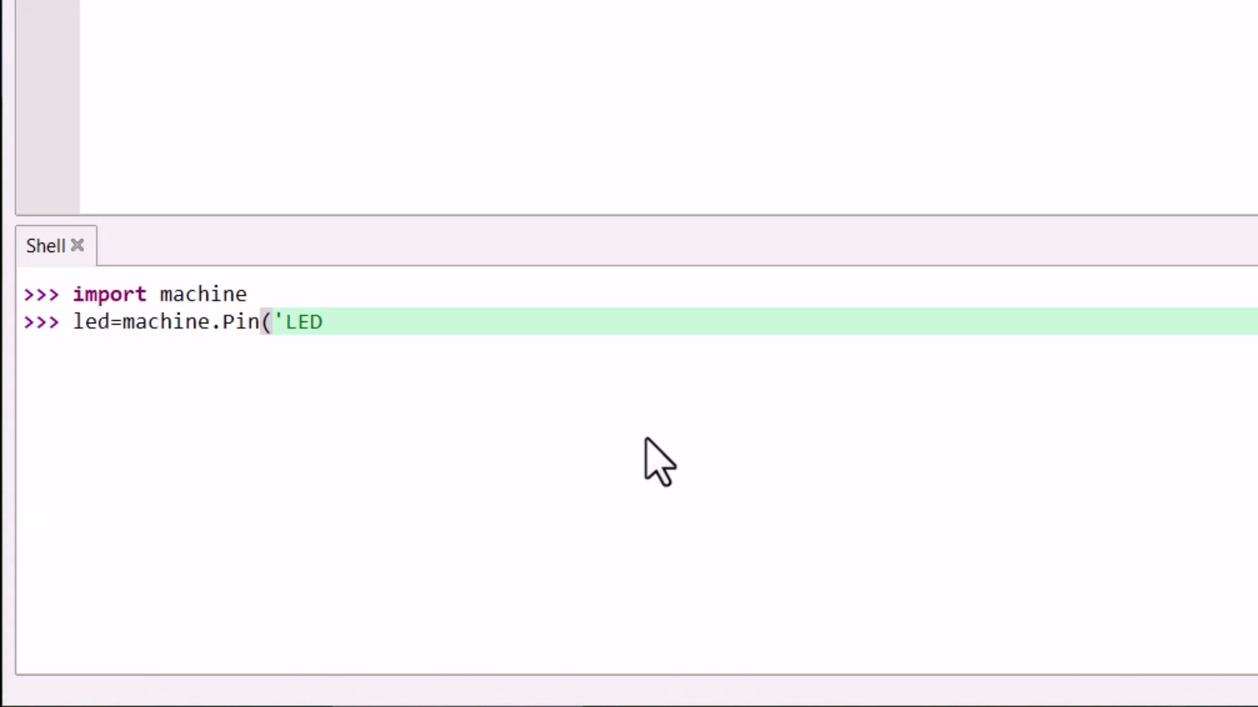
text(',machine.Pin.OUT)
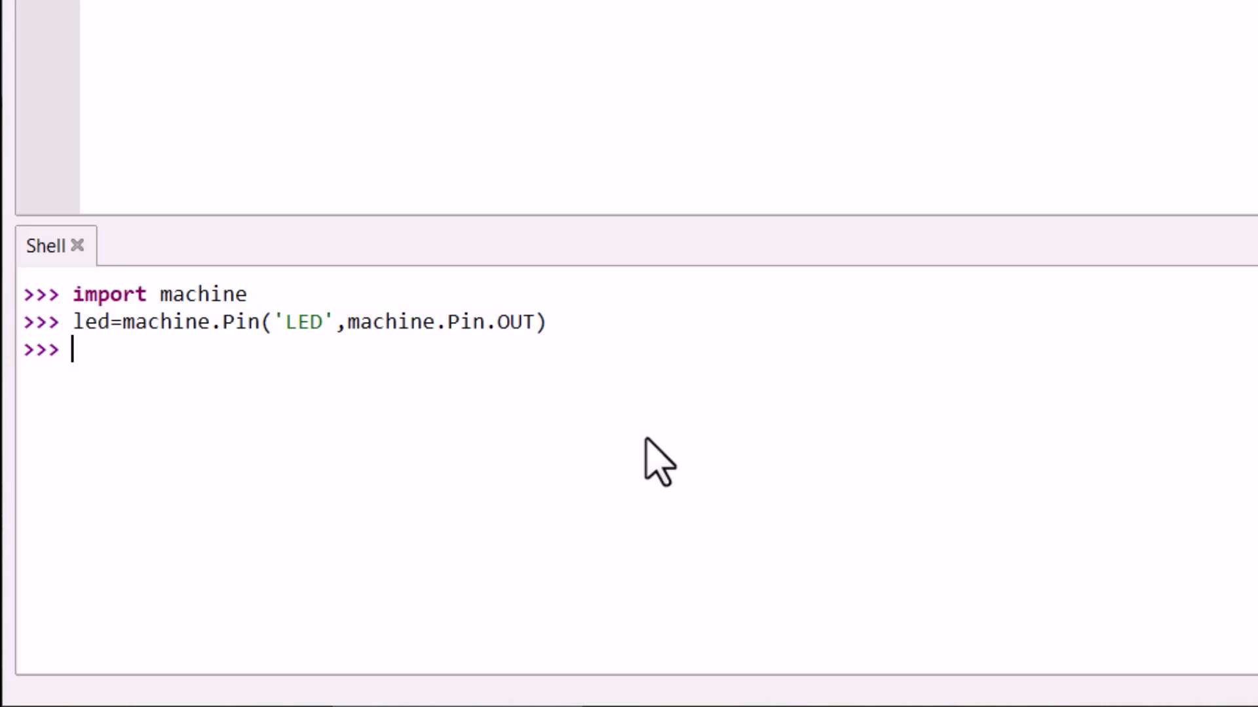
text(led.on)
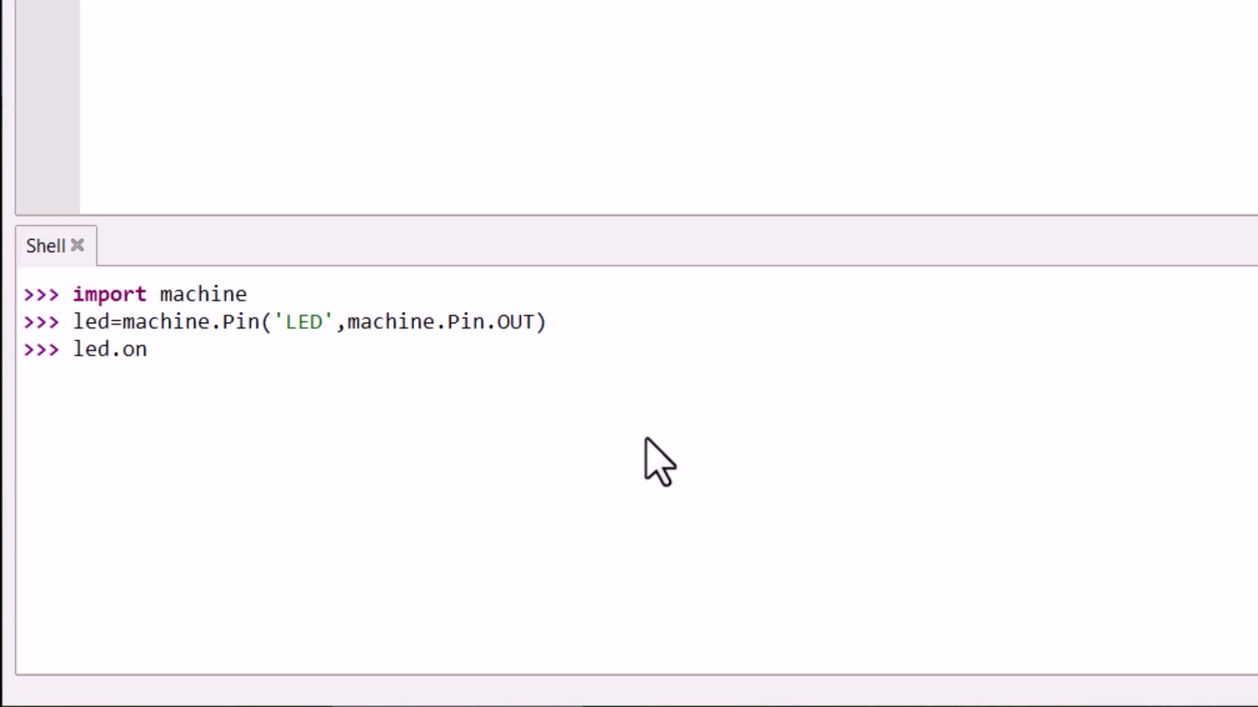
text(())
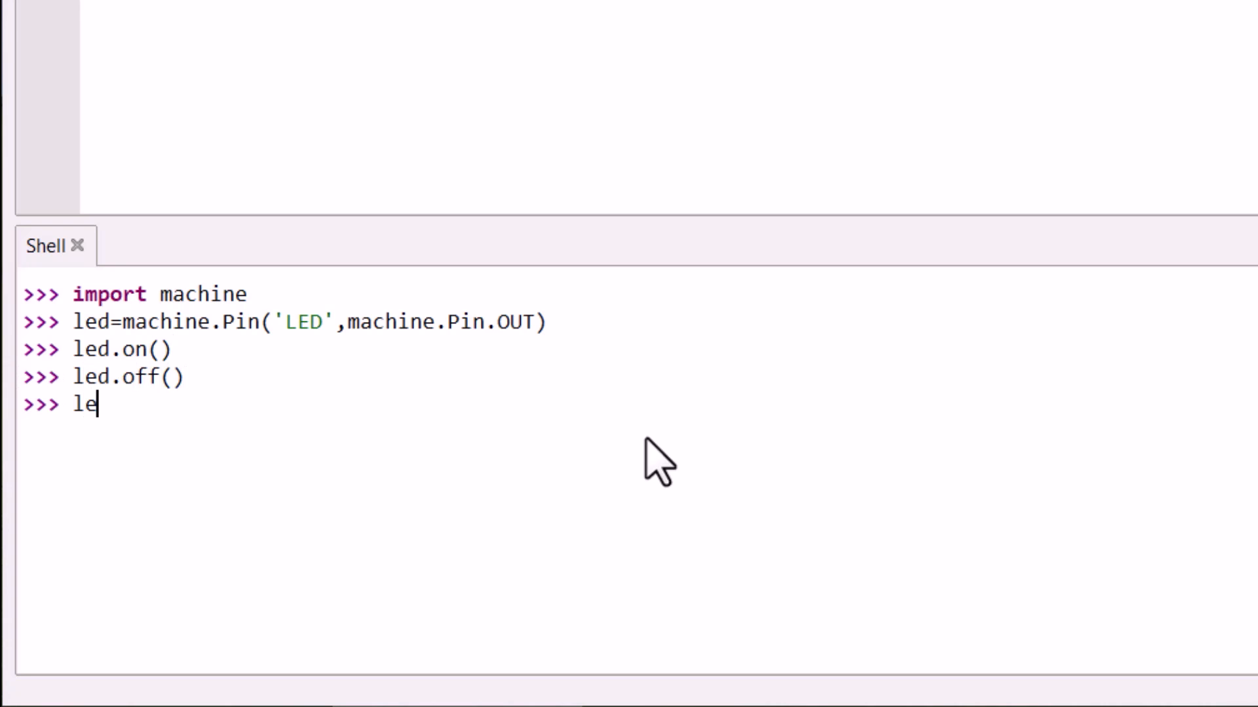
text(d.on())
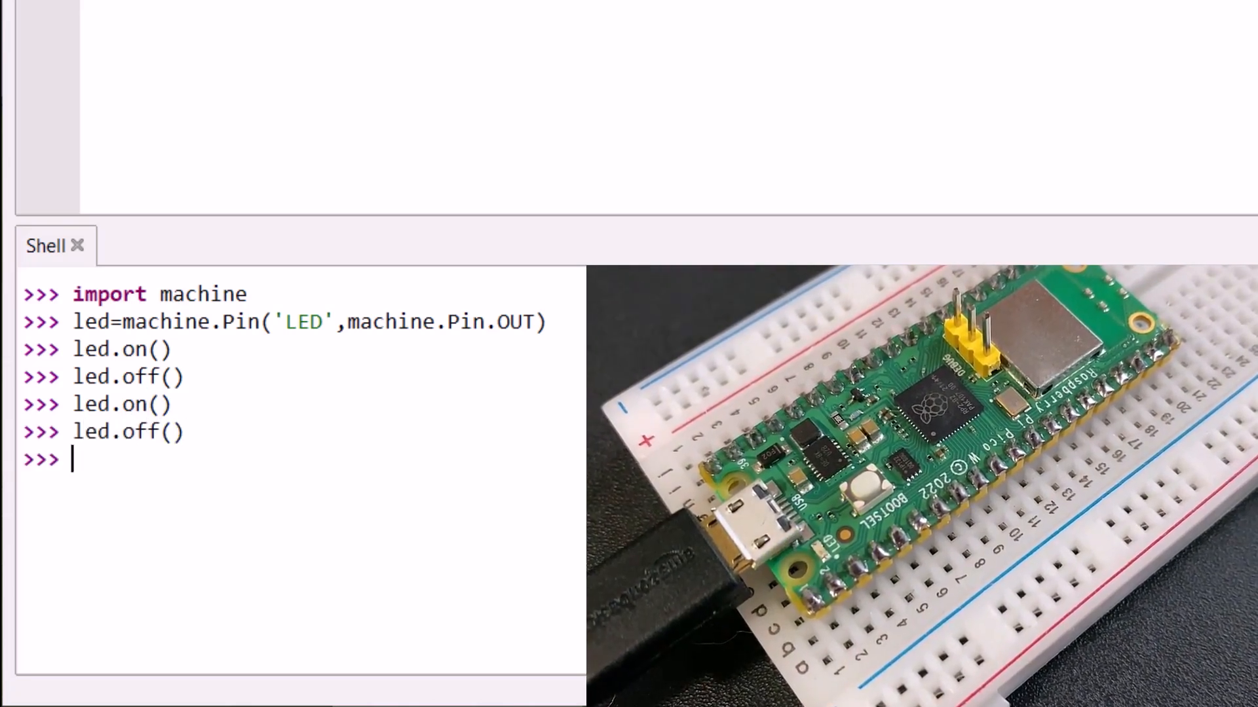
text(led.on)
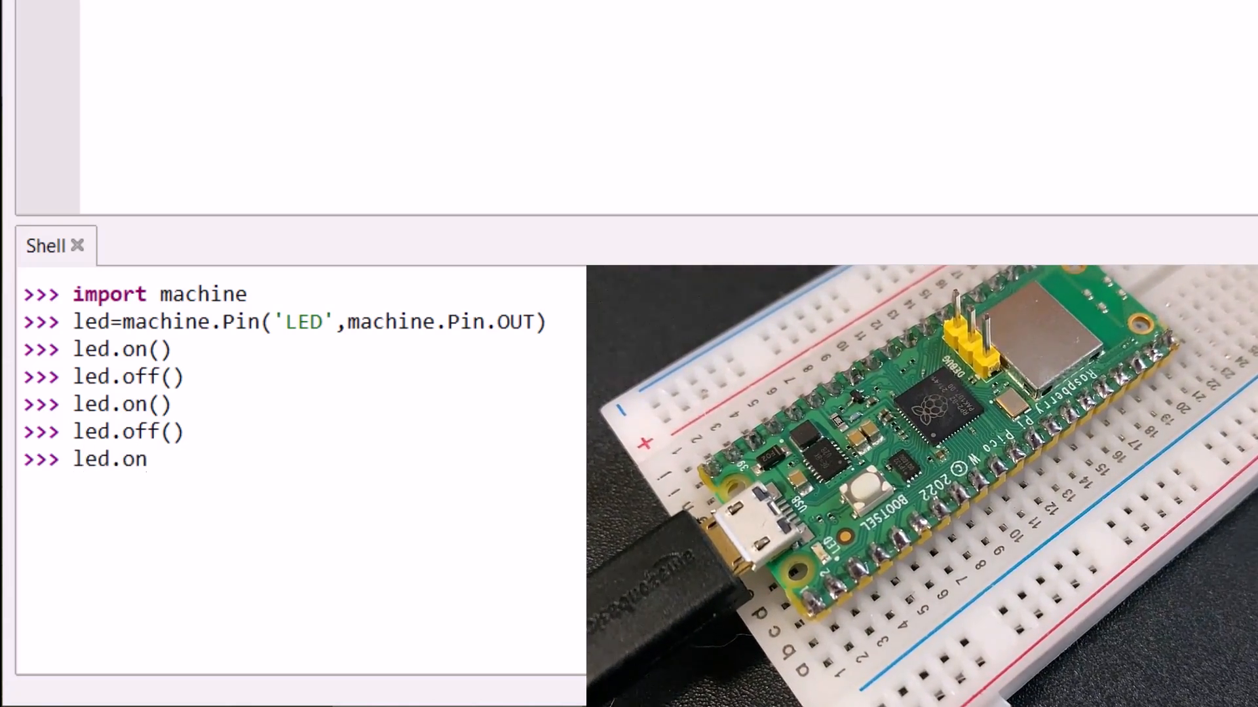
key(Return)
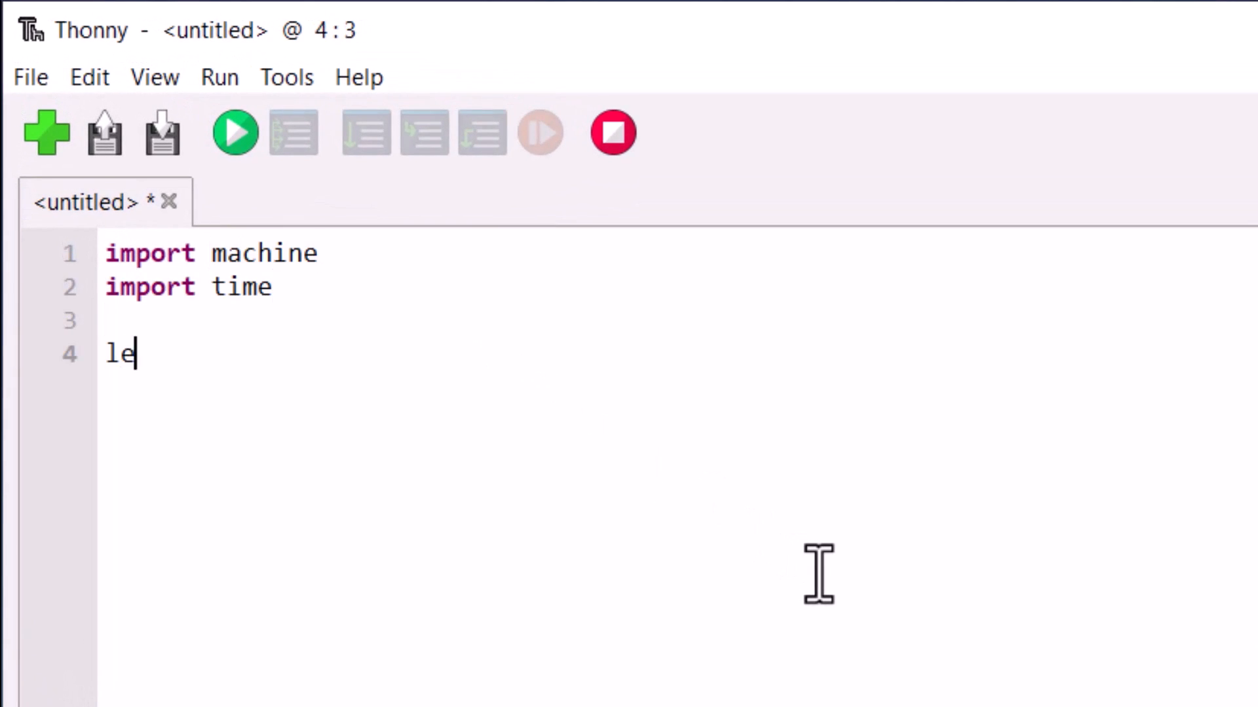
Write the LED Pin setup and a while True loop blinking with time.sleep(0.5).
text(d= machine.Pin('LED', mchine.Pin.OUT)
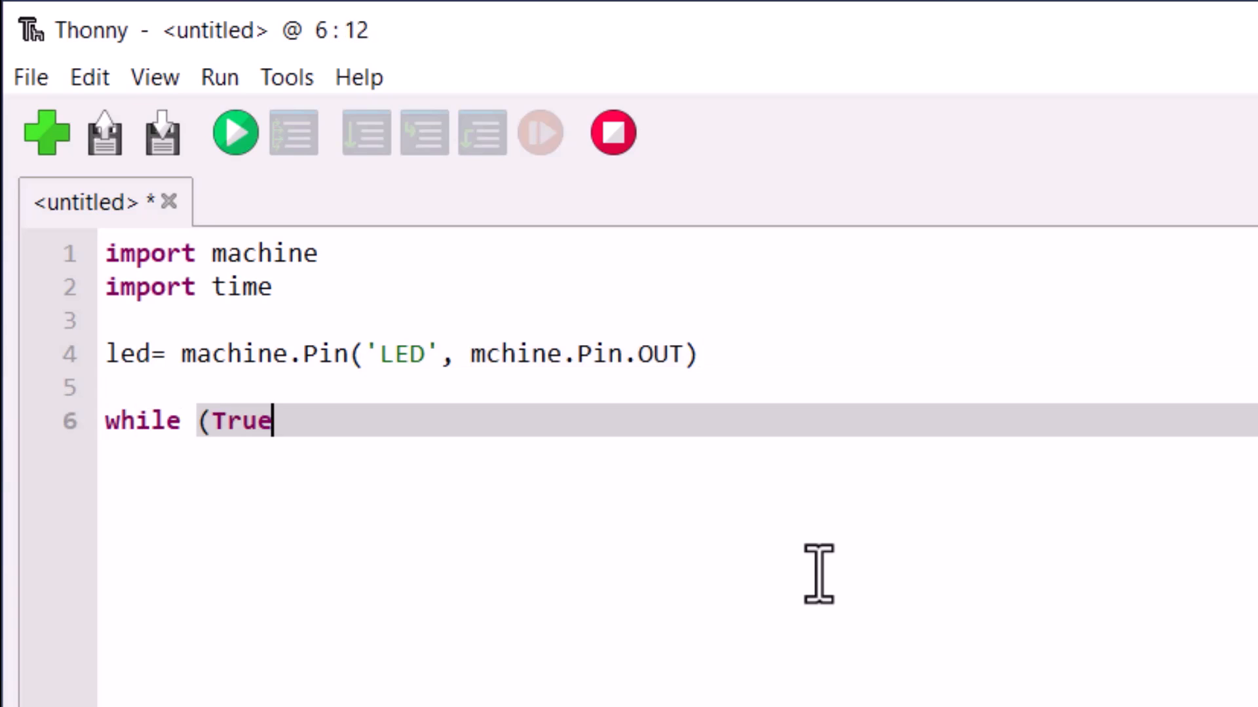
text();)
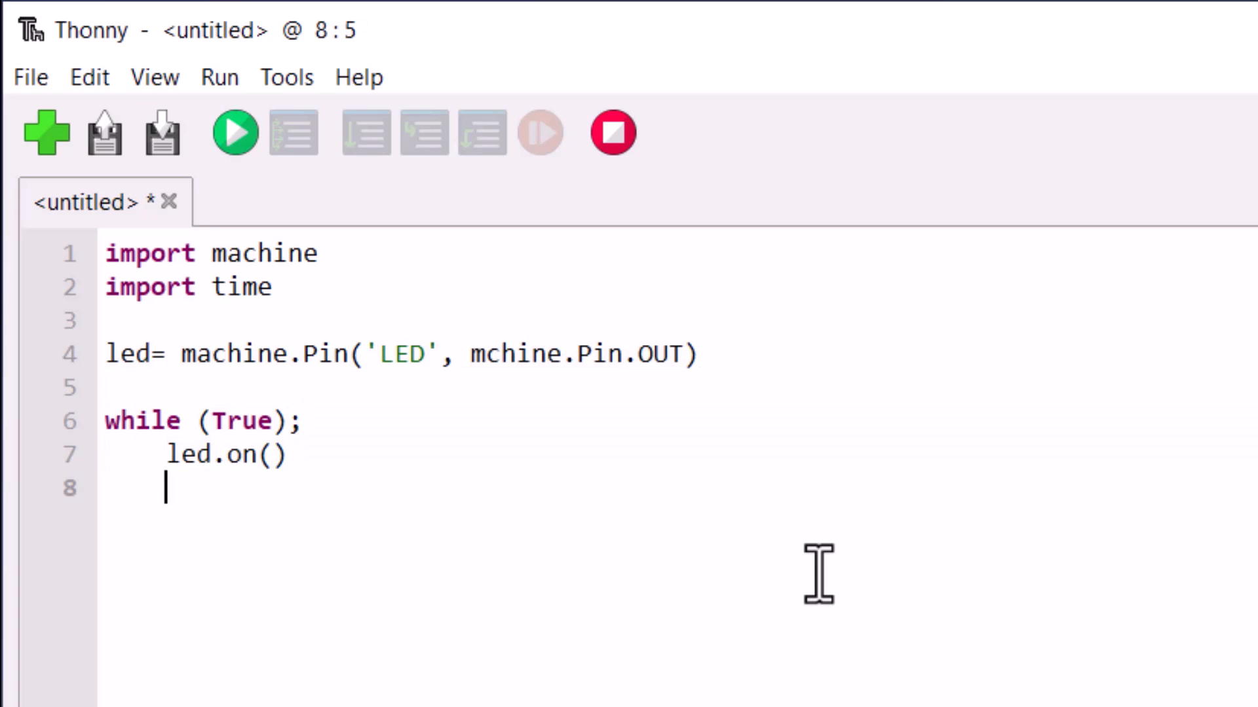
text(time.sleep(0.5))
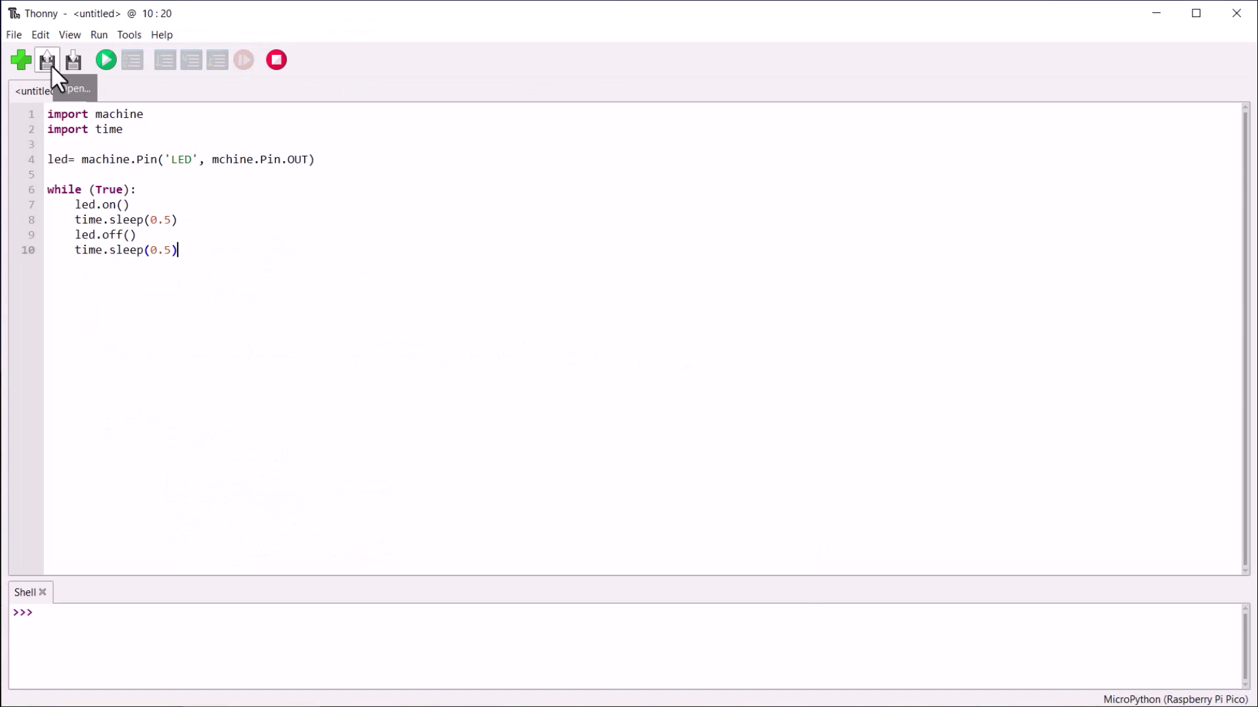
Save the blink script onto the Raspberry Pi Pico as main.py.
click(72, 61)
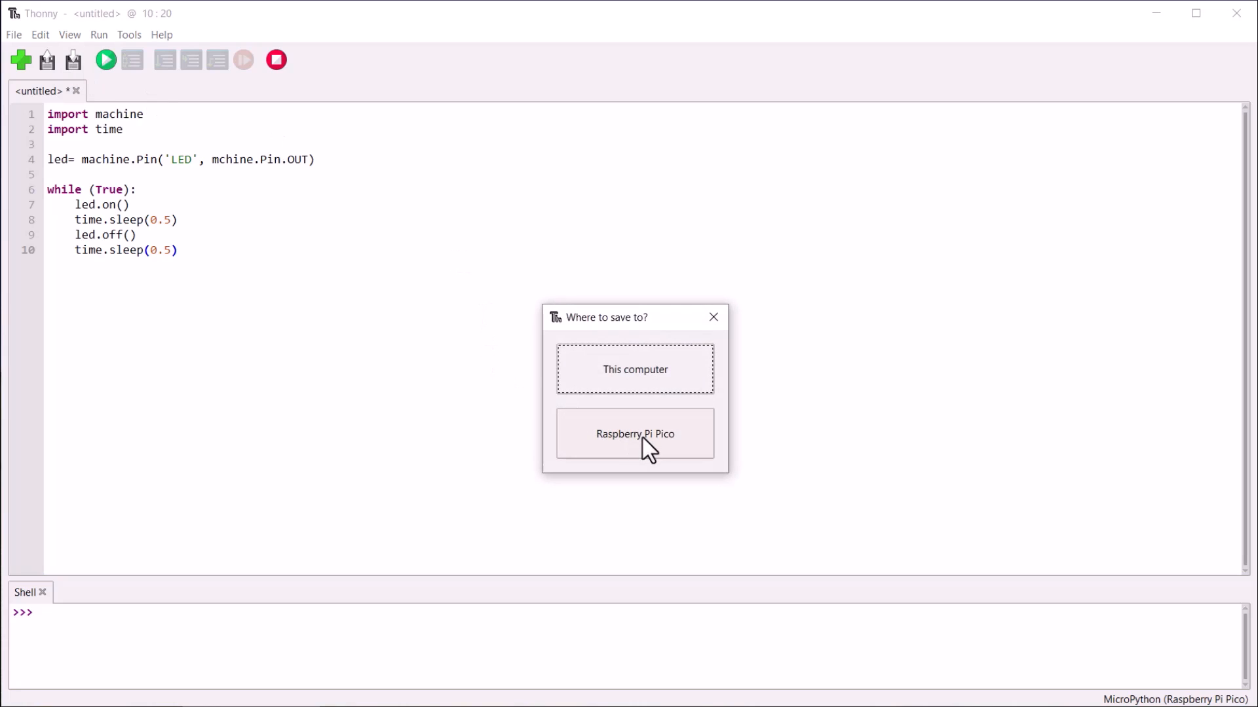
click(634, 434)
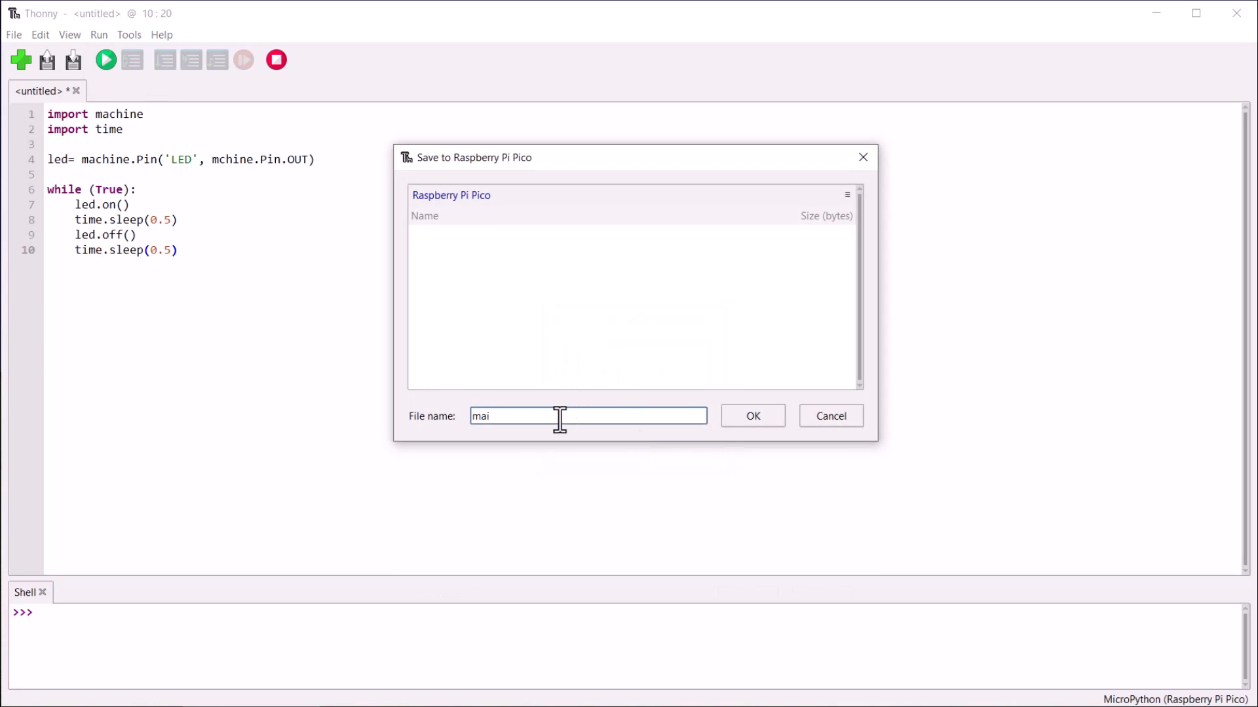
text(n.py)
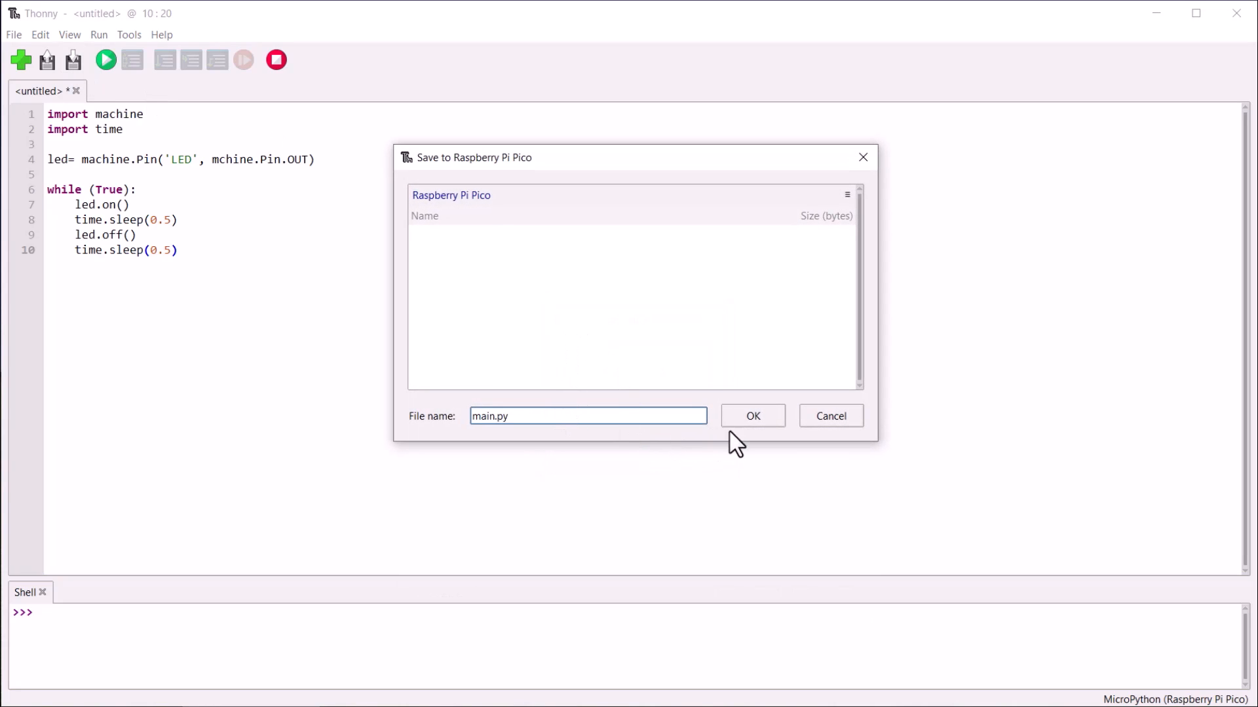
click(752, 416)
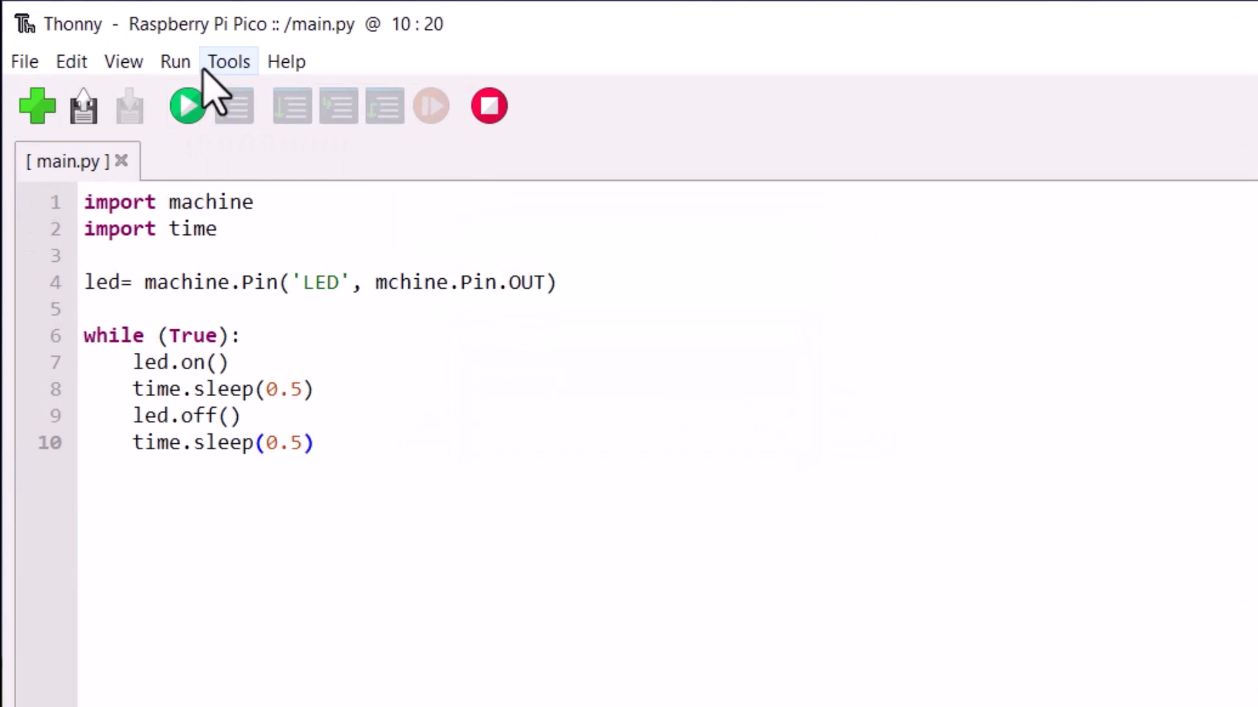
mouse_move(186, 104)
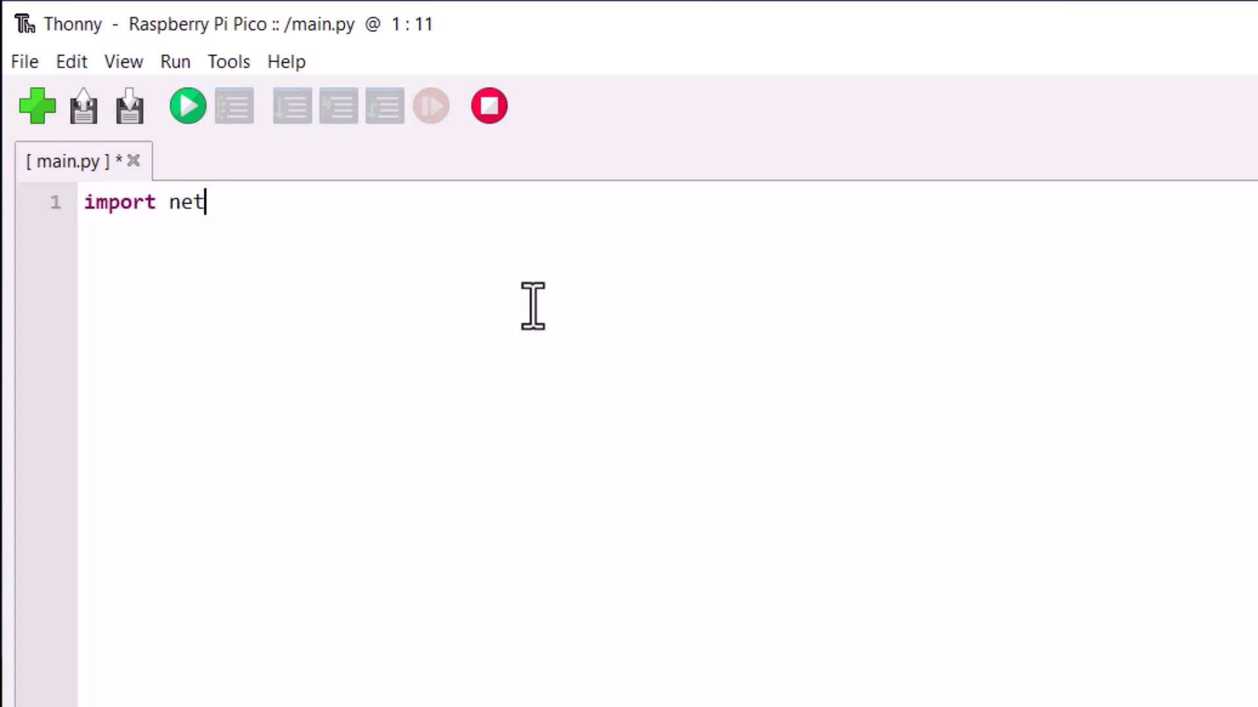
Enter the network import, network.WLAN(STA_IF) setup and wlan.scan() assignment.
text(work)
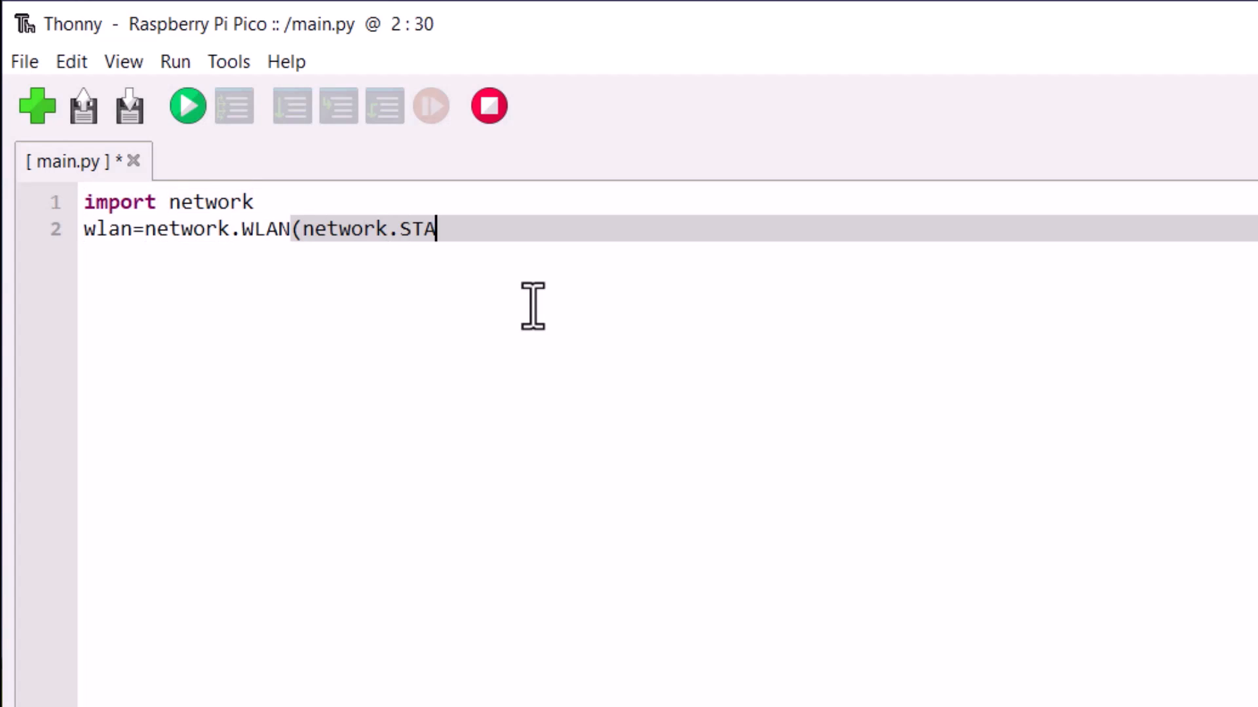
text(_IF))
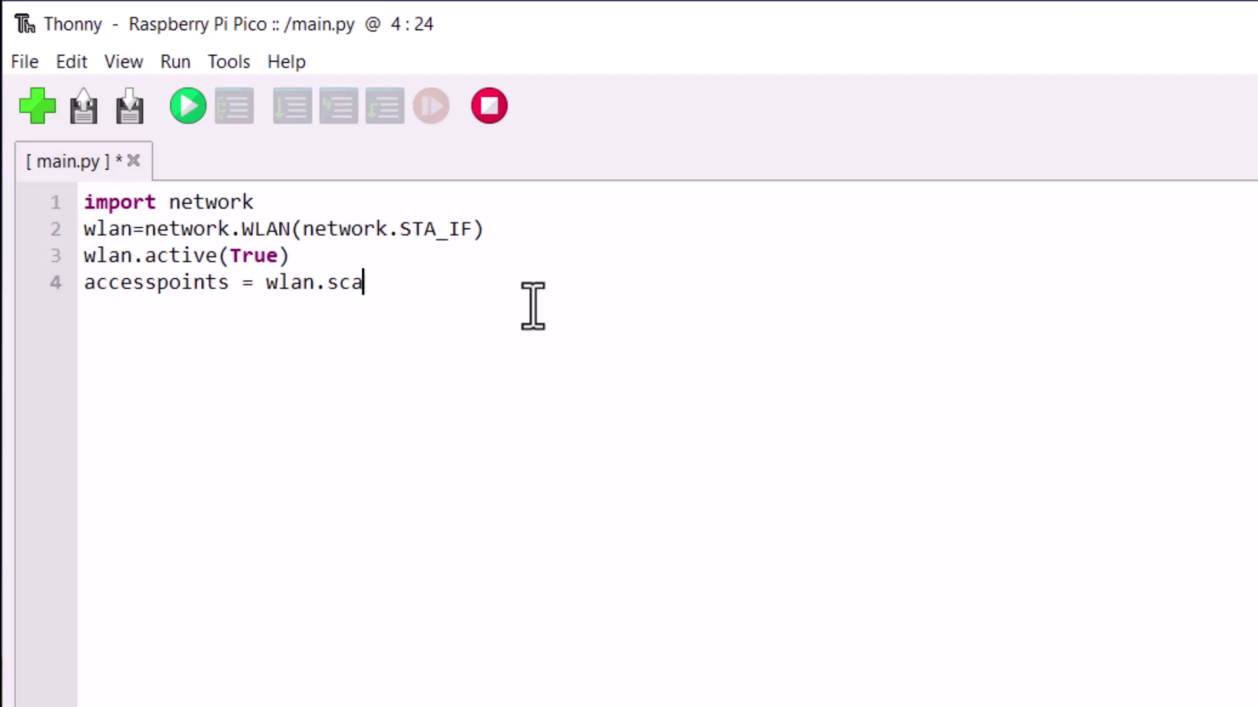
text(n())
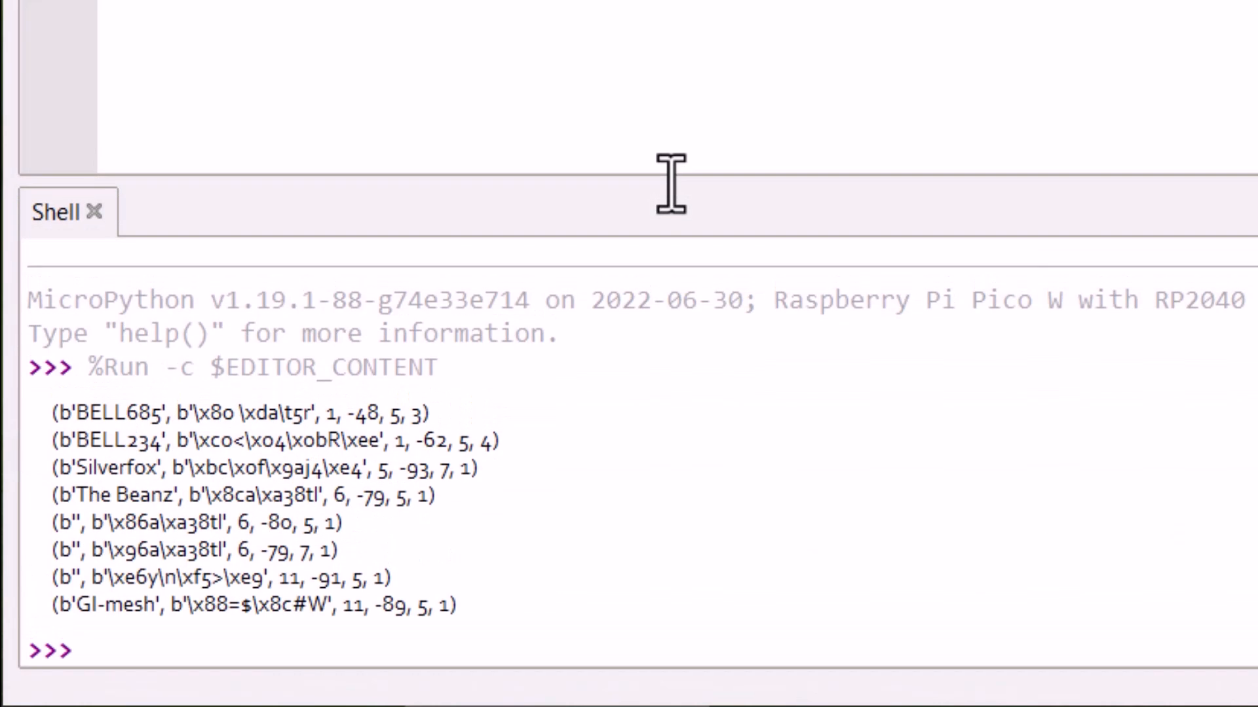
mouse_move(313, 481)
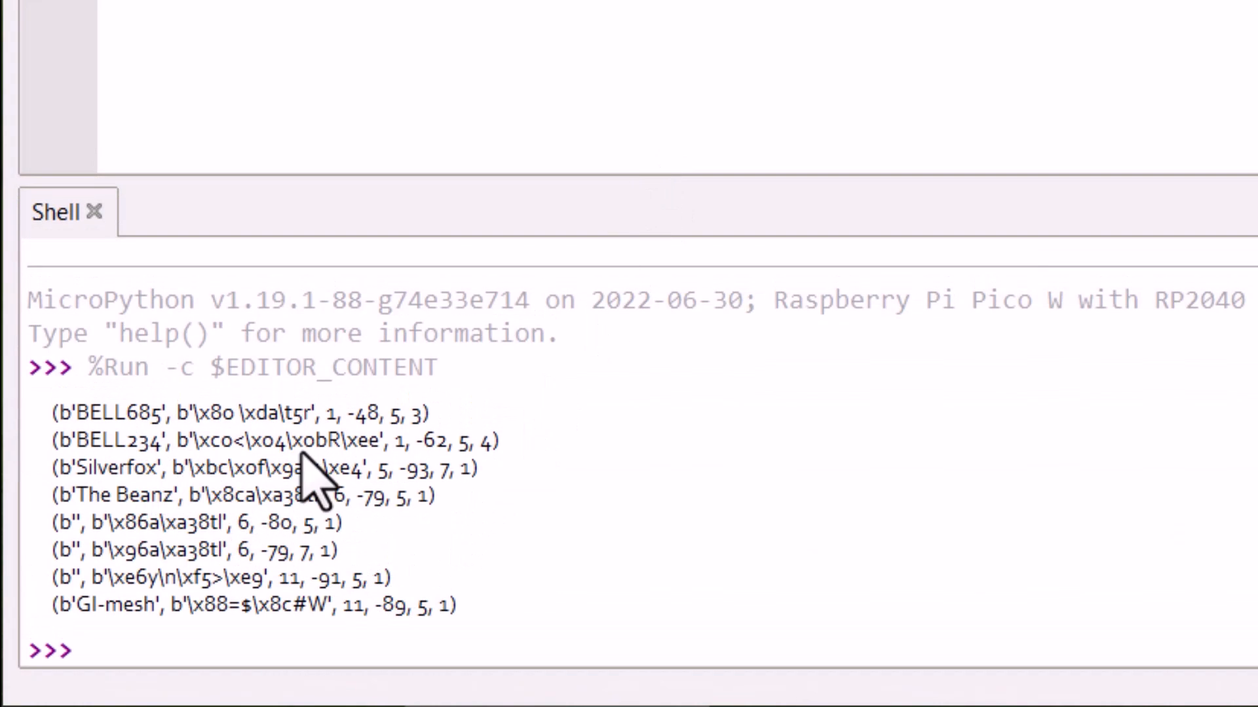
mouse_move(369, 529)
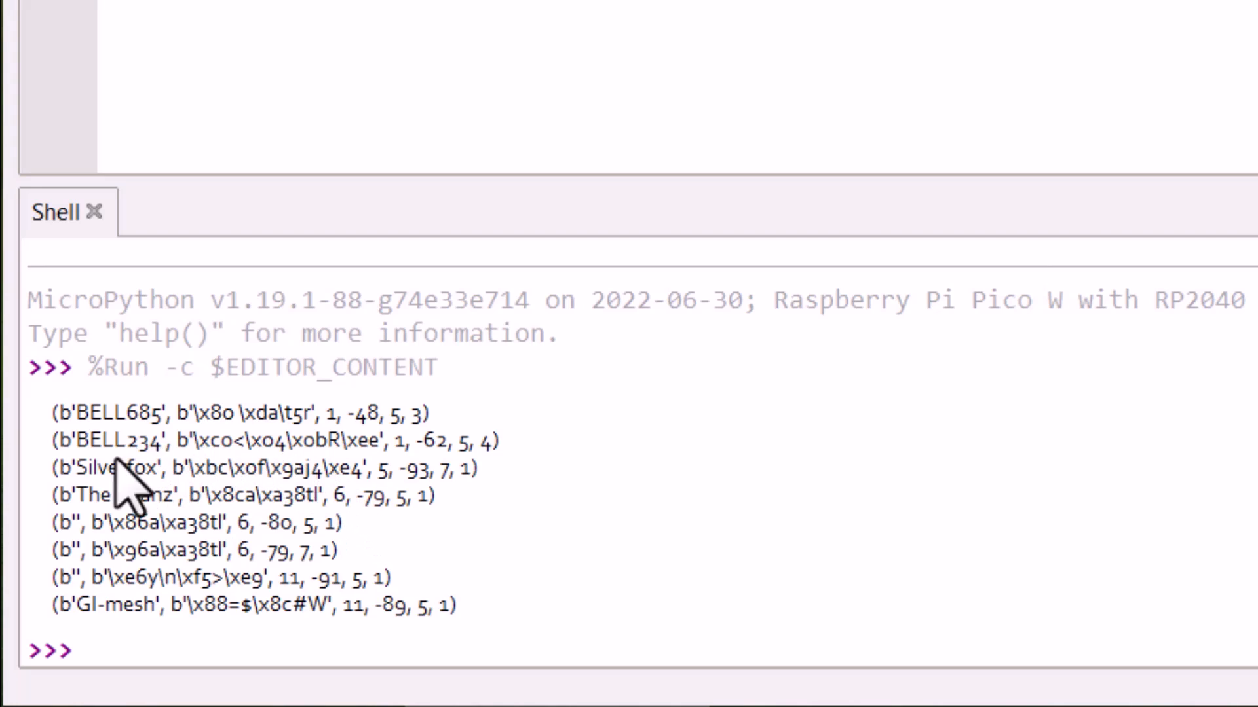
mouse_move(217, 544)
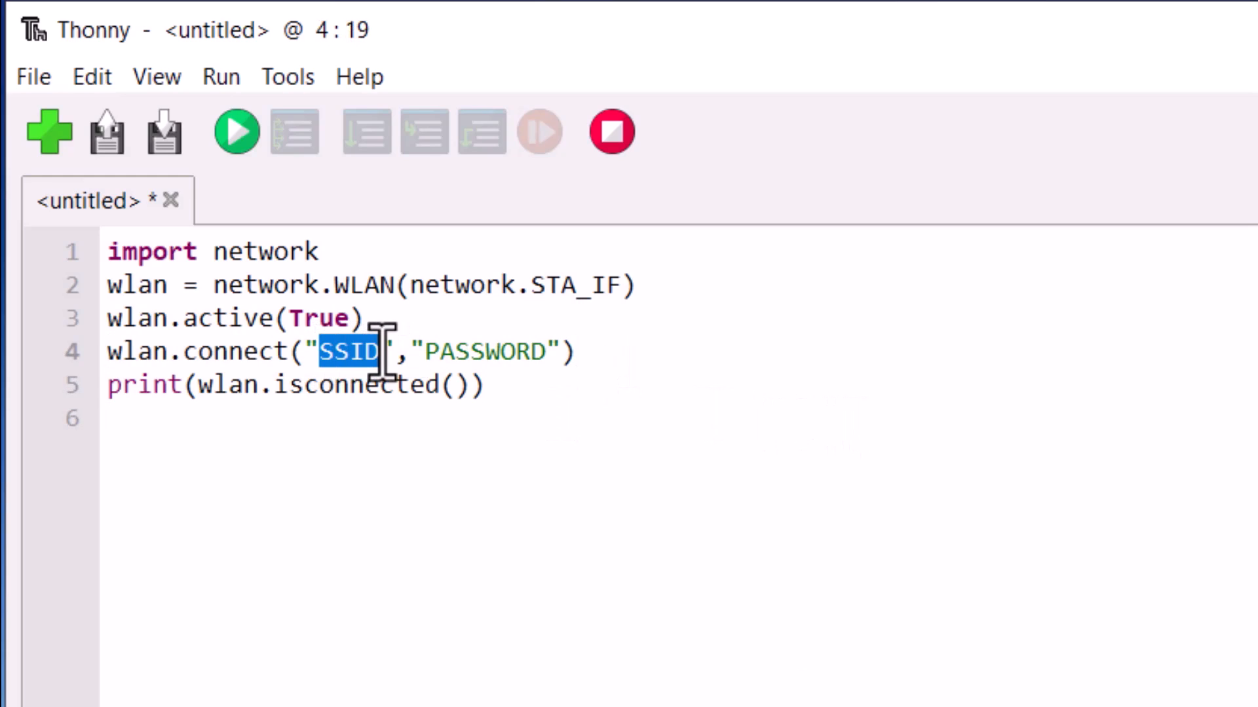
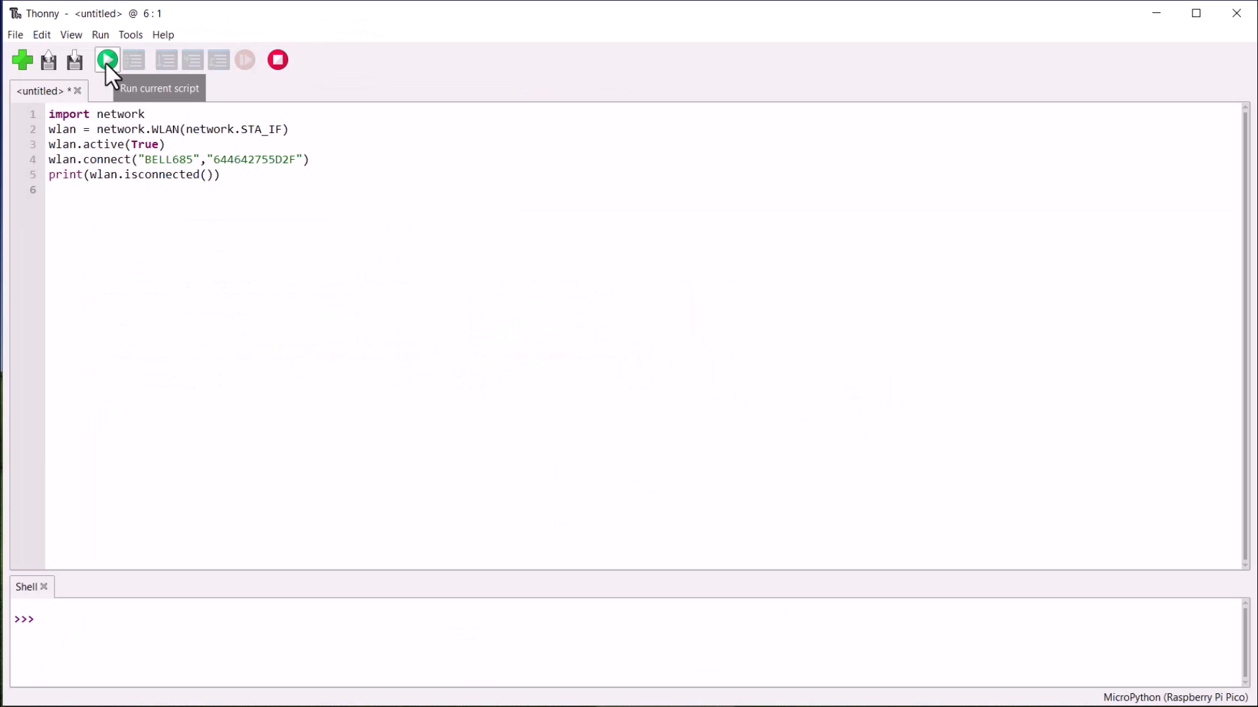
Run the script, saving it over main.py on the Pico, then return to the editor.
click(73, 60)
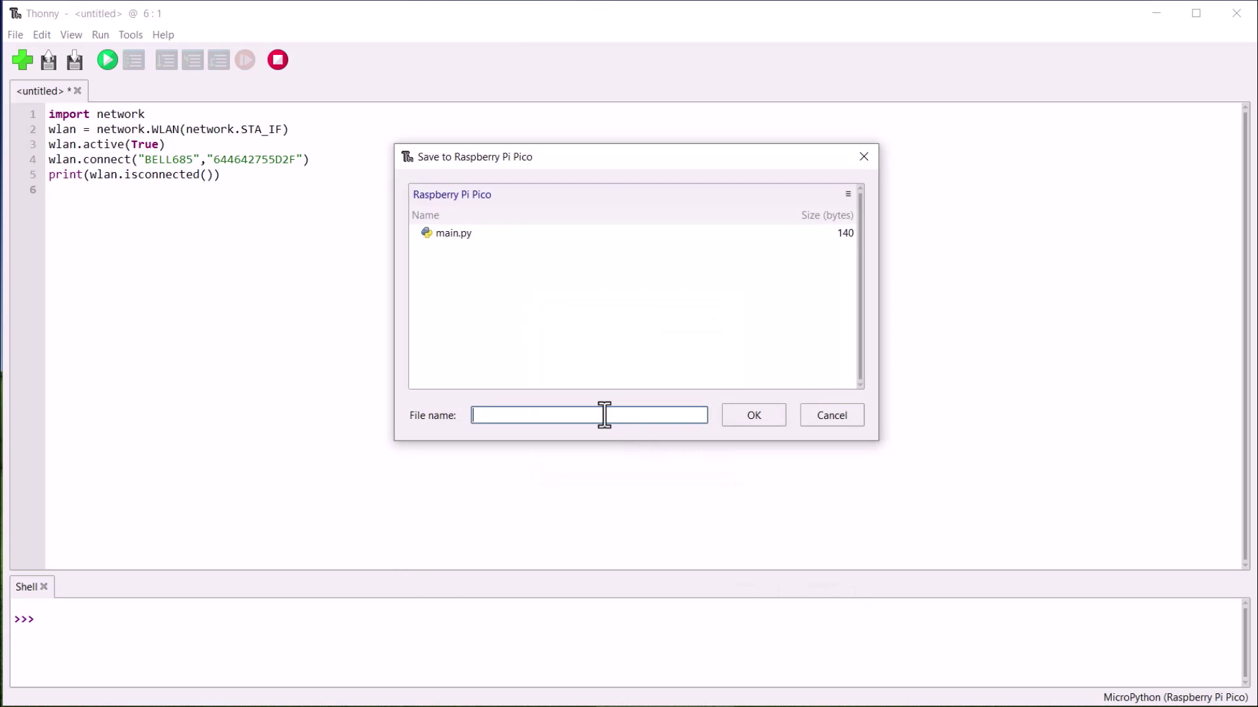
click(752, 415)
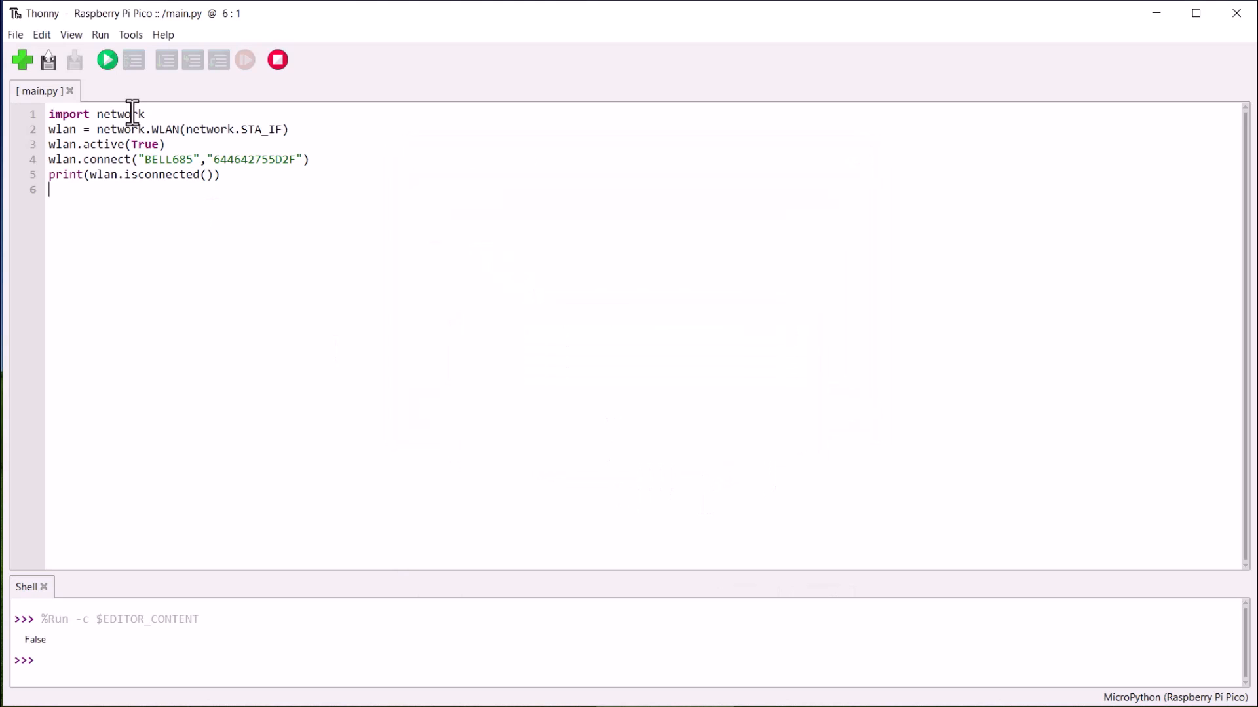
click(106, 59)
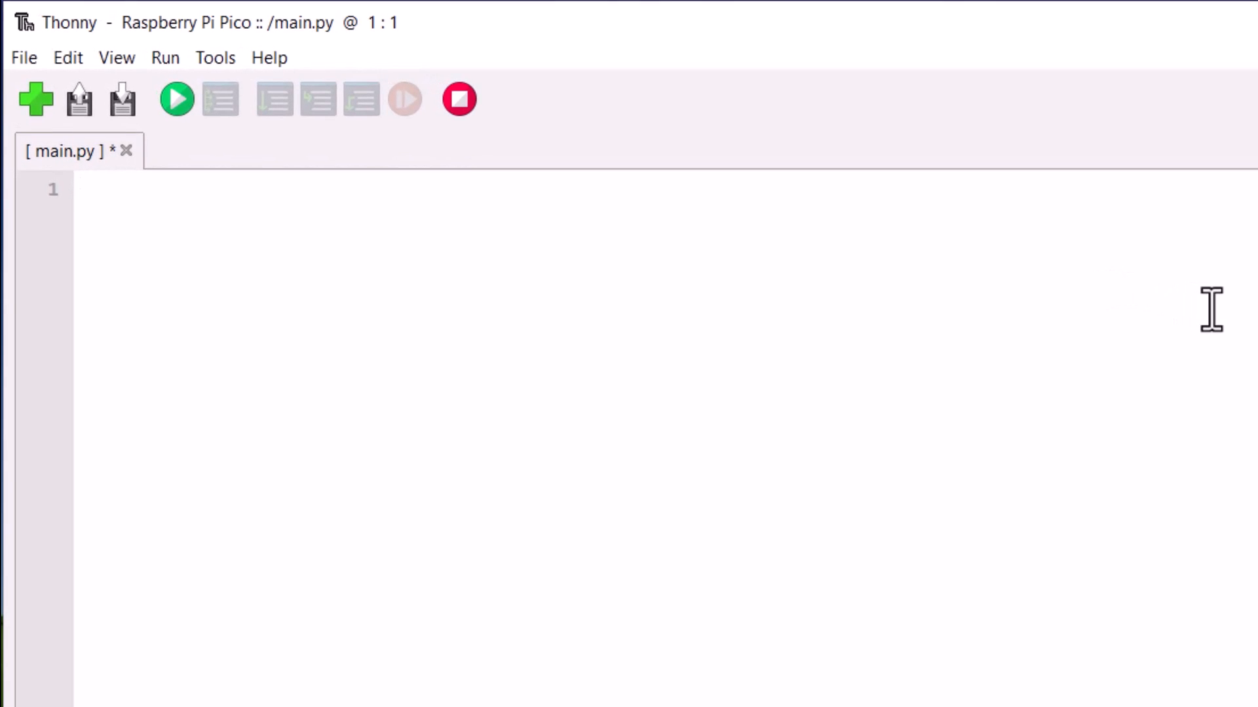
text(import network)
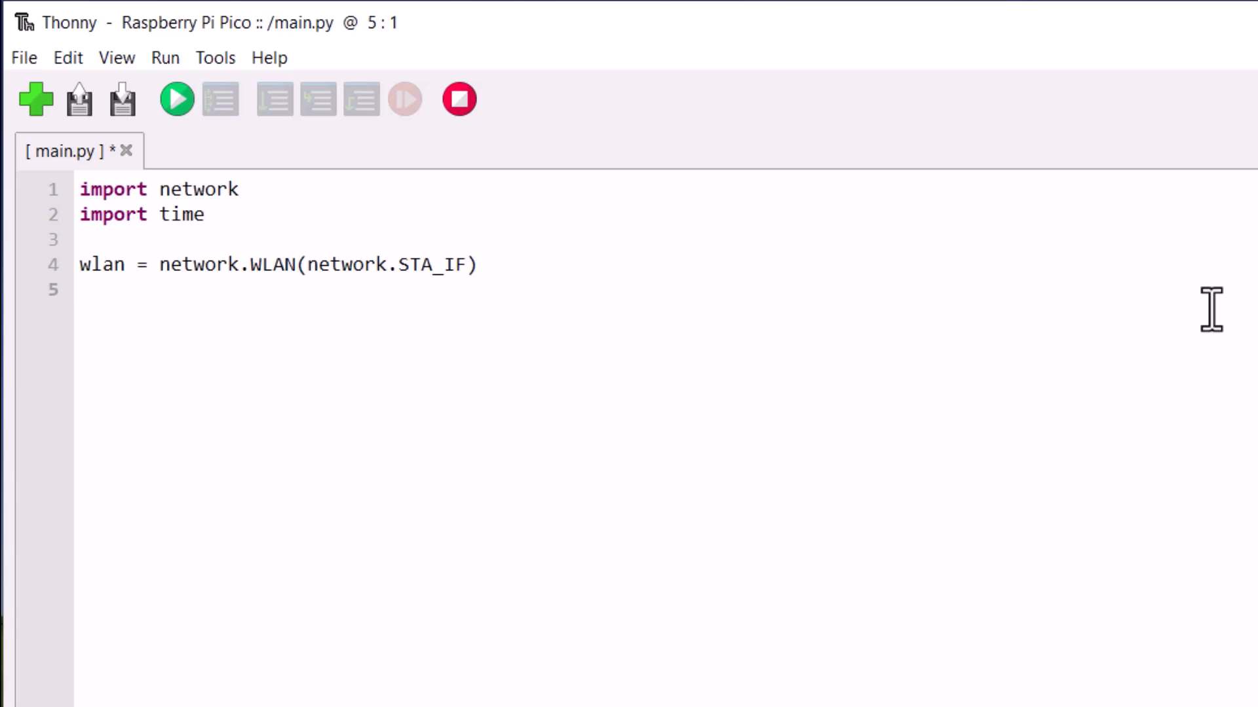
text(wlan.active(True))
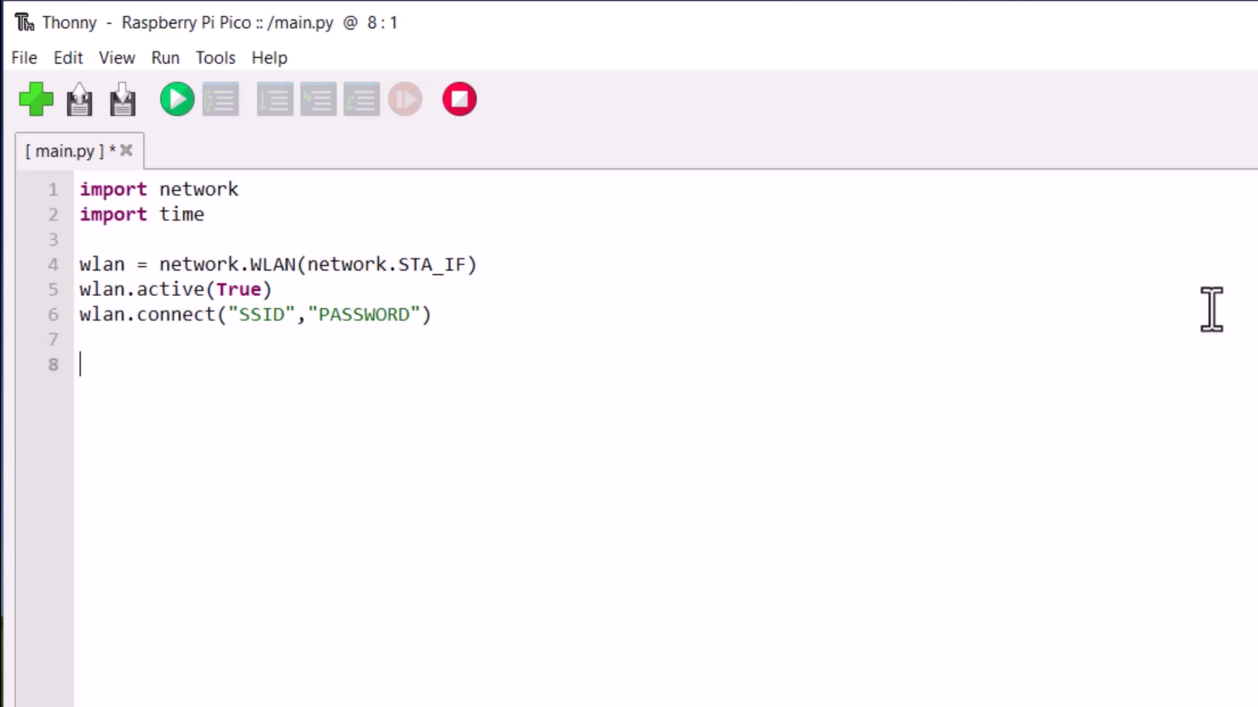
text(wait = 10)
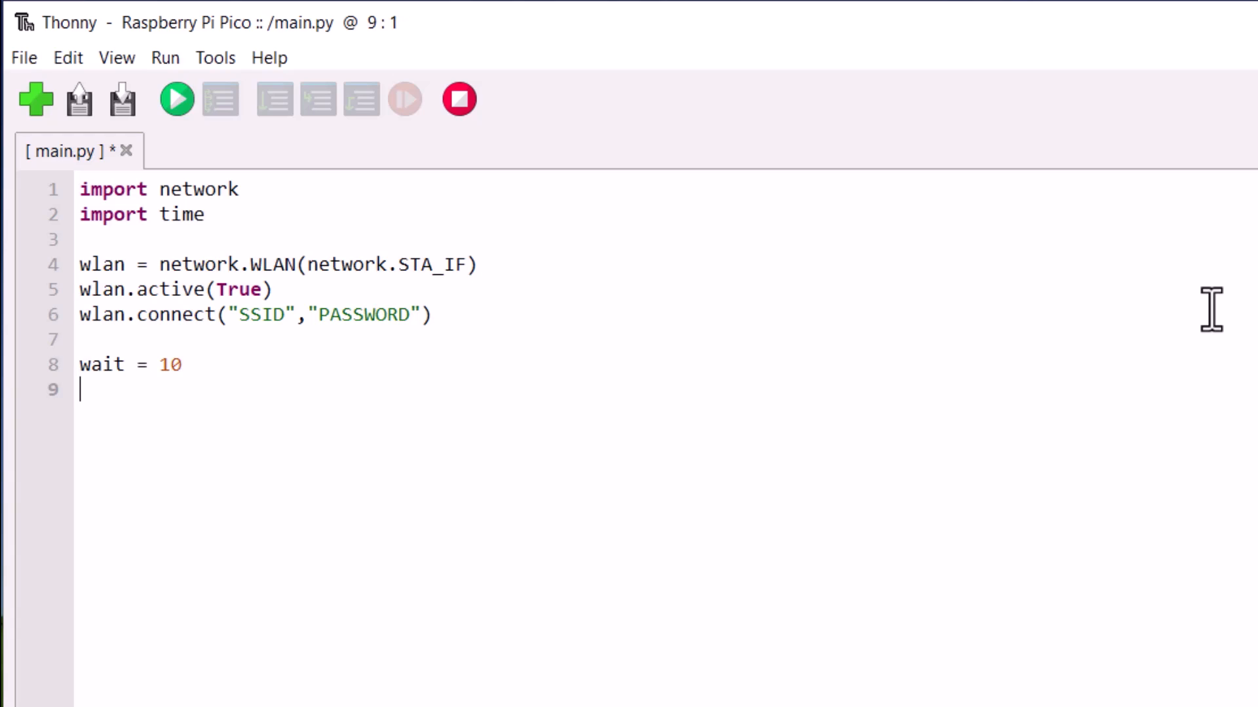
text(while wait > 0:)
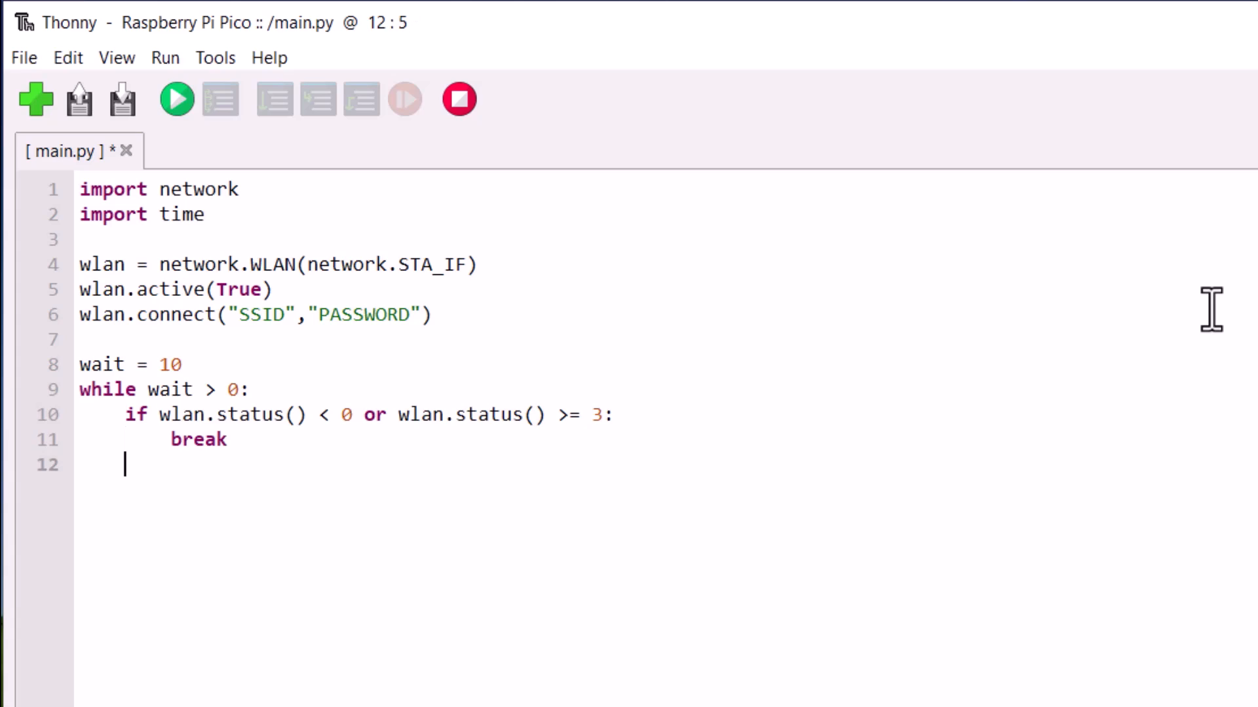
text(wait -= 1)
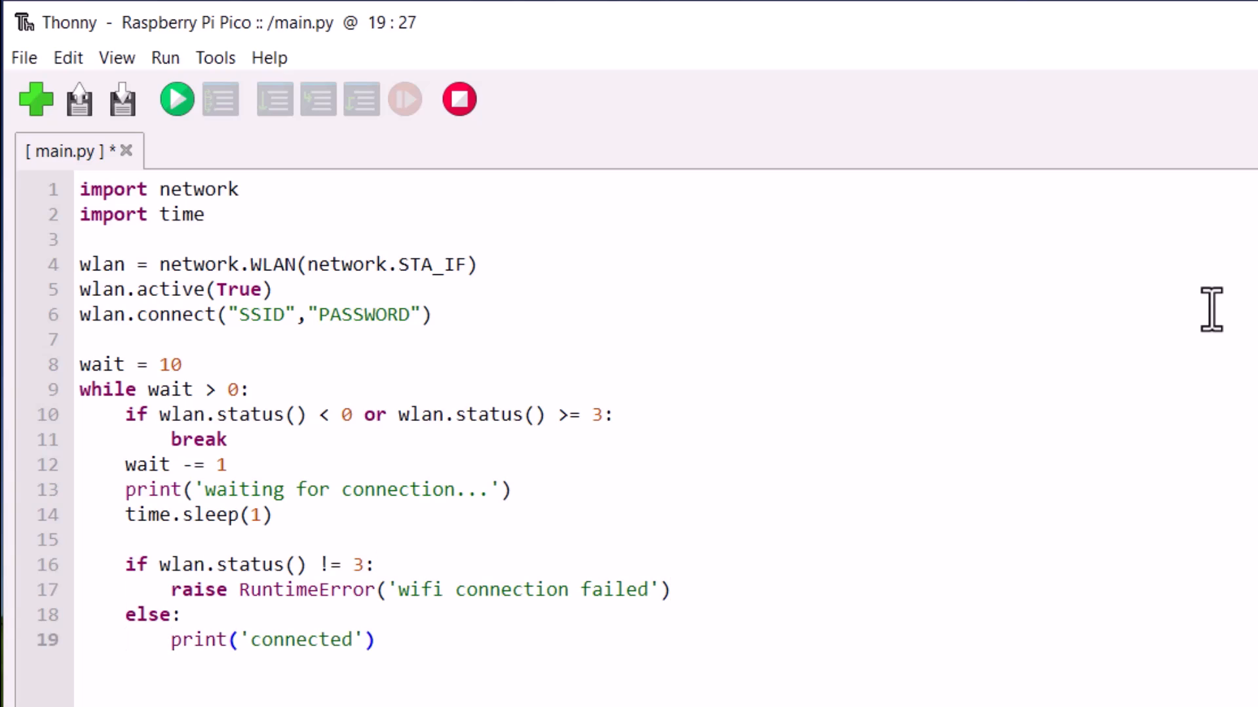
text(print('IP: ', wlan.ifconfig()[0]))
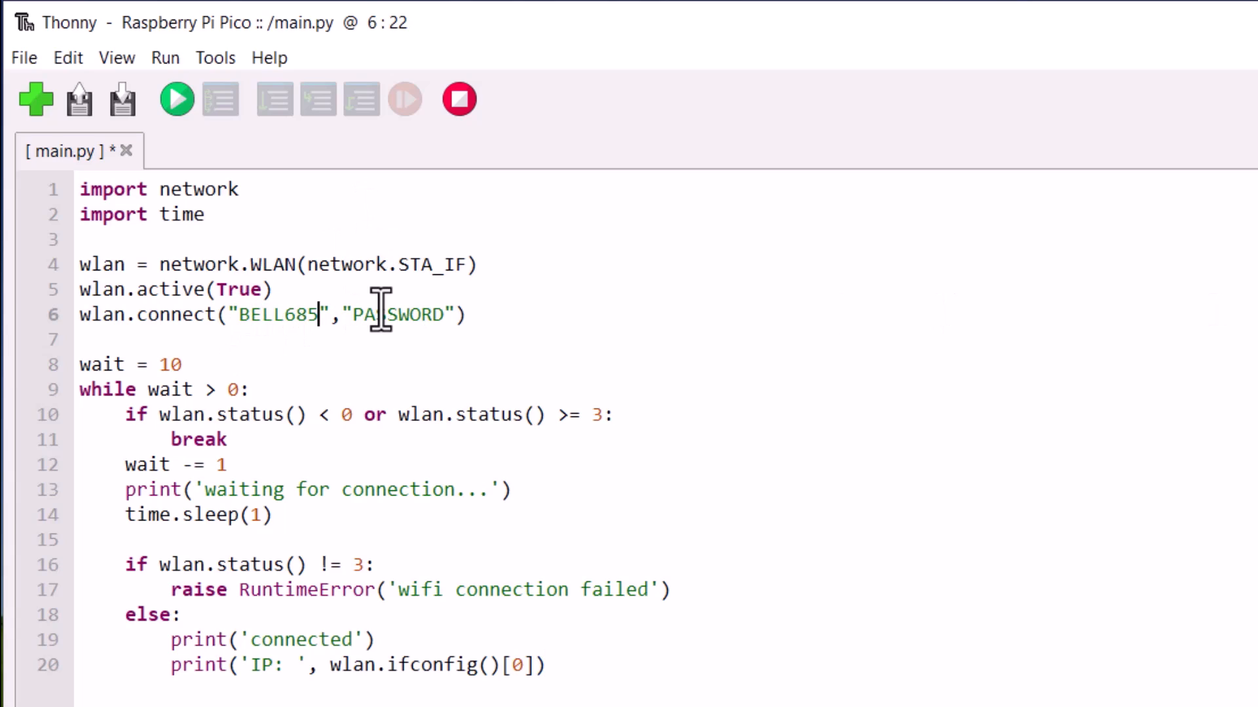
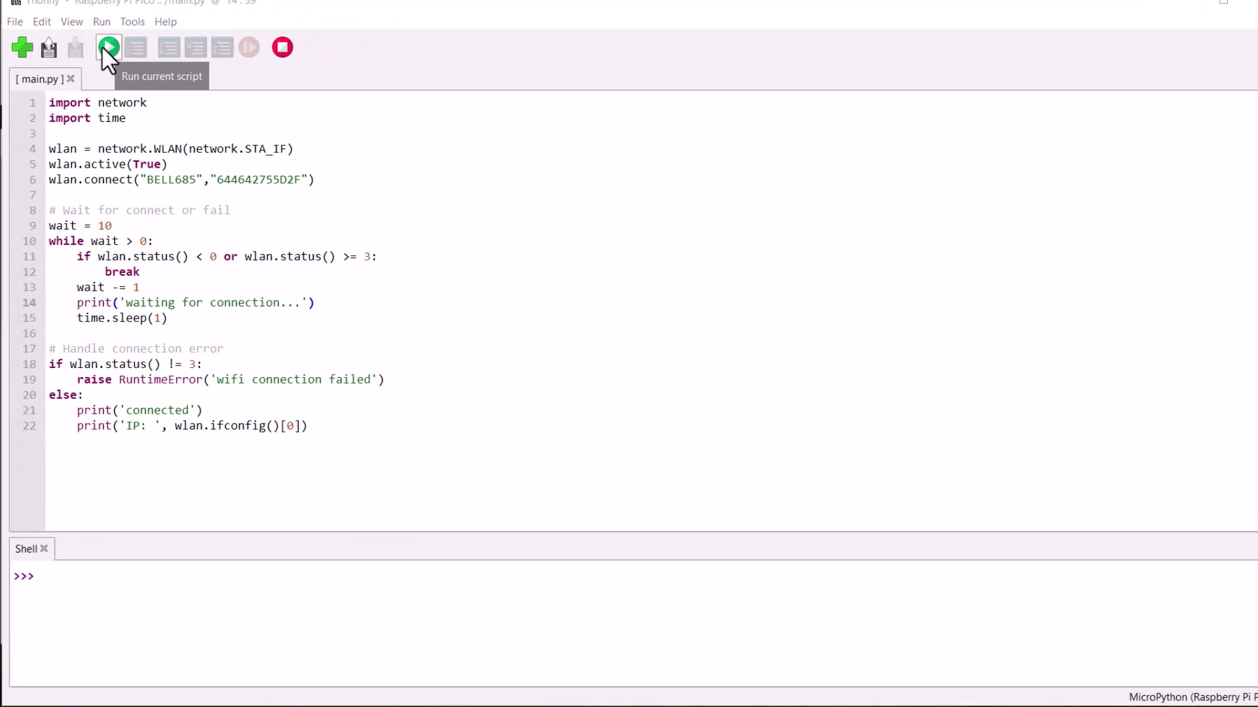
Run main.py so the shell prints connected with IP 192.168.2.158, then show secrets.py.
click(108, 48)
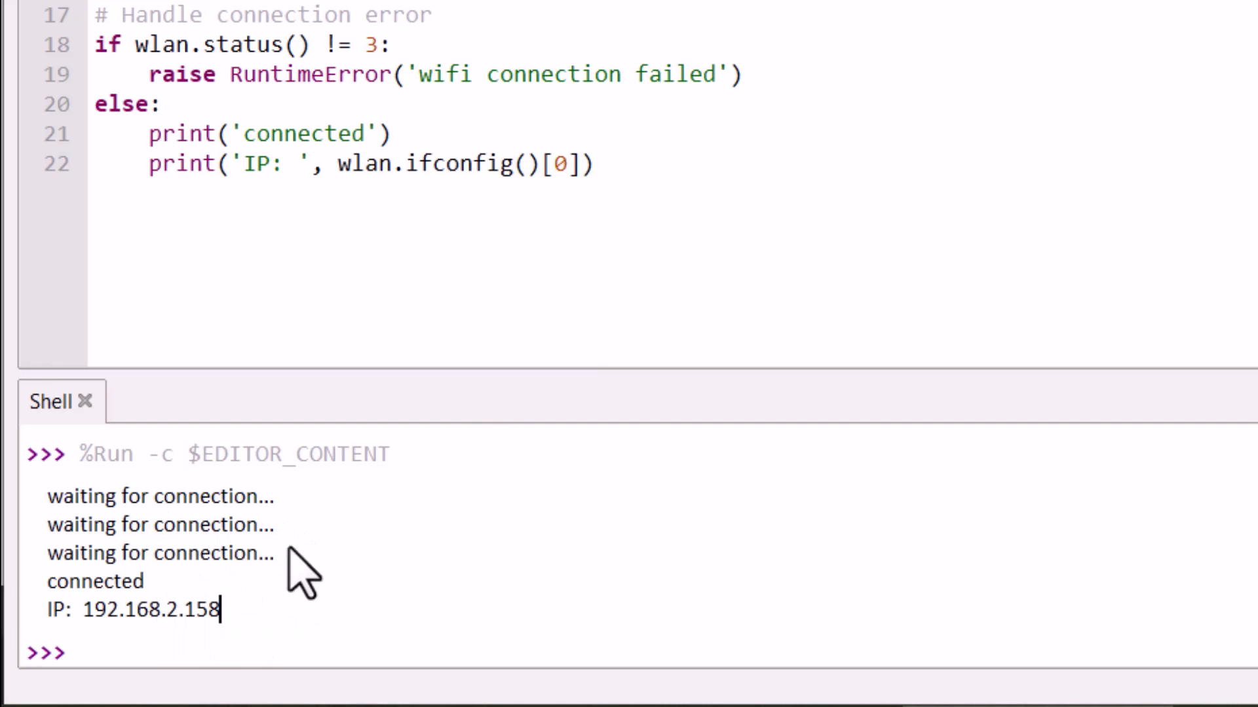
mouse_move(283, 369)
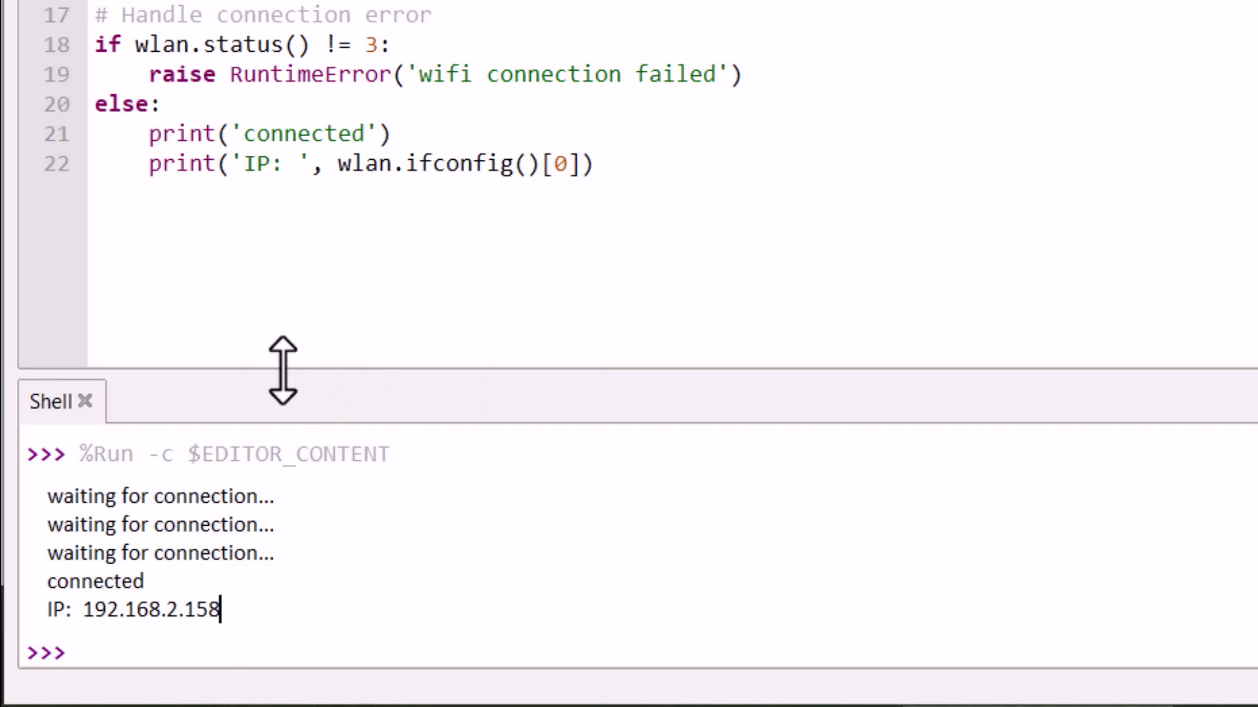
click(87, 181)
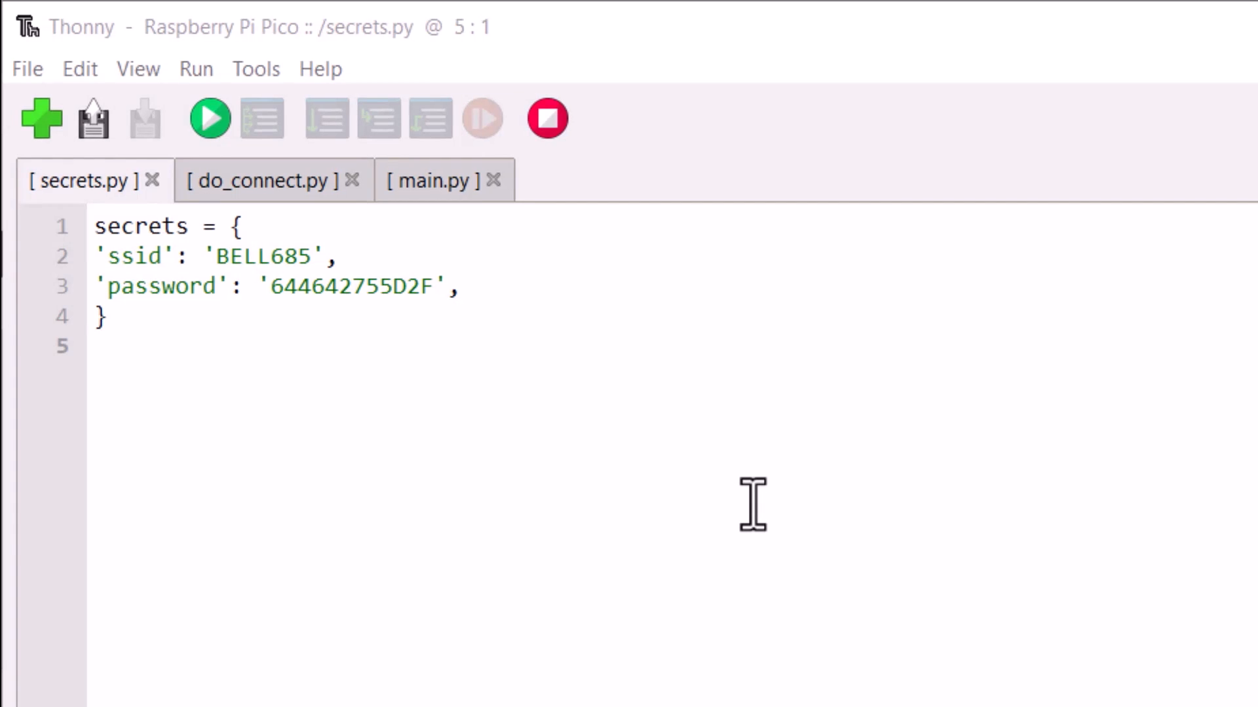
mouse_move(479, 120)
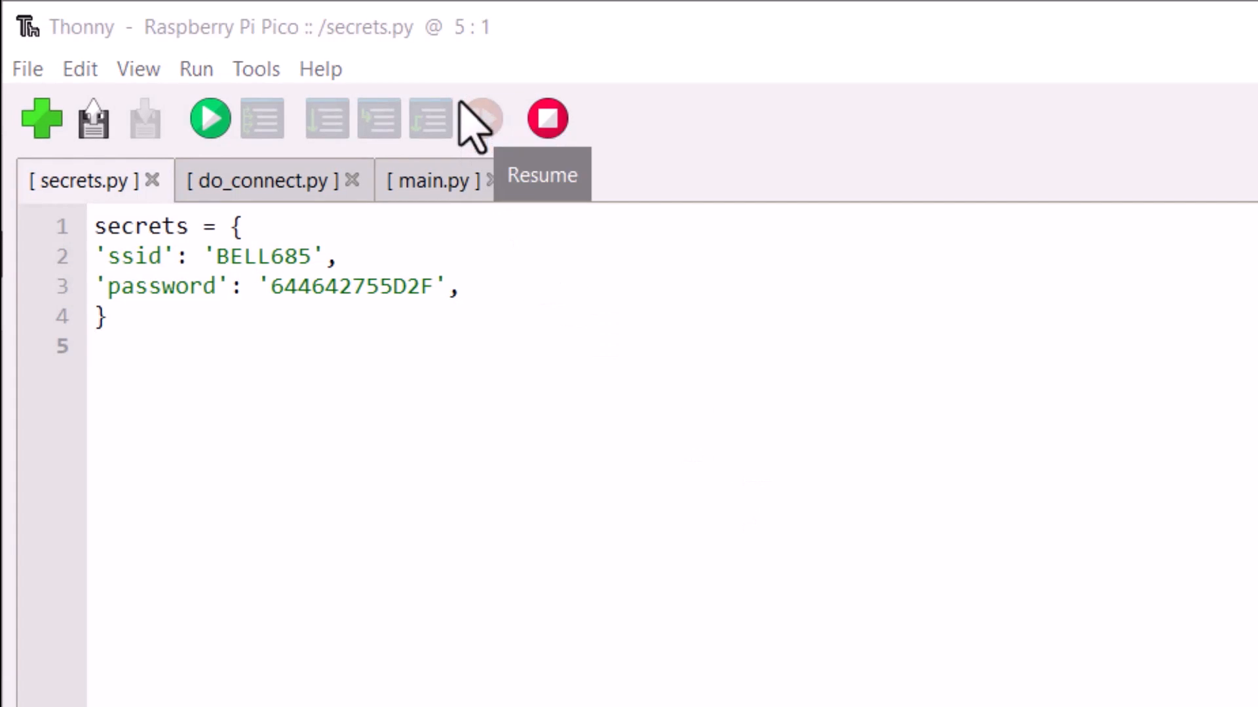
mouse_move(207, 338)
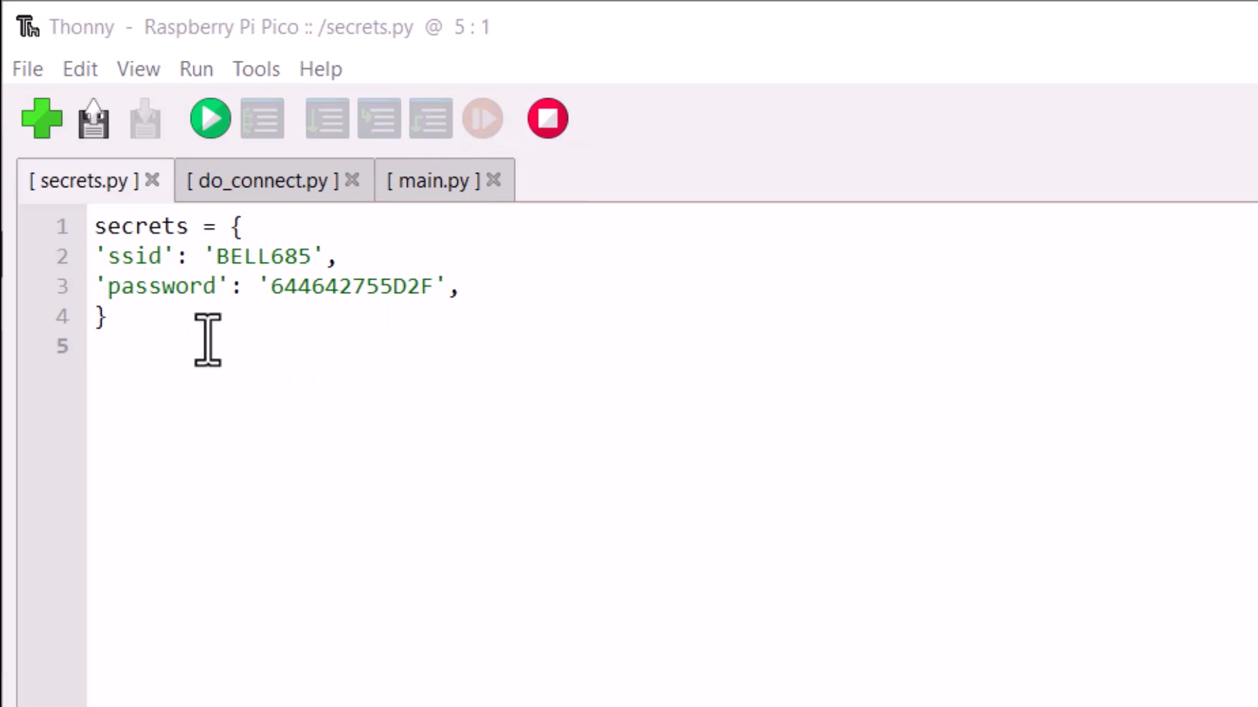
key(ctrl+a)
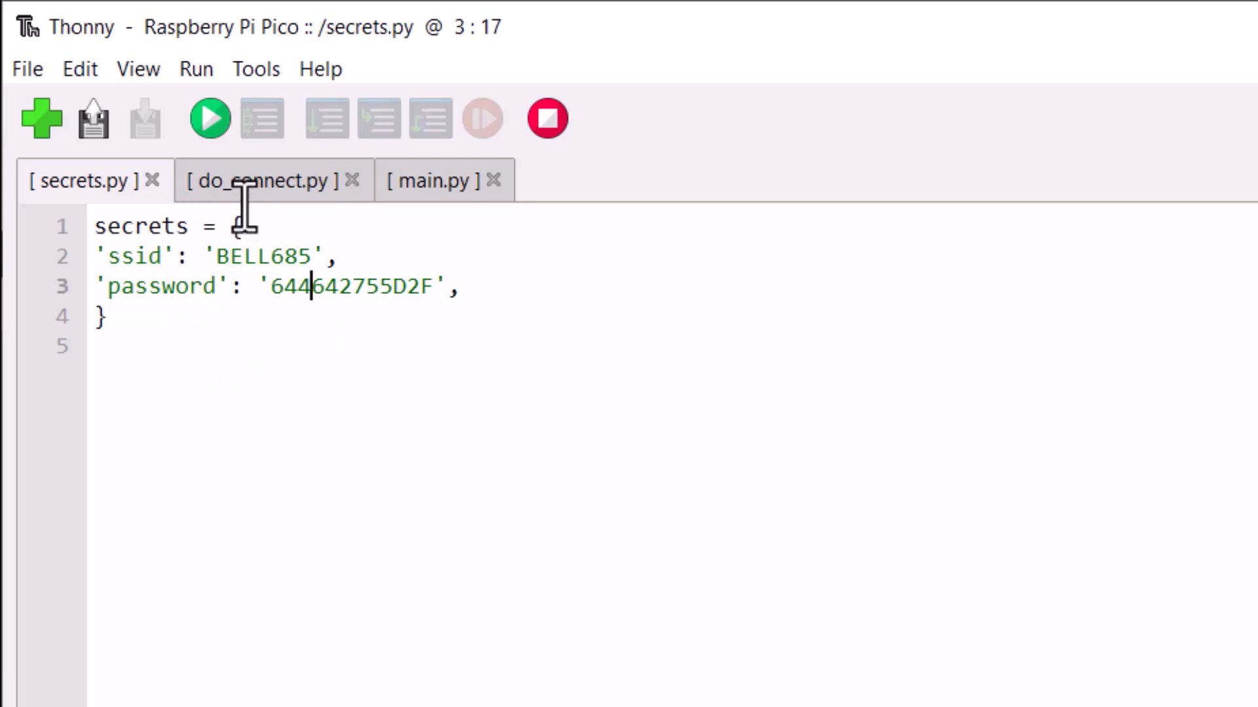
mouse_move(249, 216)
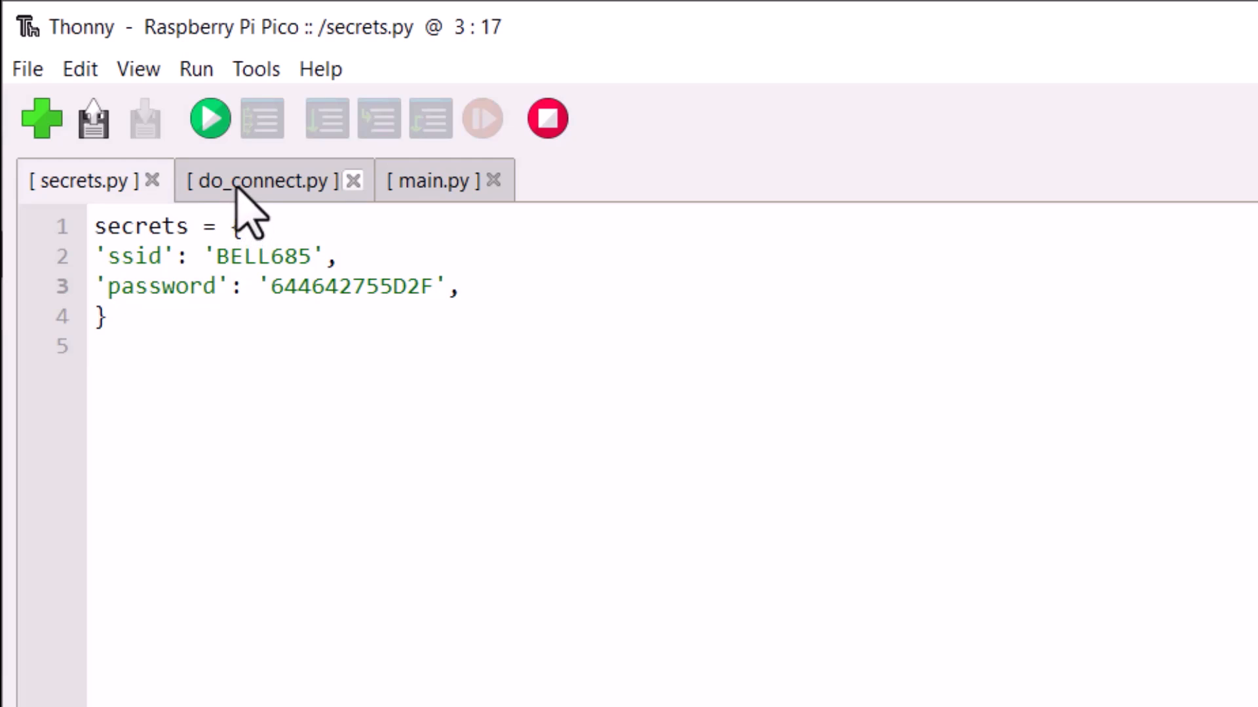
Switch to do_connect.py to review the do_connect Wi-Fi function.
click(261, 181)
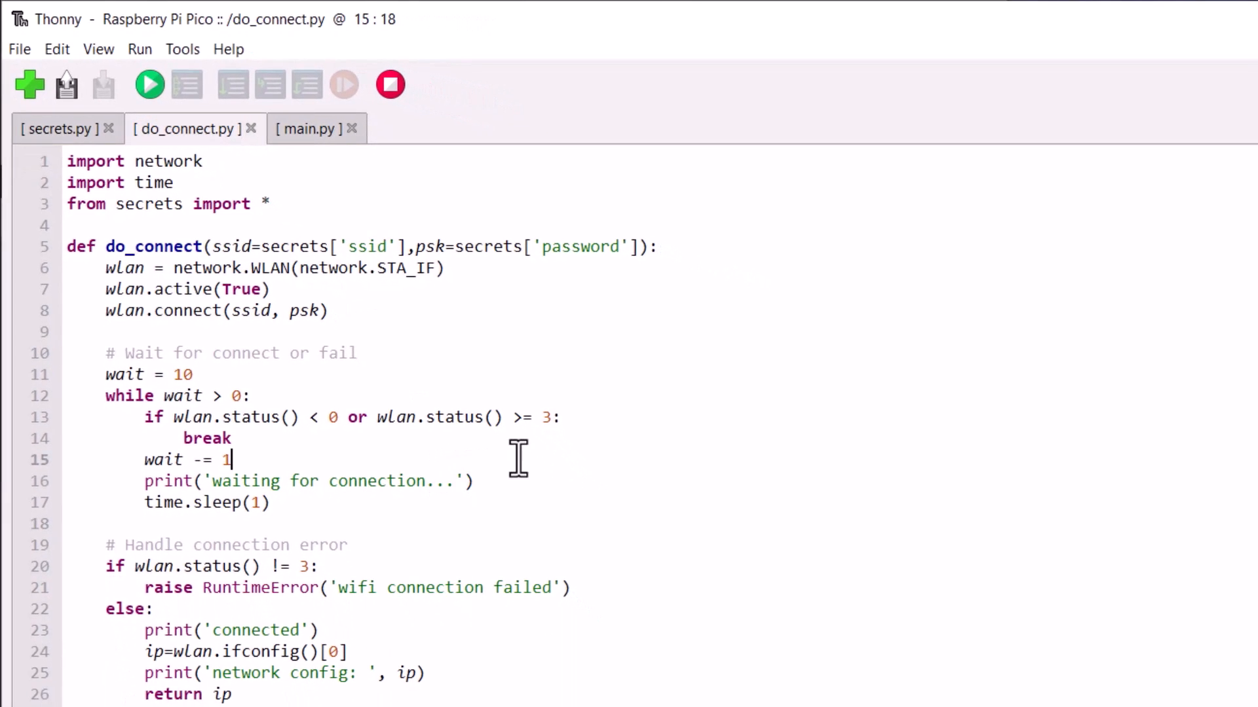
mouse_move(313, 185)
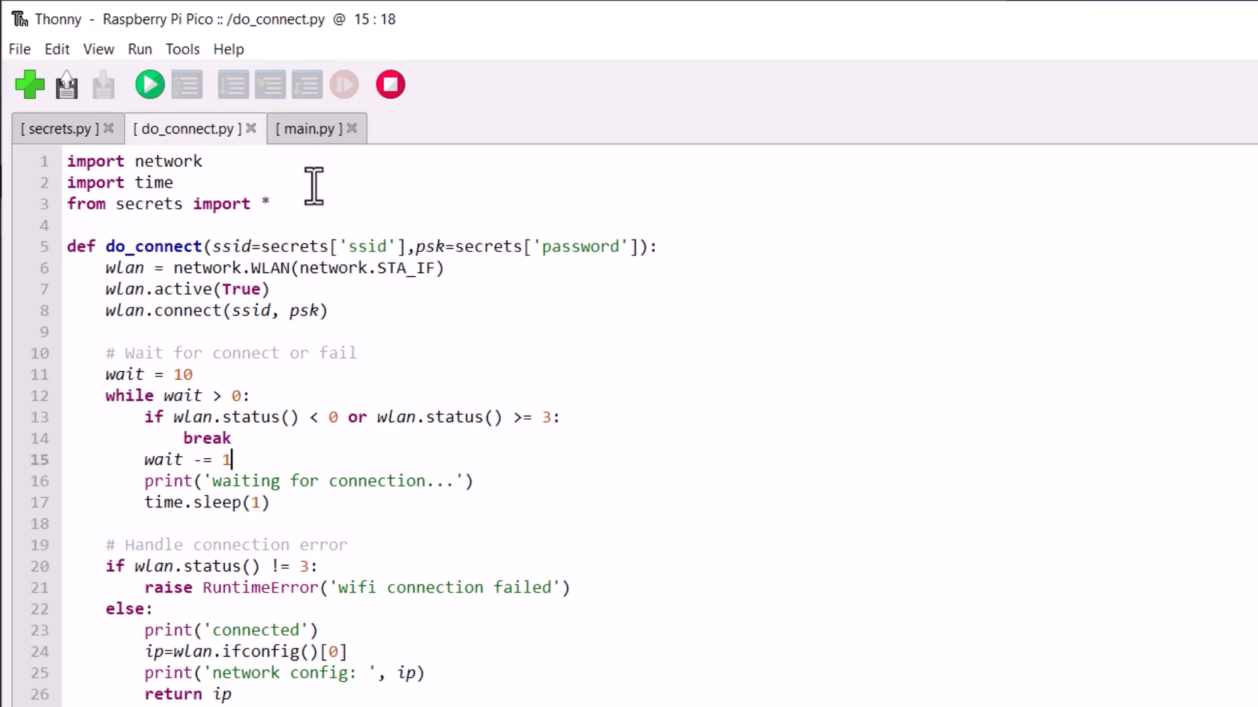
mouse_move(274, 529)
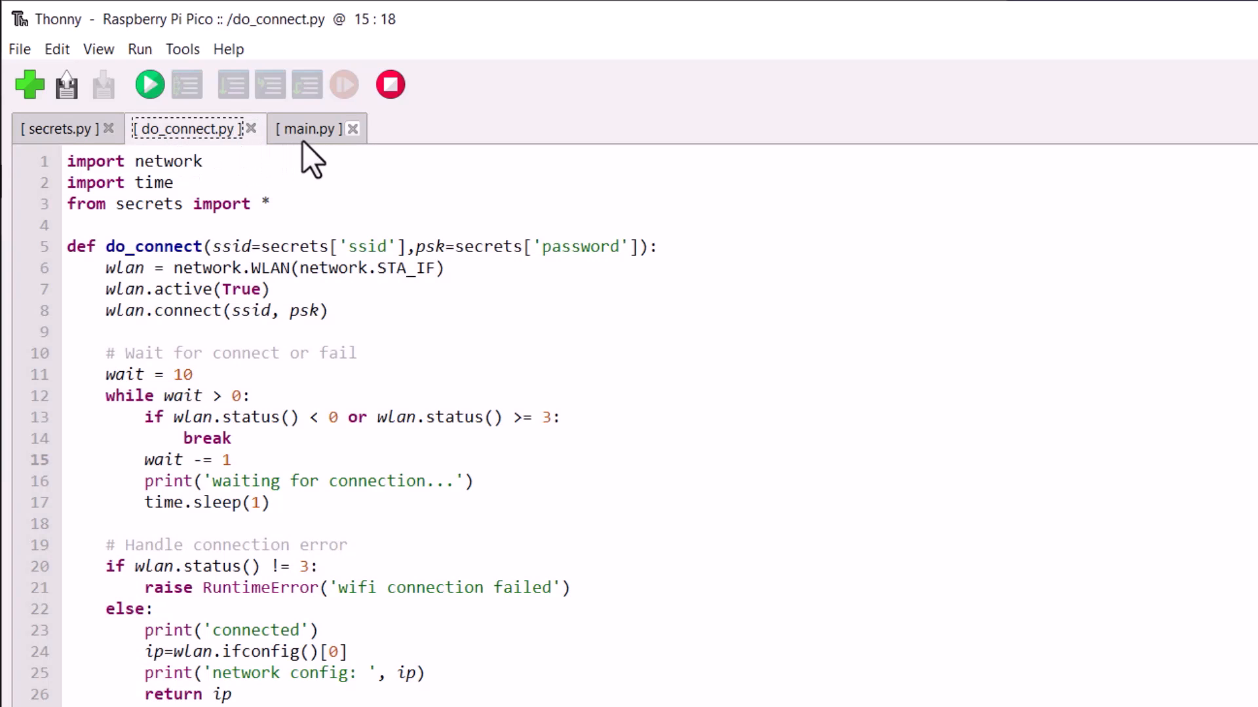
click(306, 129)
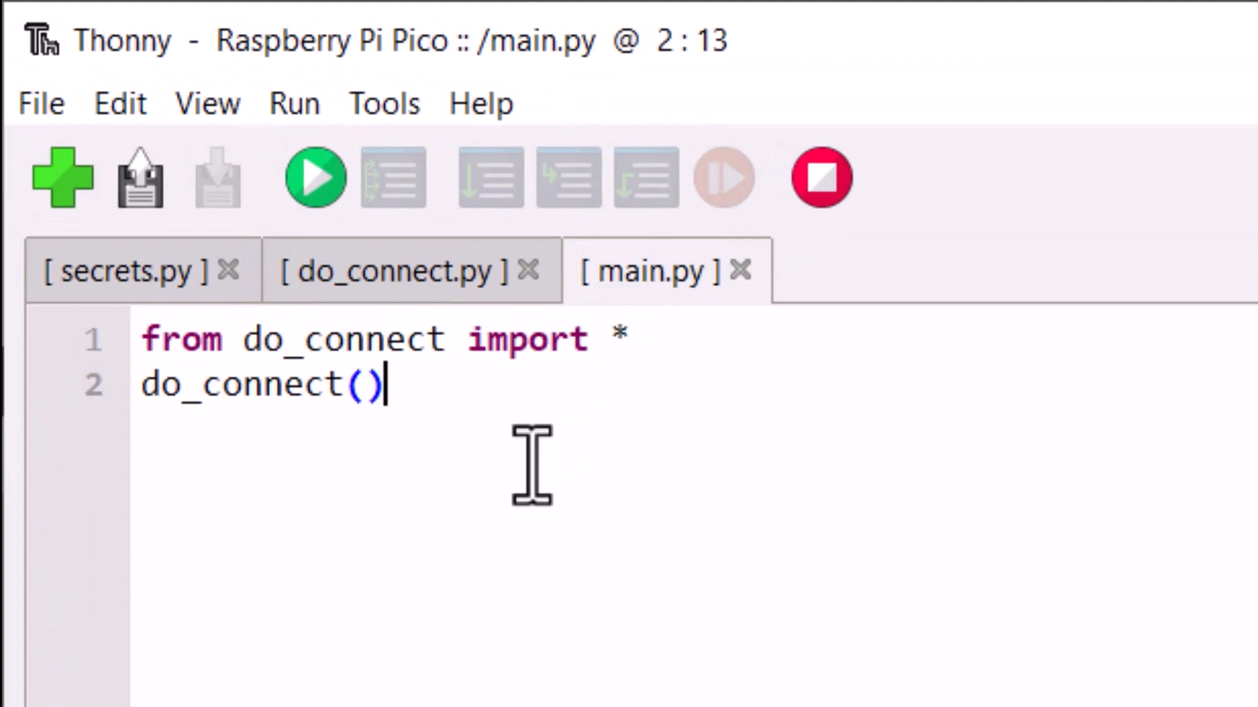
mouse_move(469, 449)
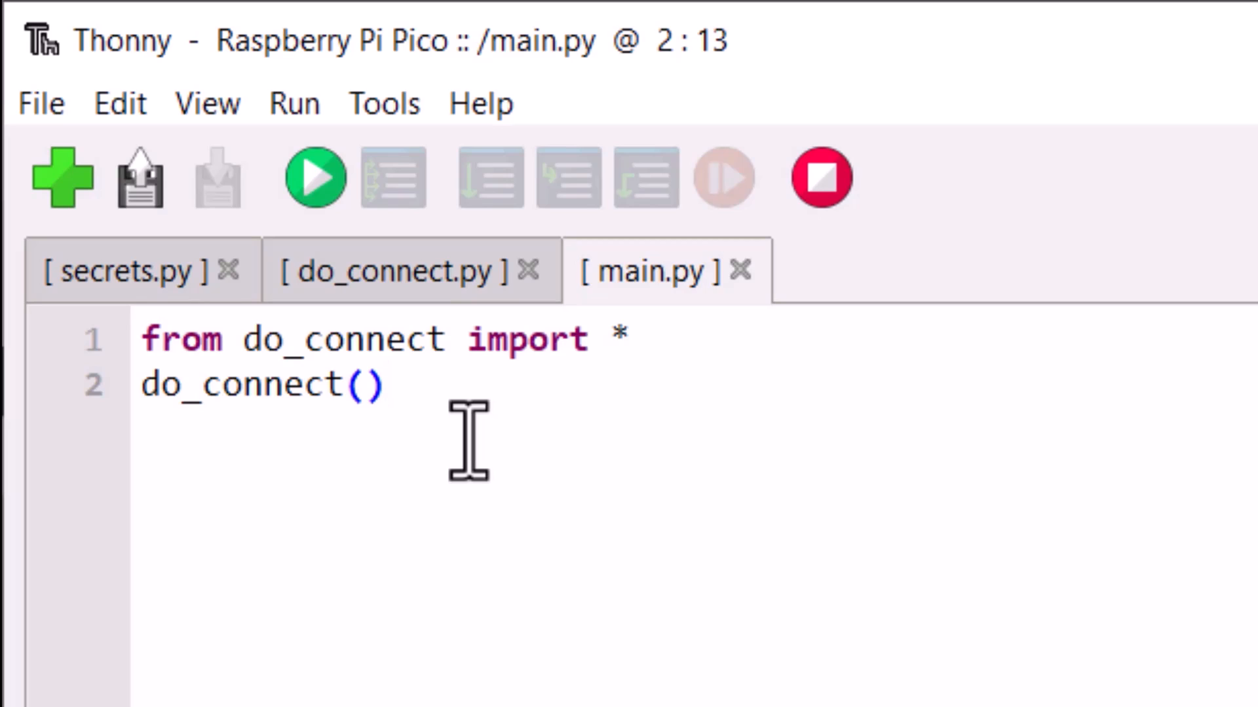
key(ctrl+a)
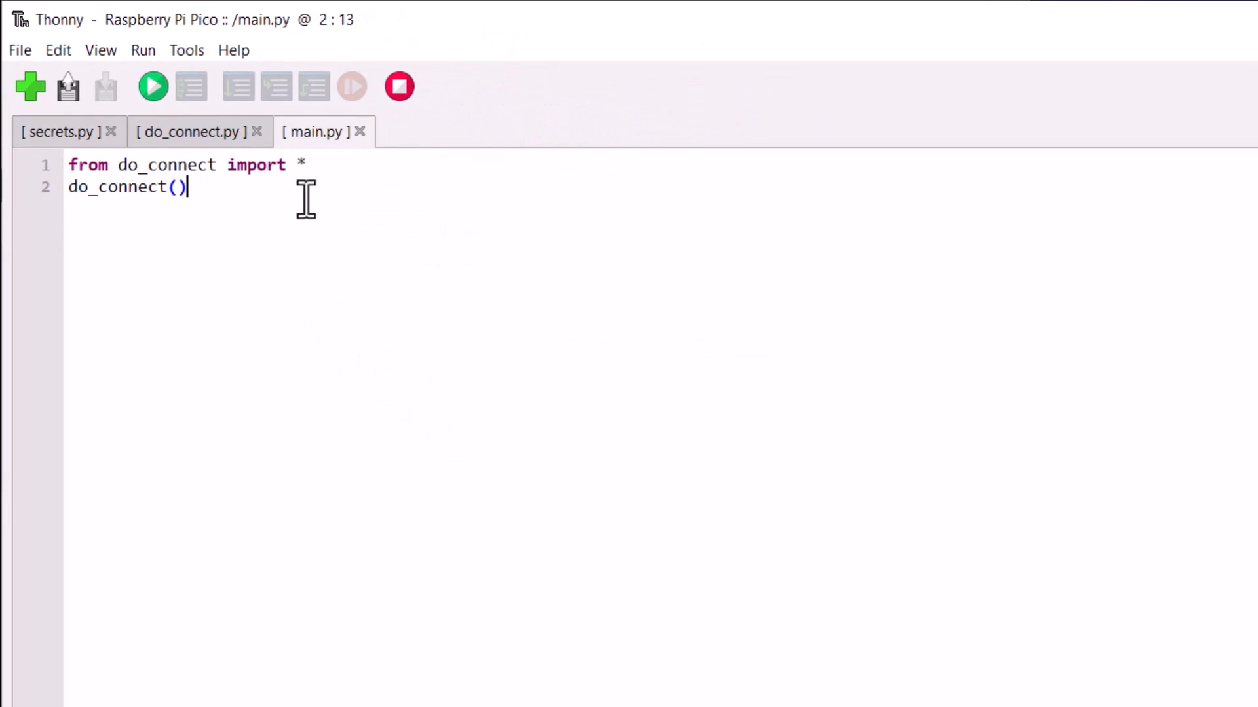
click(193, 131)
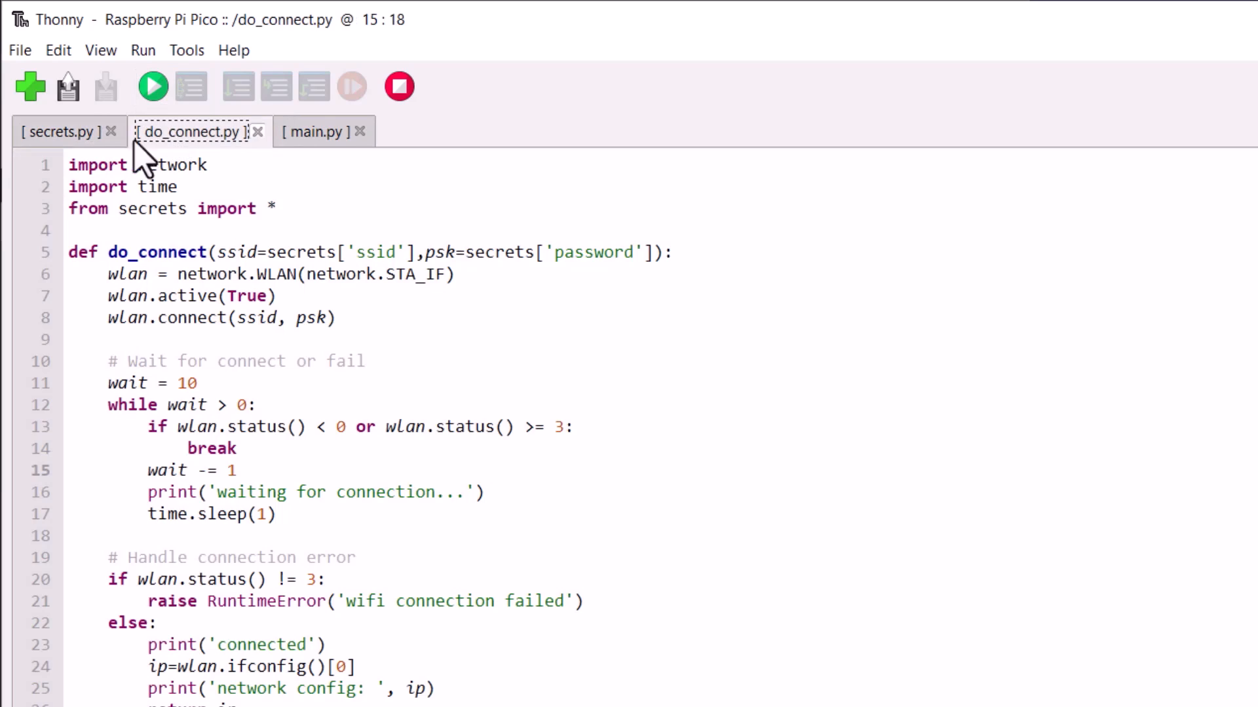
Run the code so the shell reports connected at 192.168.2.158.
click(152, 86)
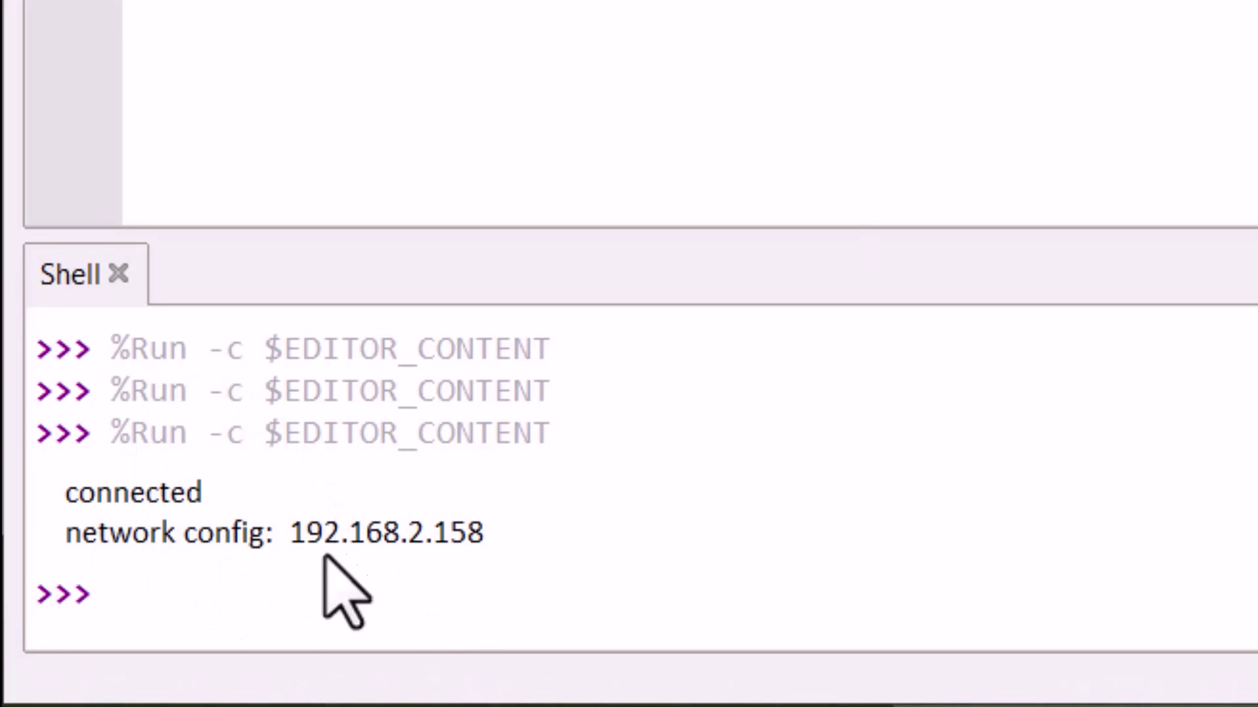
mouse_move(529, 461)
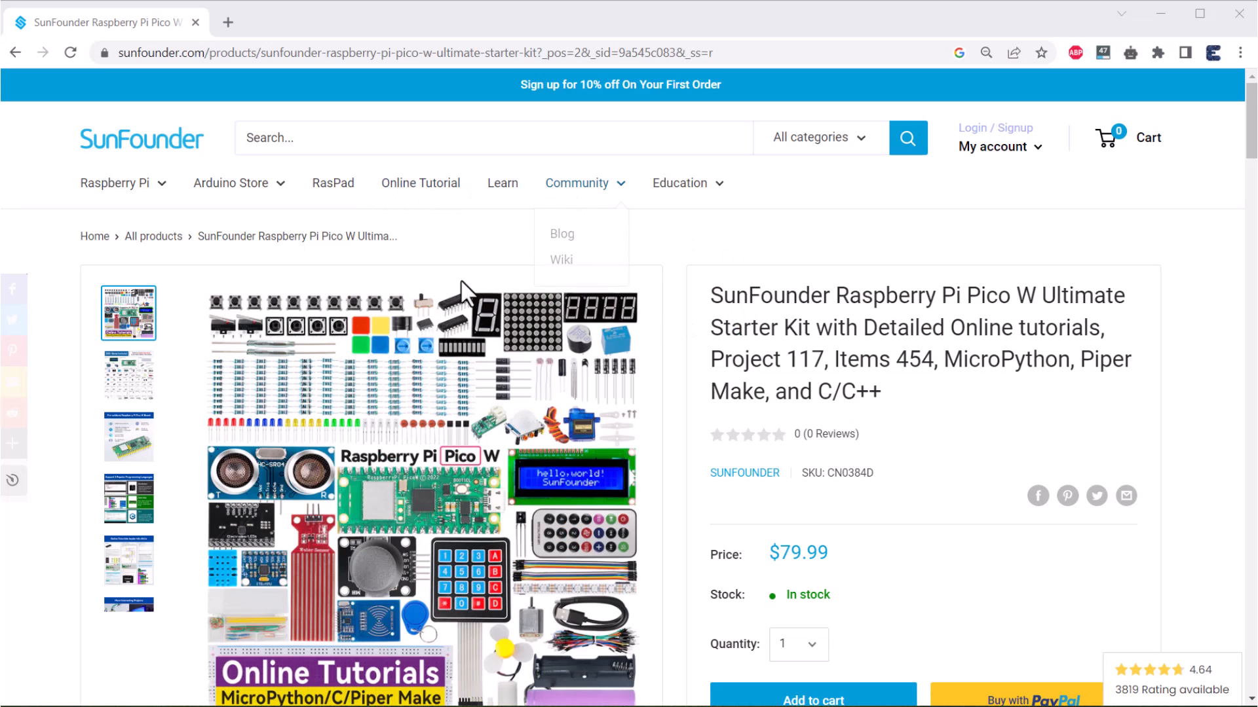
mouse_move(710, 306)
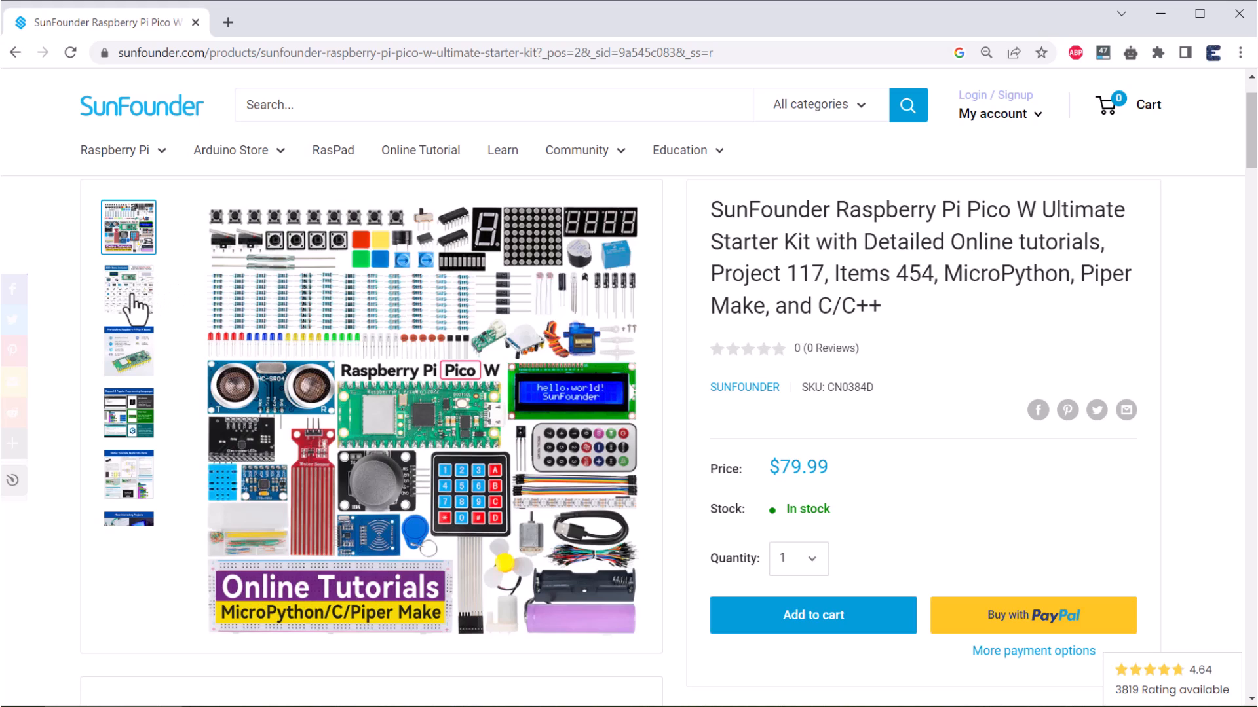
Browse the kit gallery: 320+ items, pre-soldered Pico W, languages, tutorials, projects, IoT Projects.
click(128, 290)
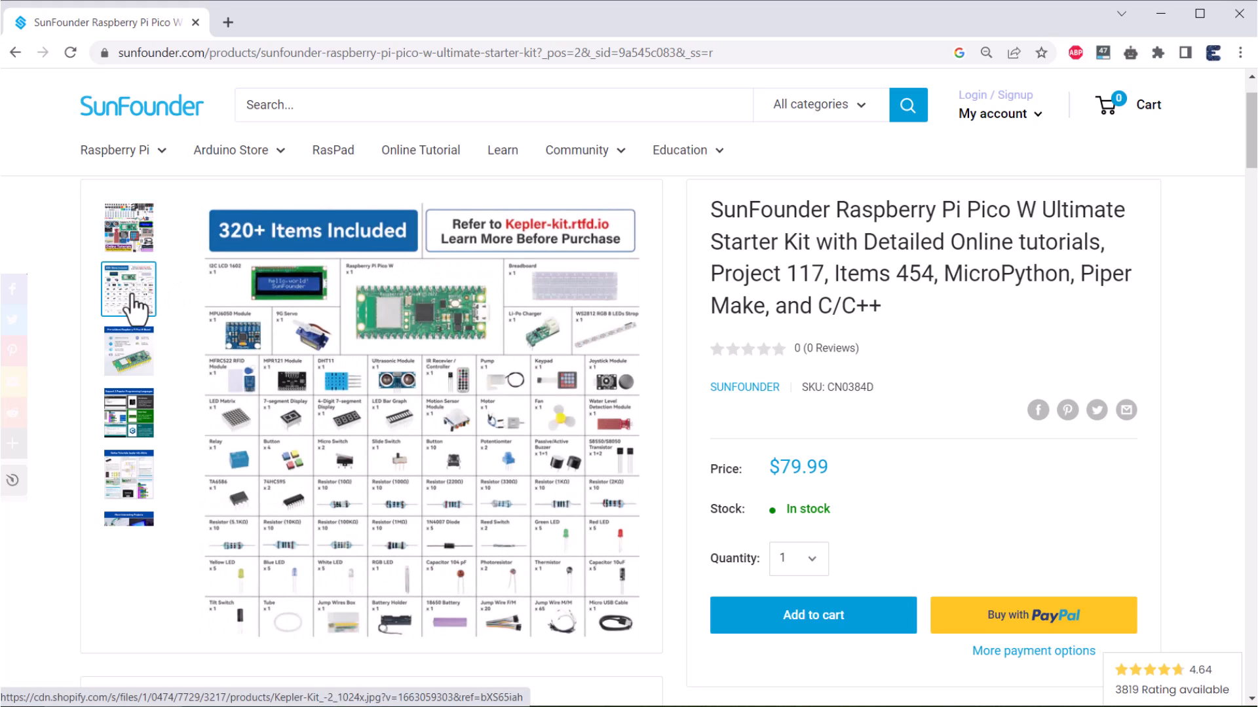
click(128, 352)
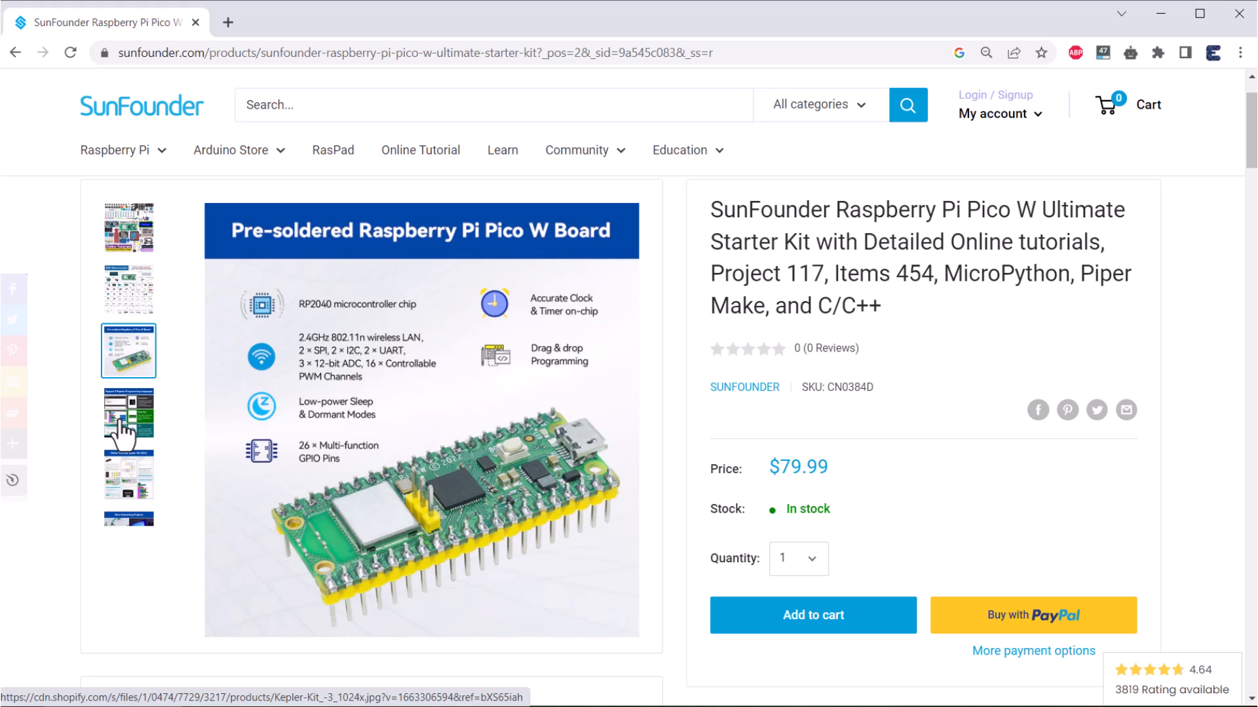
click(128, 419)
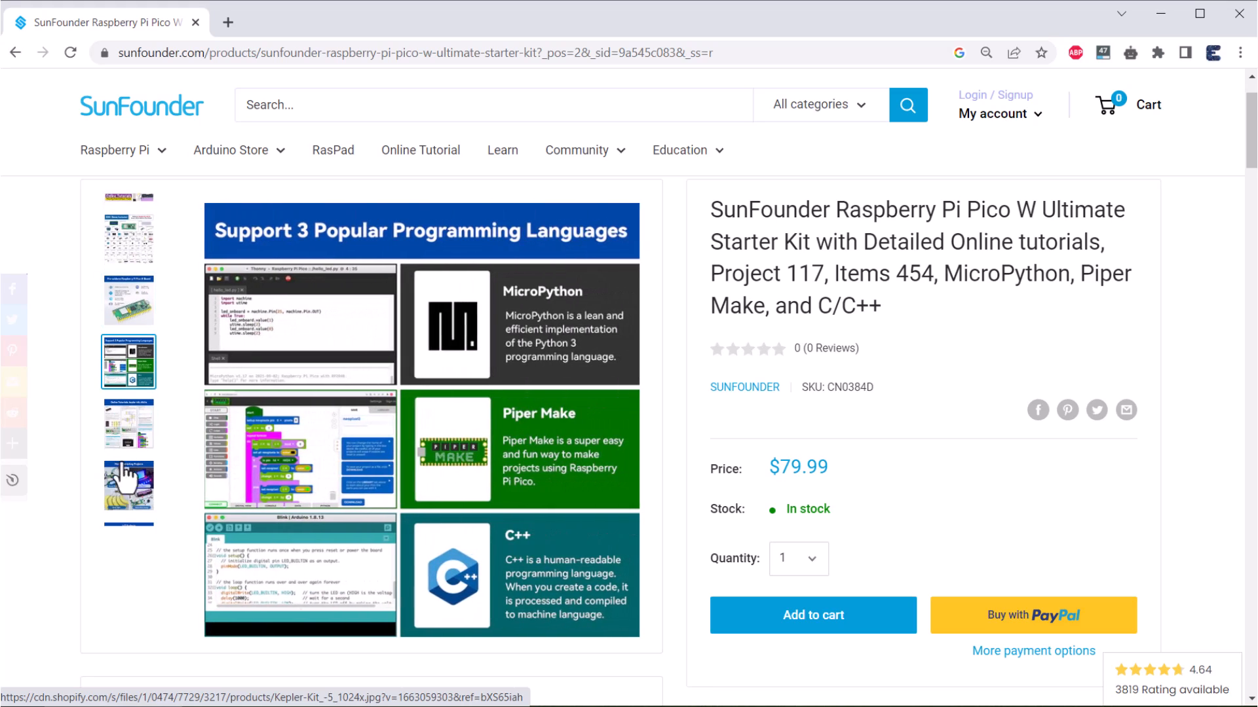
click(128, 431)
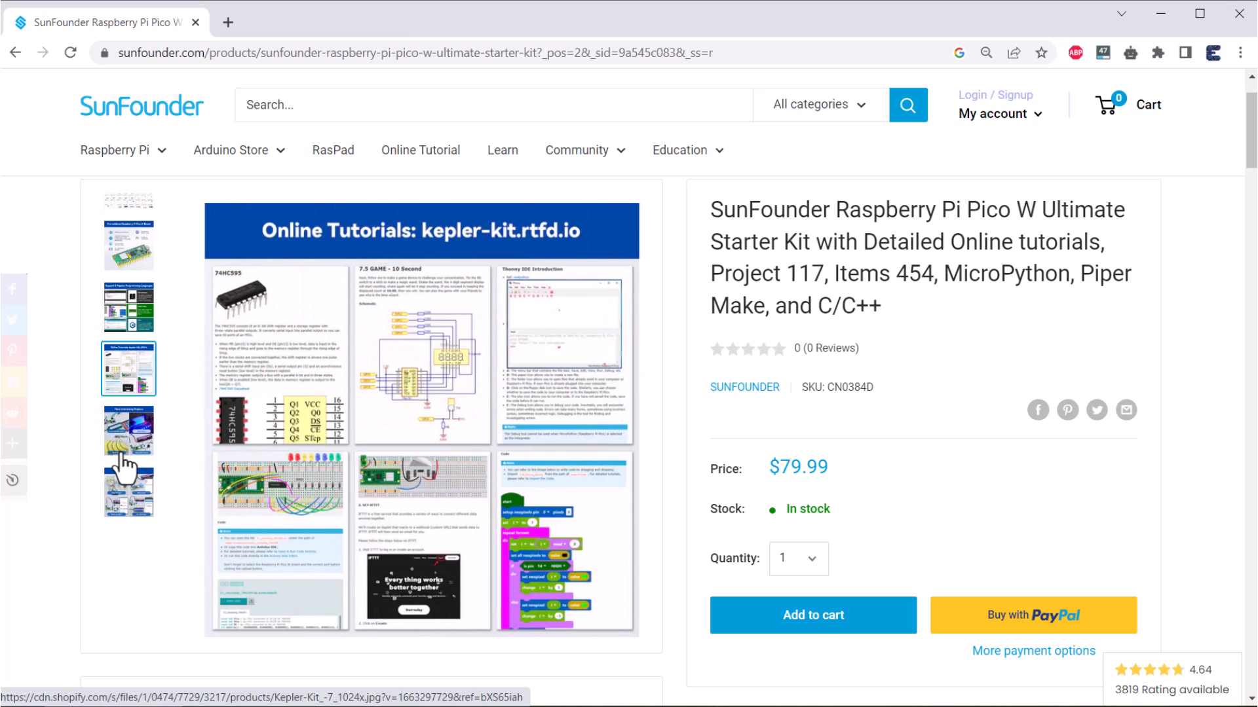
click(129, 429)
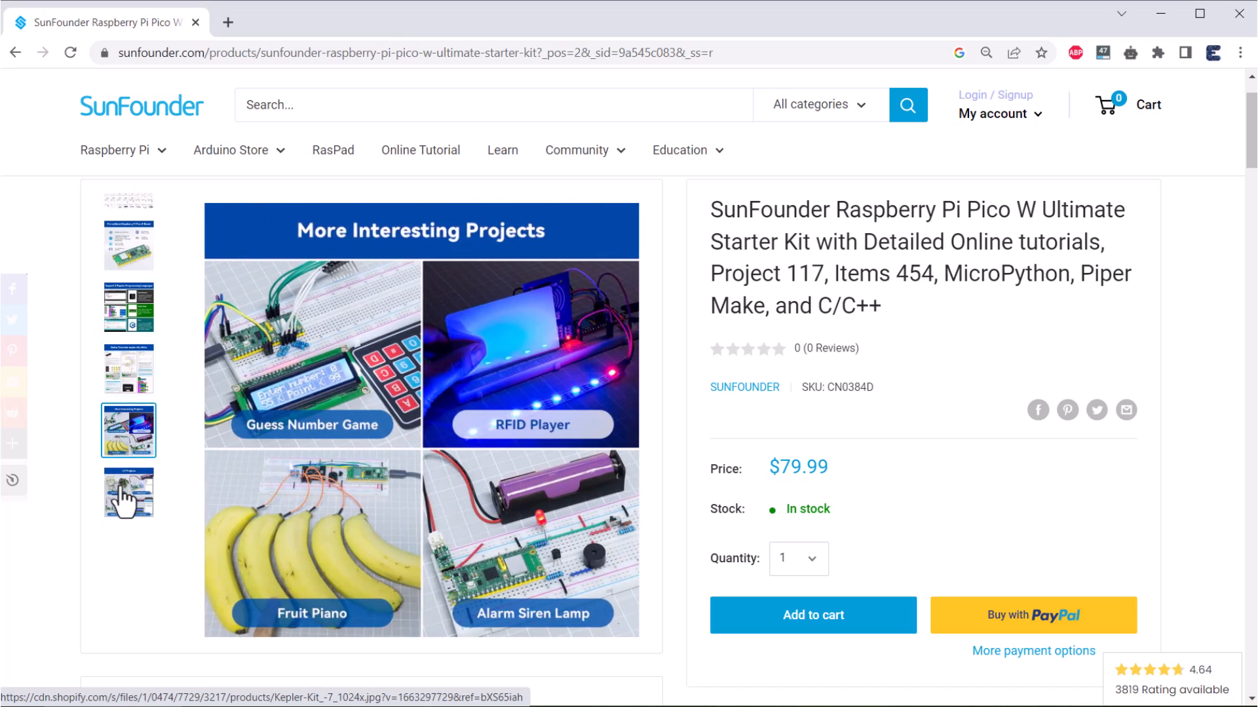
click(129, 492)
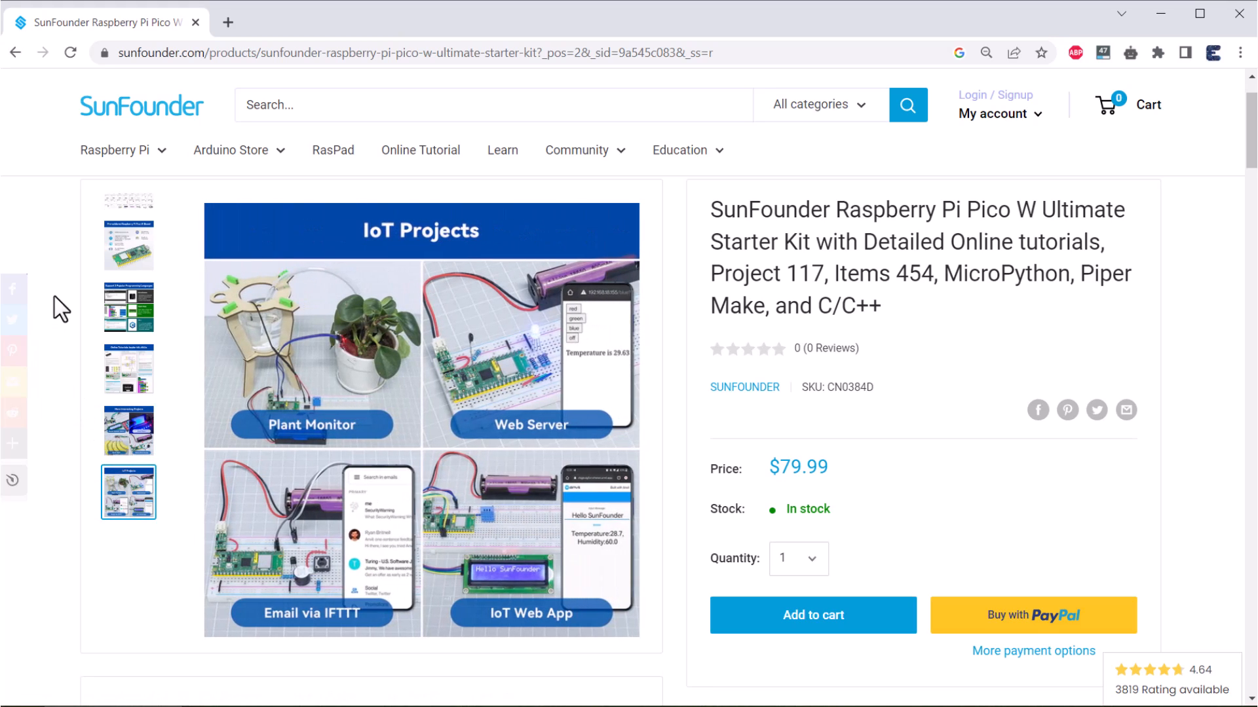
Scroll down to the kit description, Pico W features and example projects like Web Server.
scroll(down, 3)
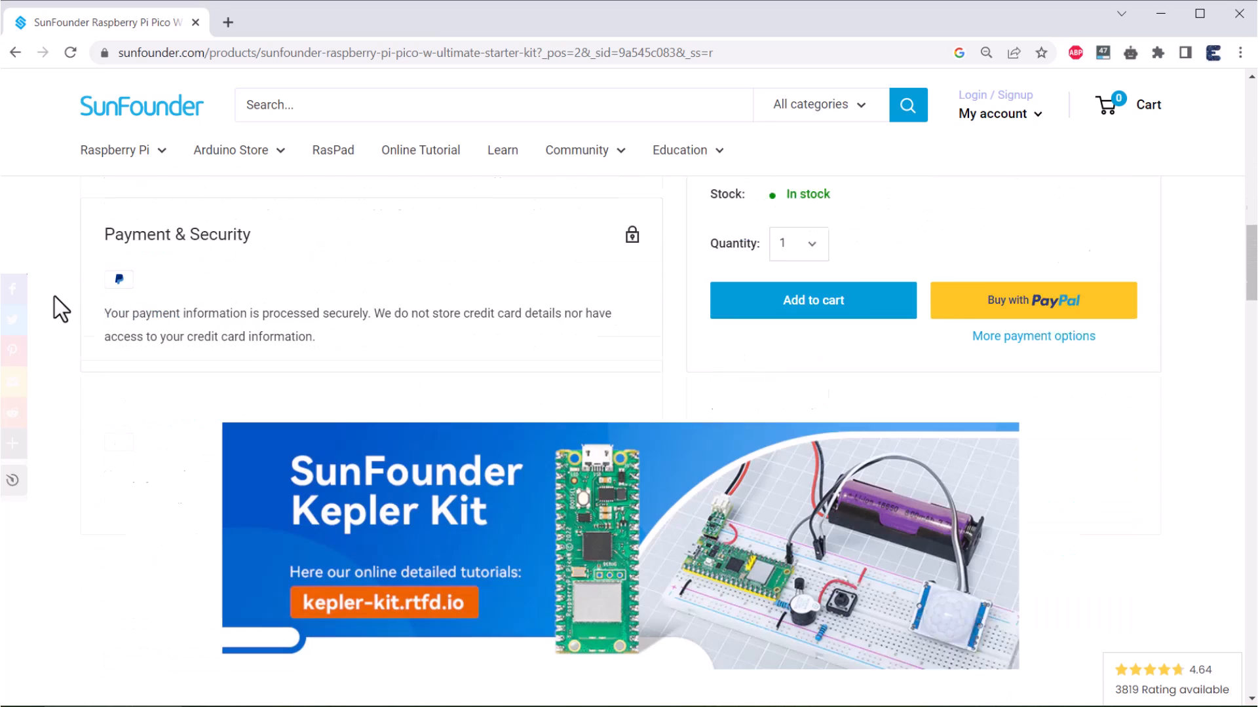
scroll(down, 3)
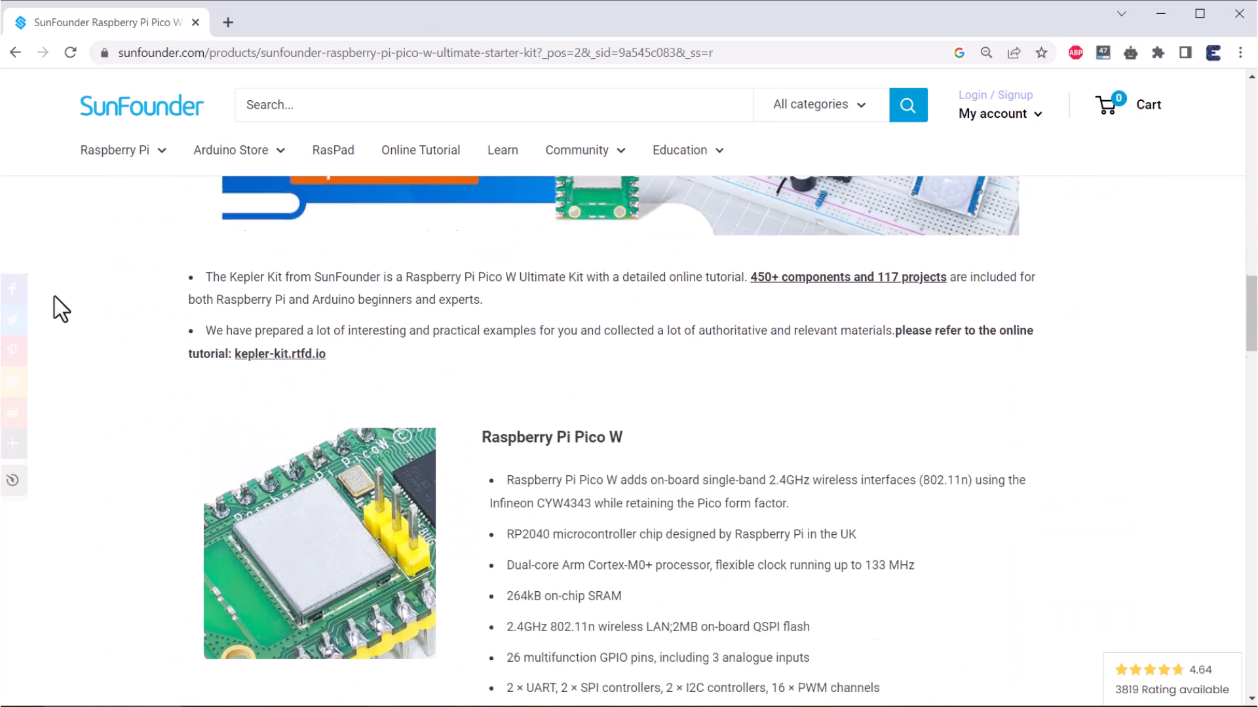
scroll(down, 3)
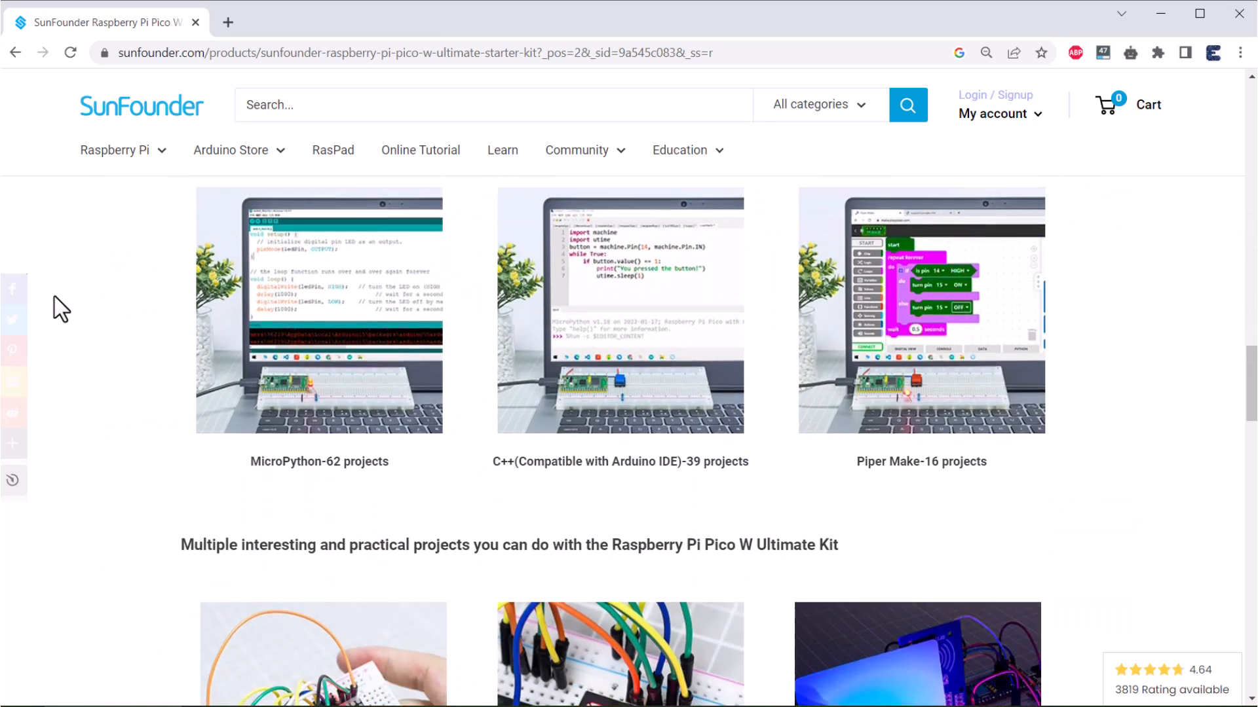
scroll(down, 3)
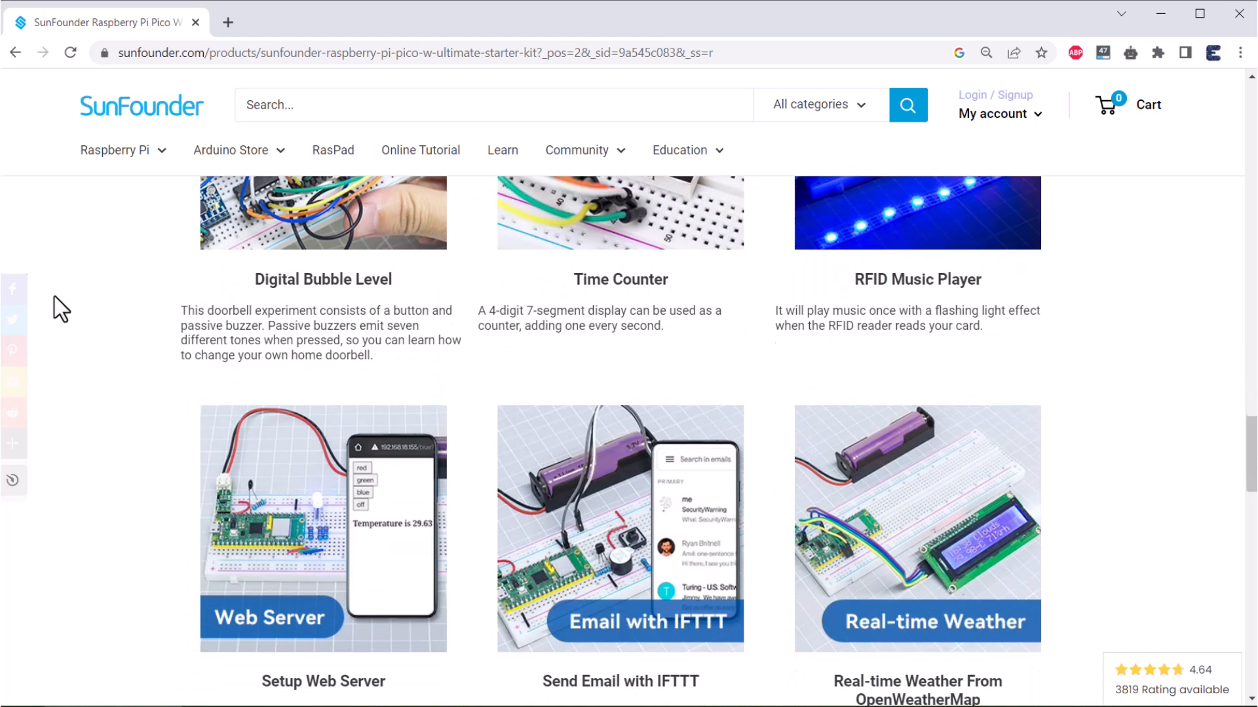